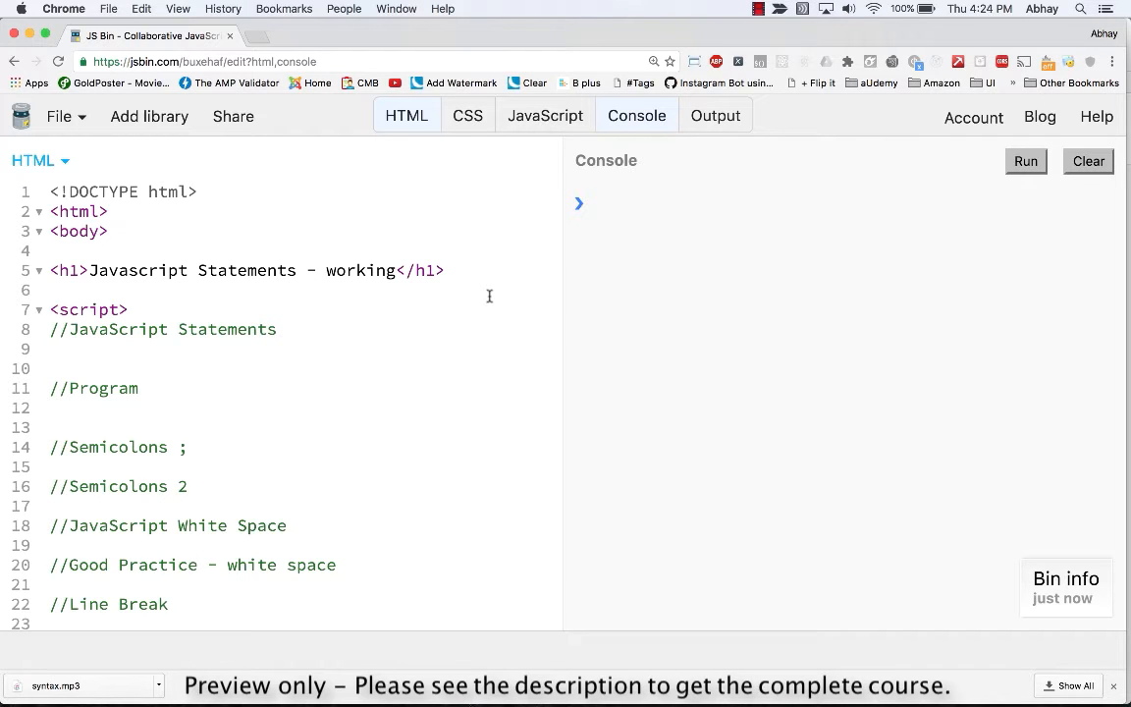
Write console.log('Hello, I am a statement'); under the JavaScript Statements comment
click(51, 350)
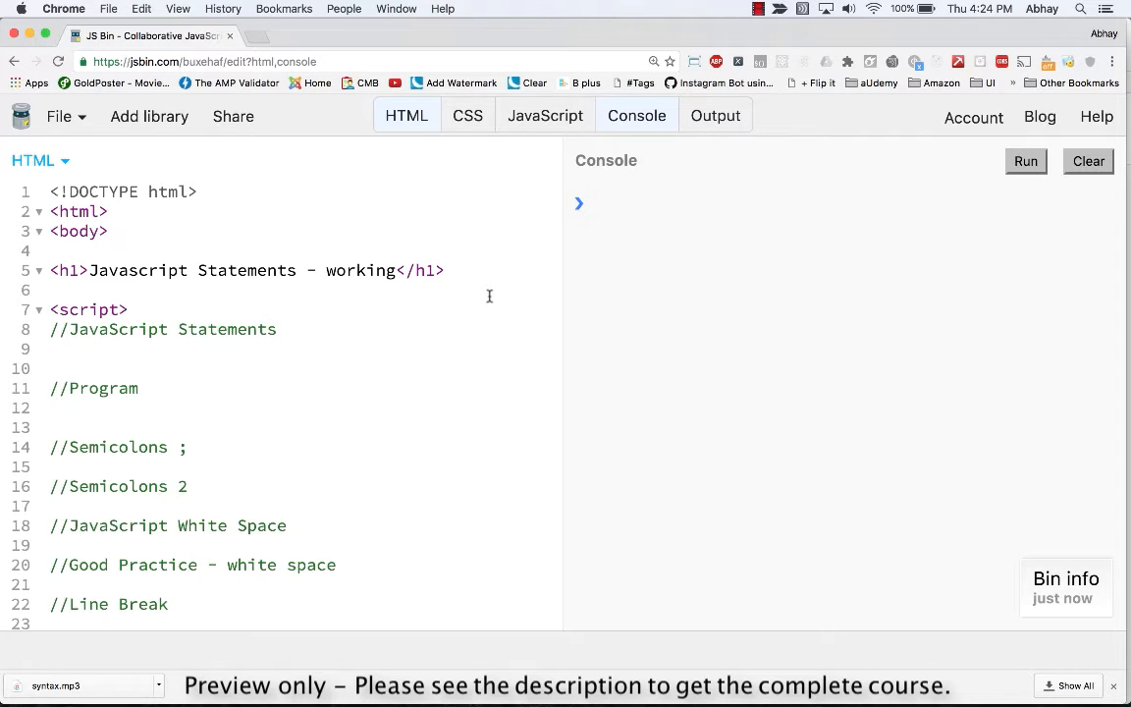
click(55, 350)
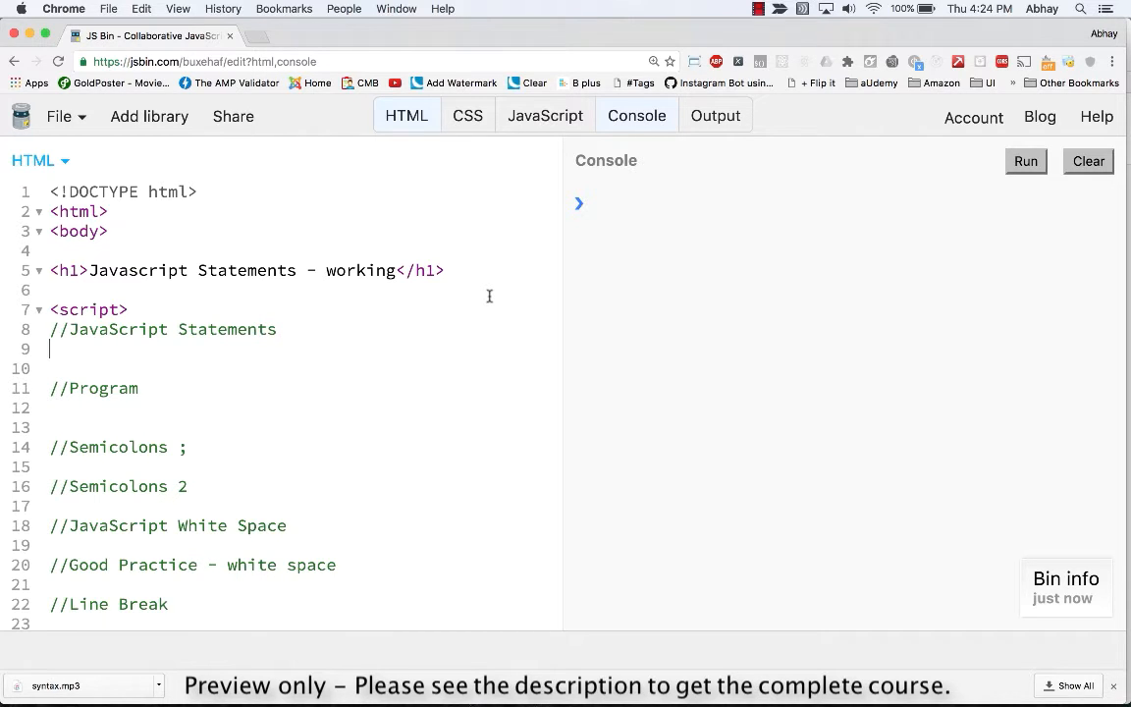
text(console.l)
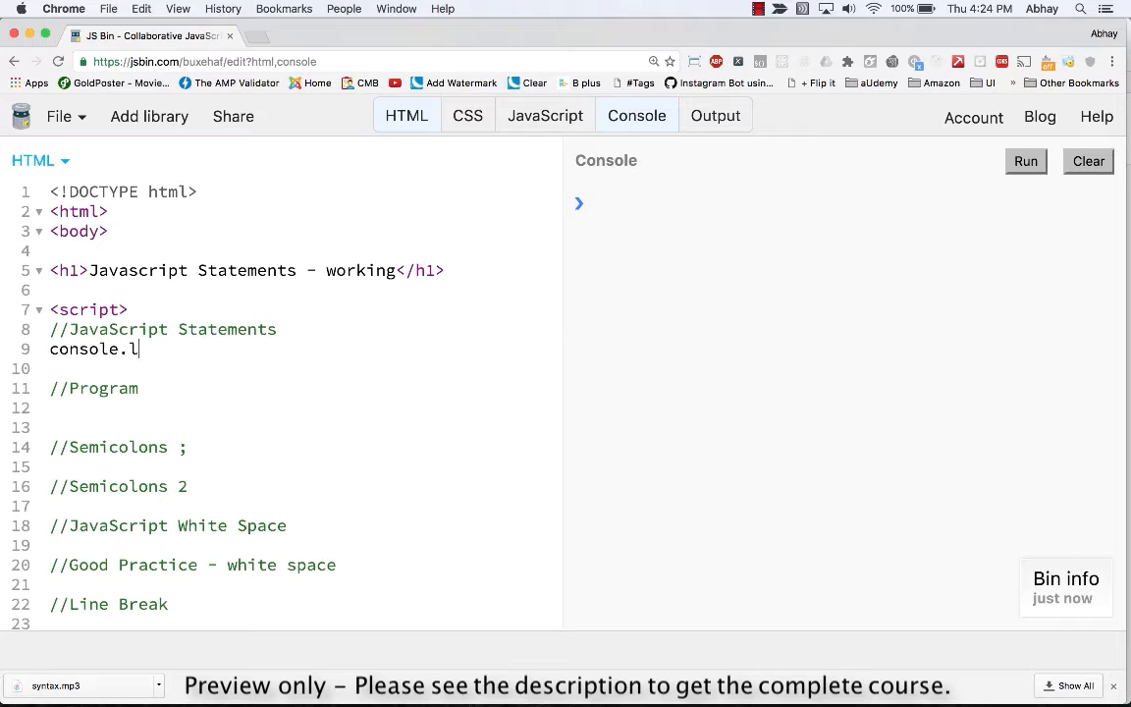
text(og()
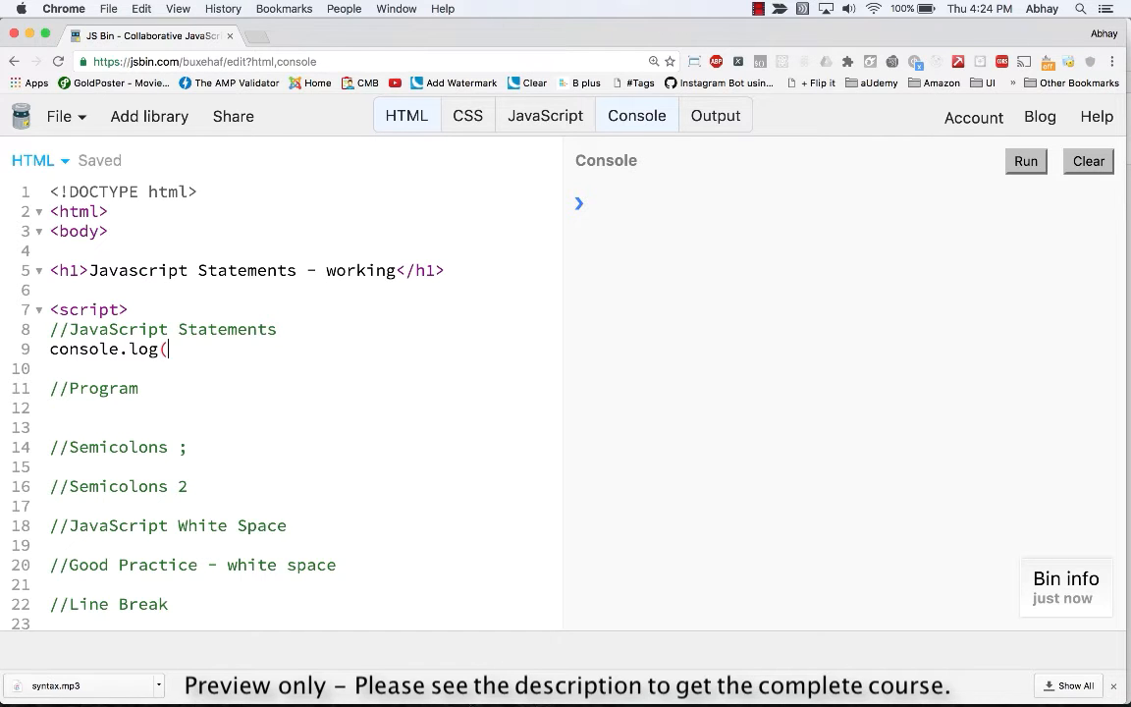
text('Hello)
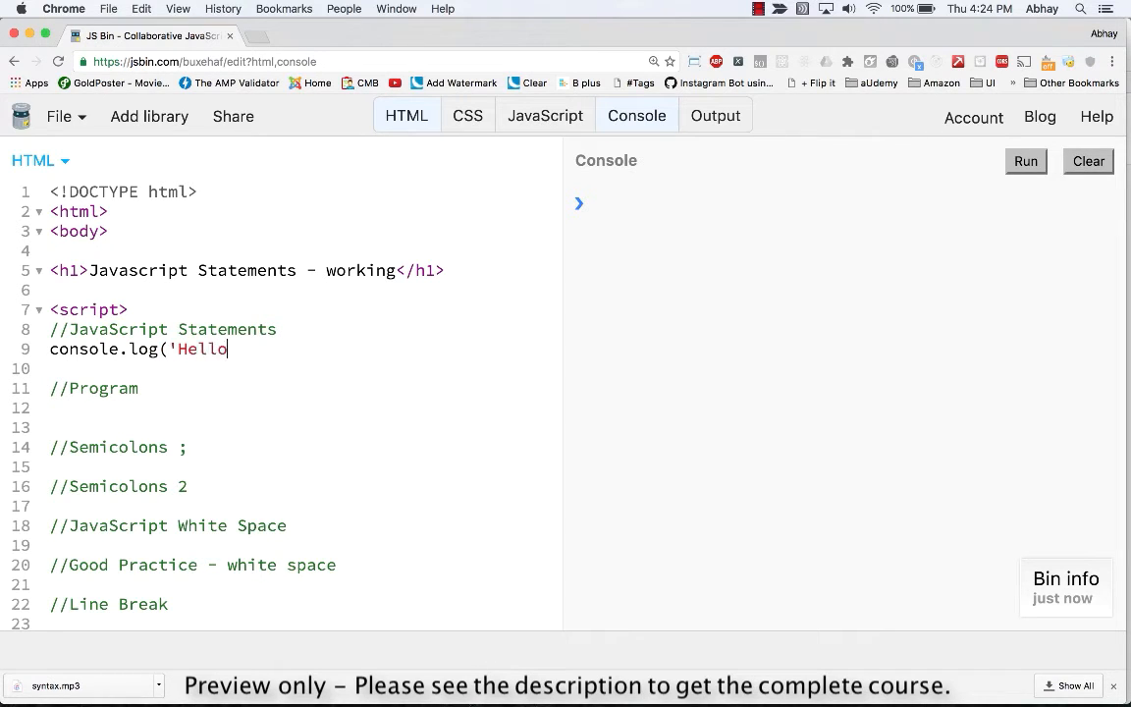
text(, I am)
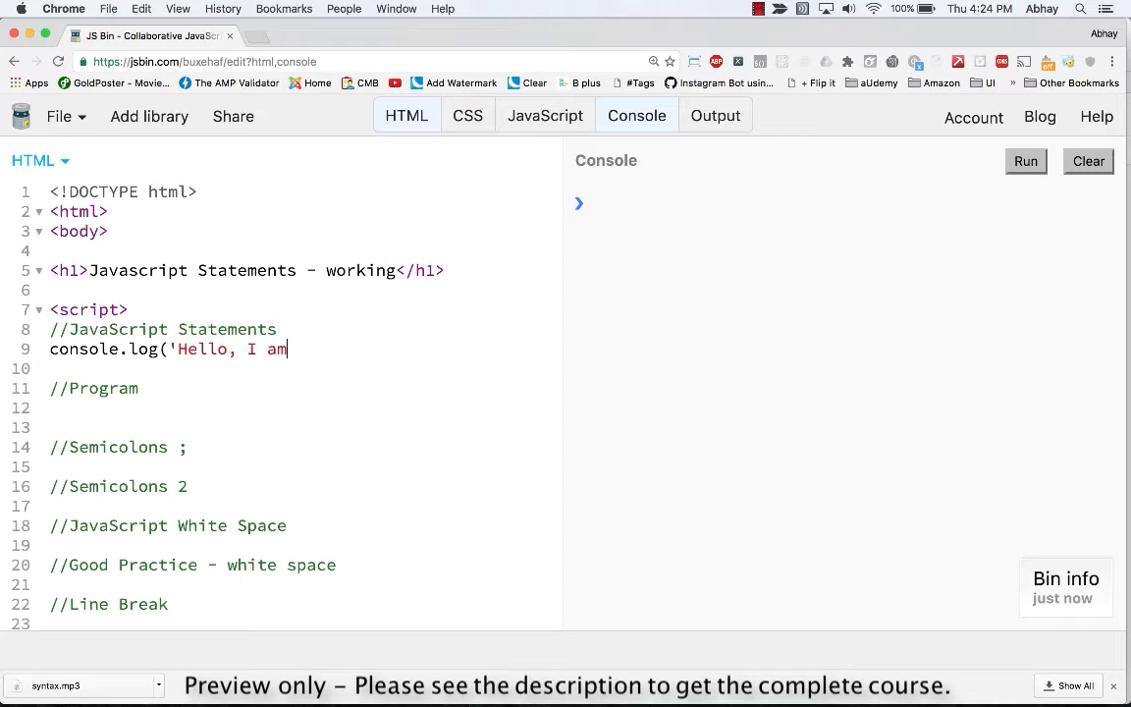
text(a statement)
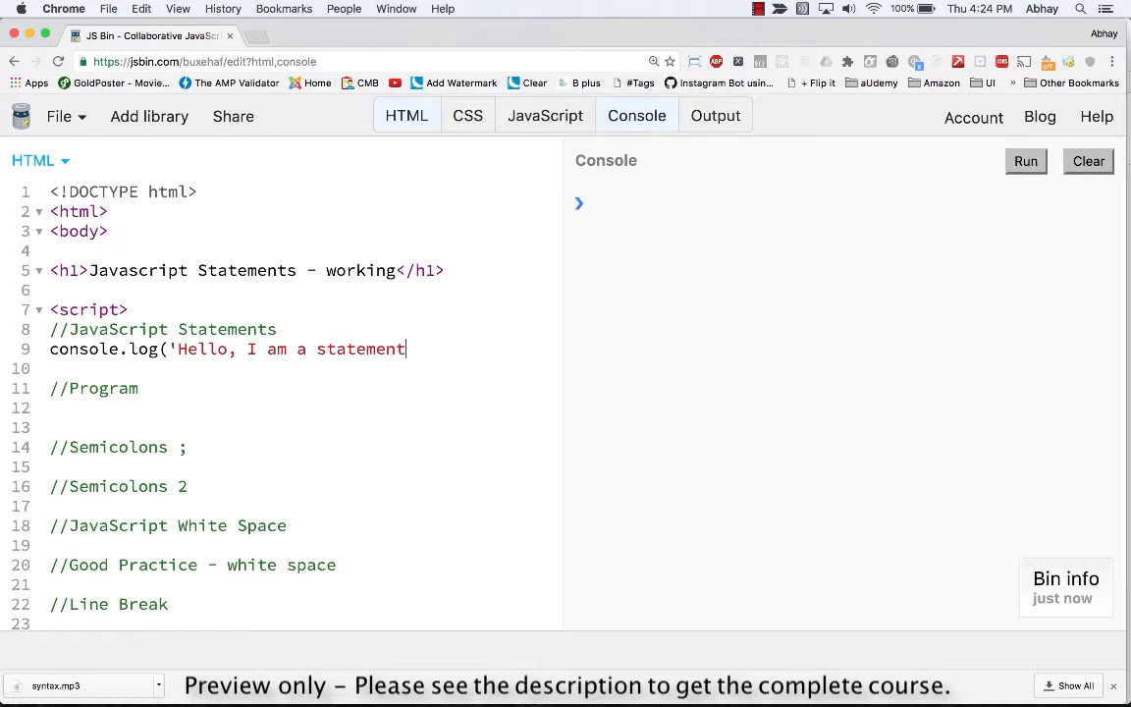
text(');)
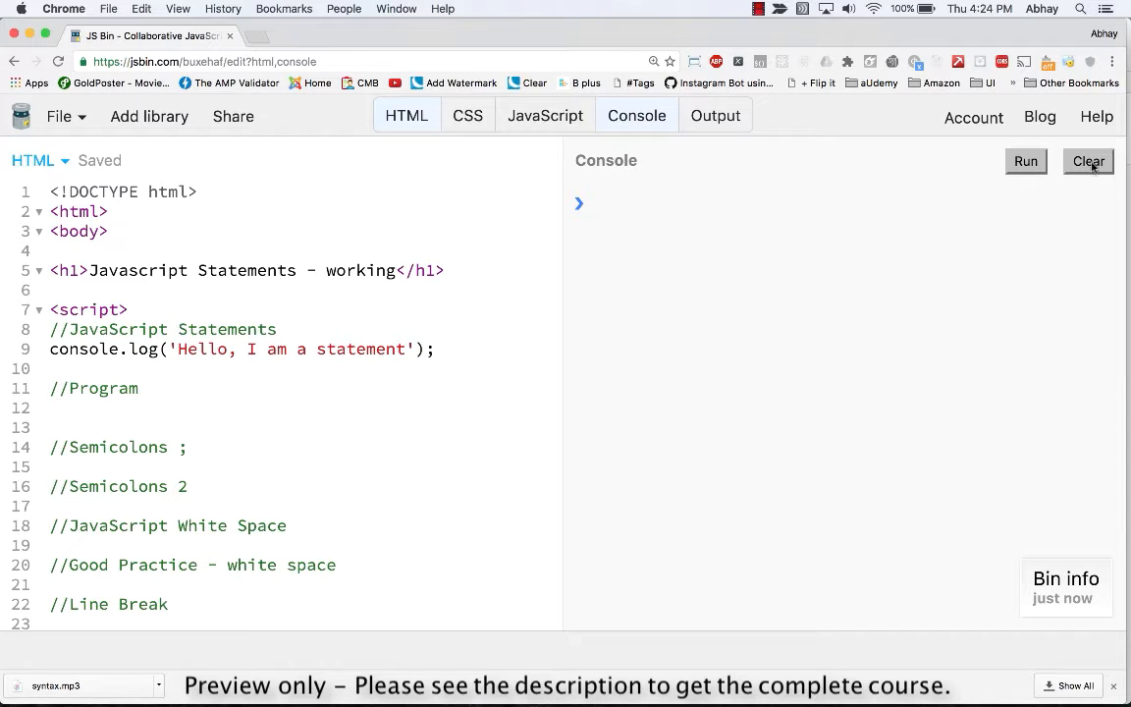
Run the code so the console prints "Hello, I am a statement"
click(1025, 161)
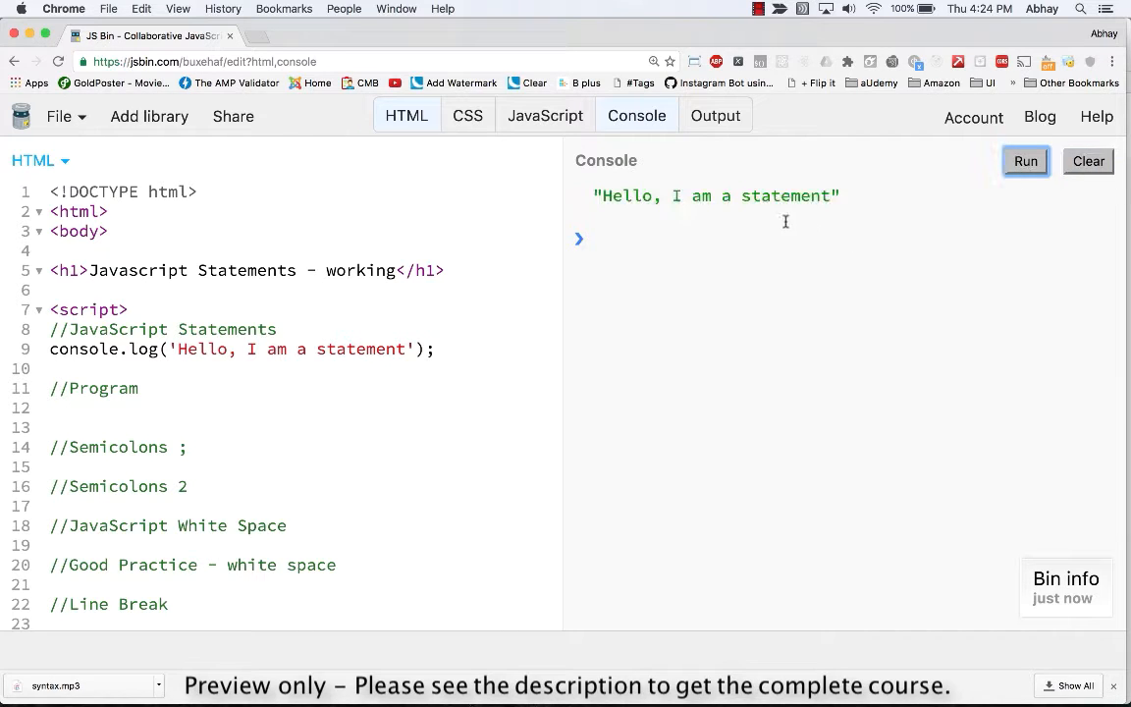
mouse_move(776, 202)
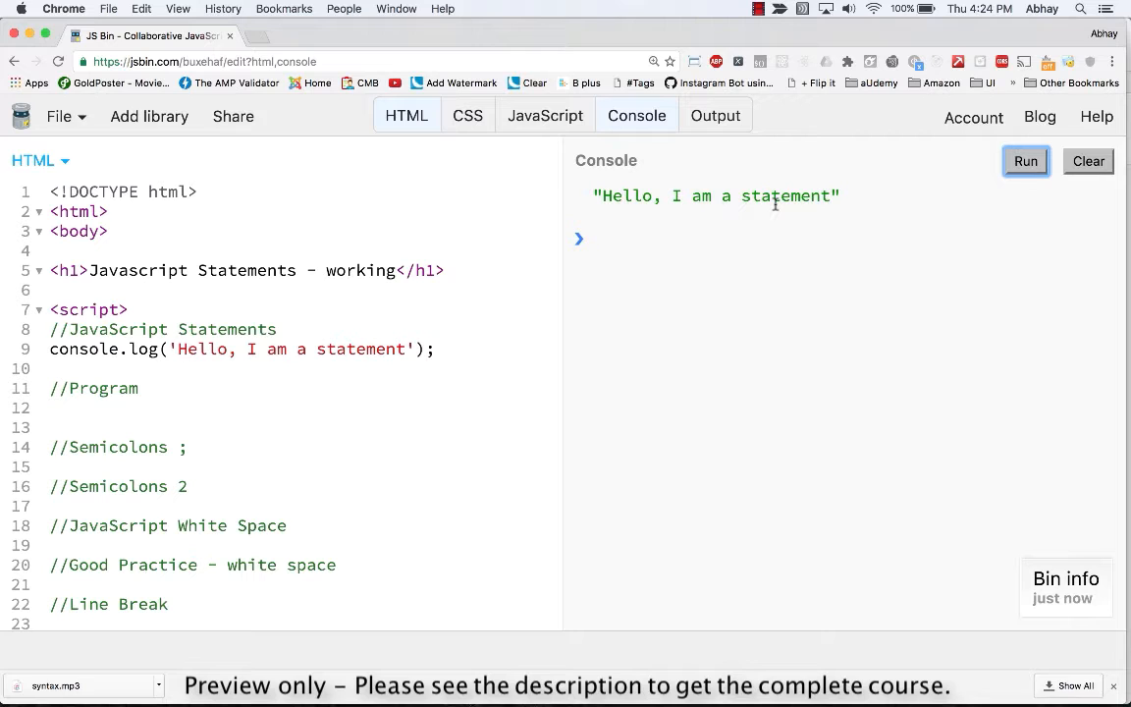
triple_click(240, 349)
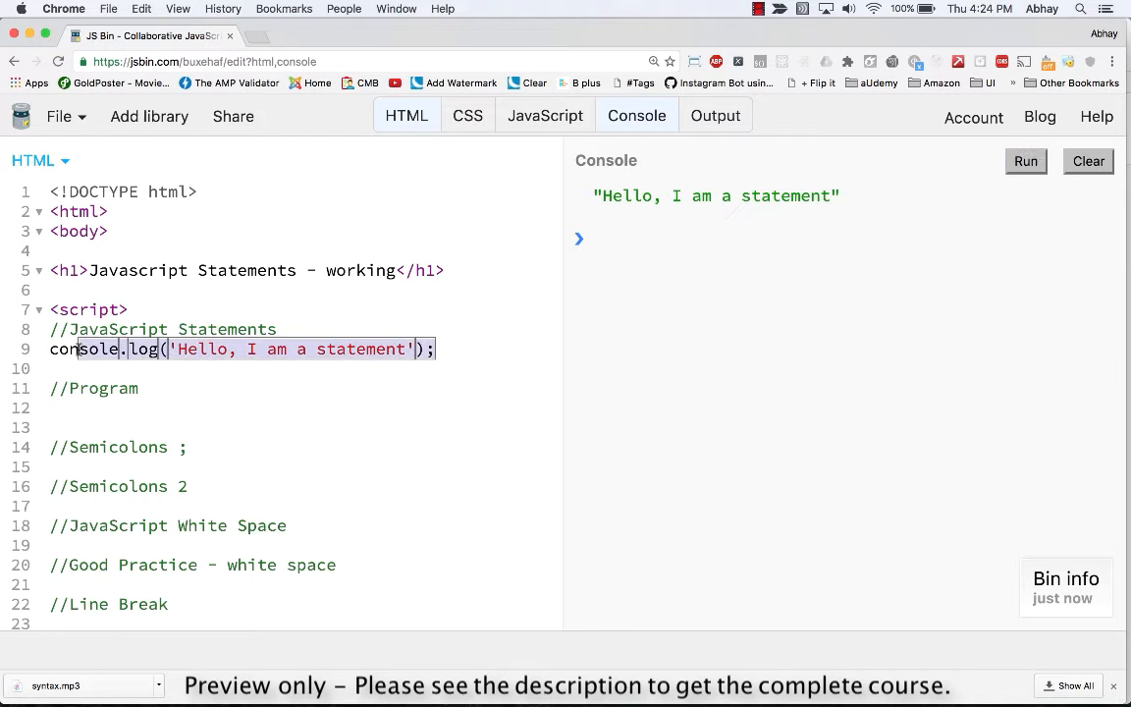
click(440, 350)
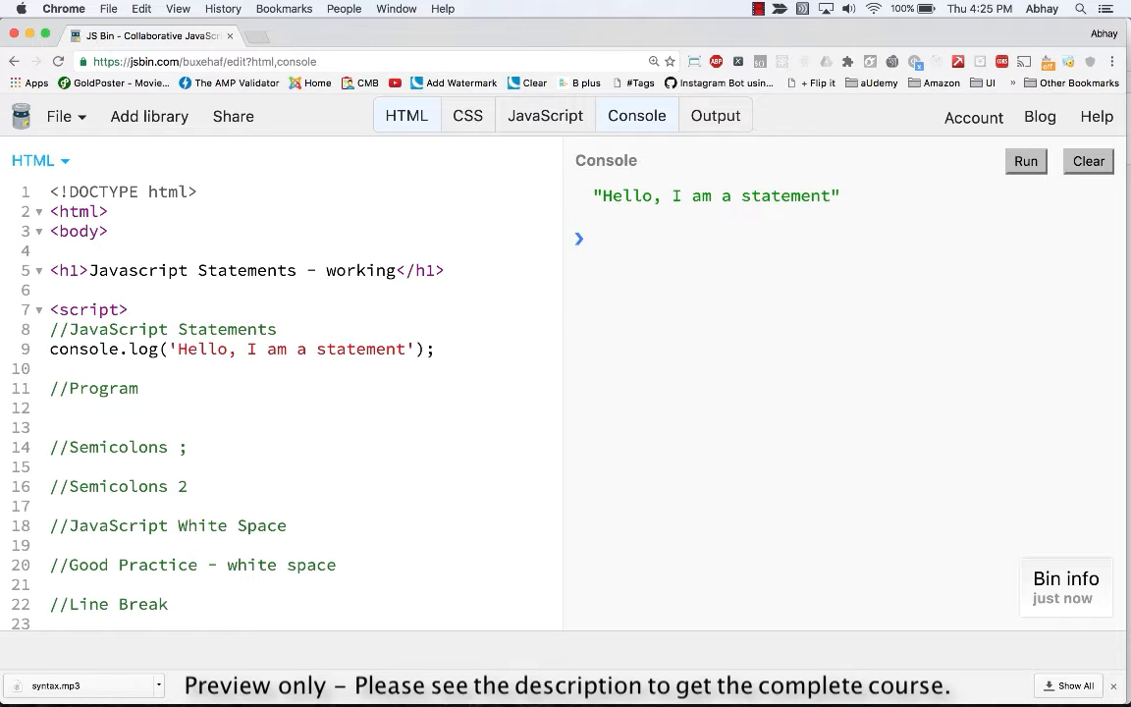
Under the Program comment declare var x = 5, var y = 6 and var z = x + y
click(55, 406)
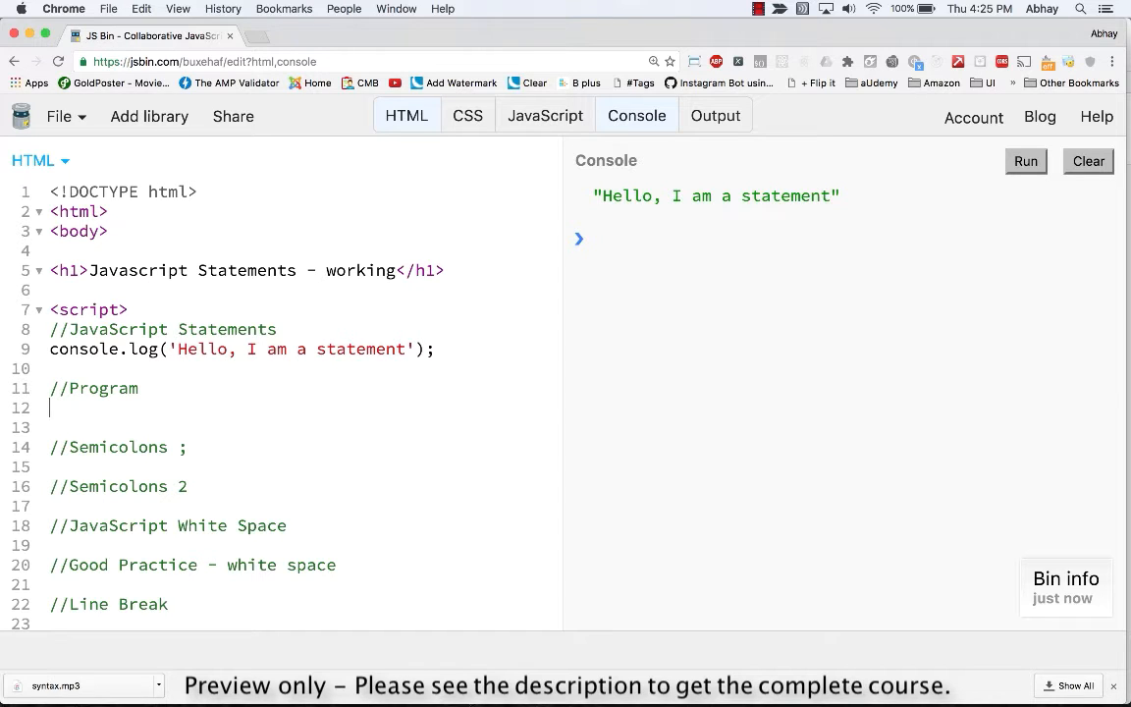
text(var x)
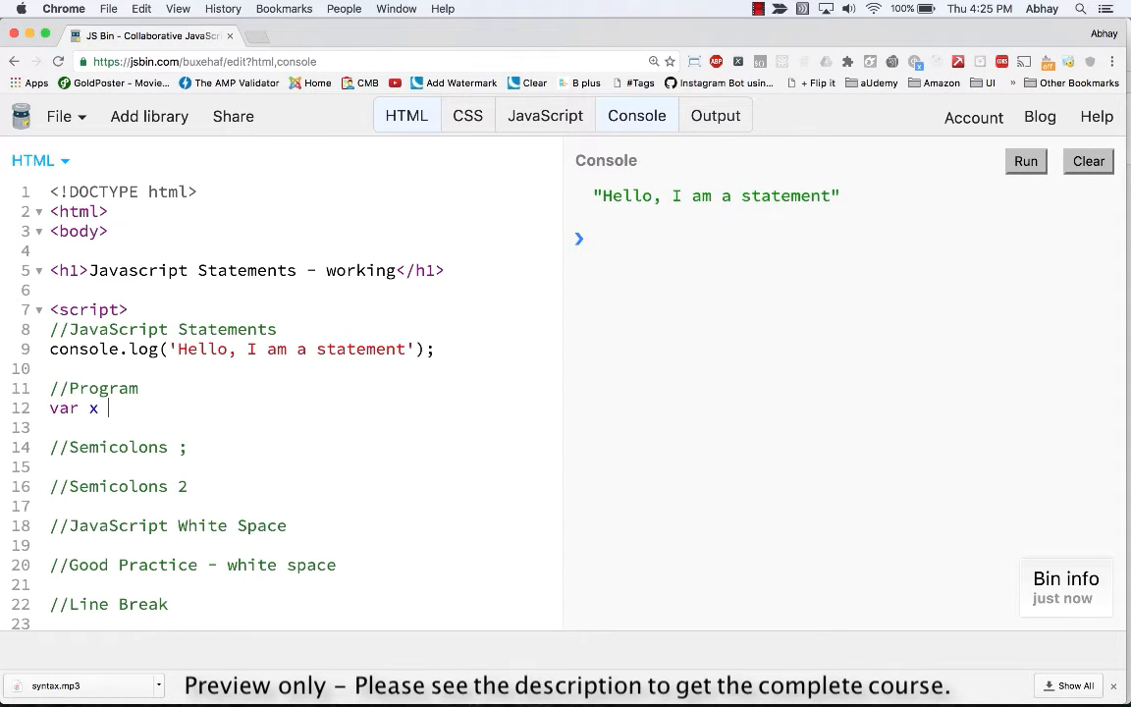
text(= 5;)
text(var)
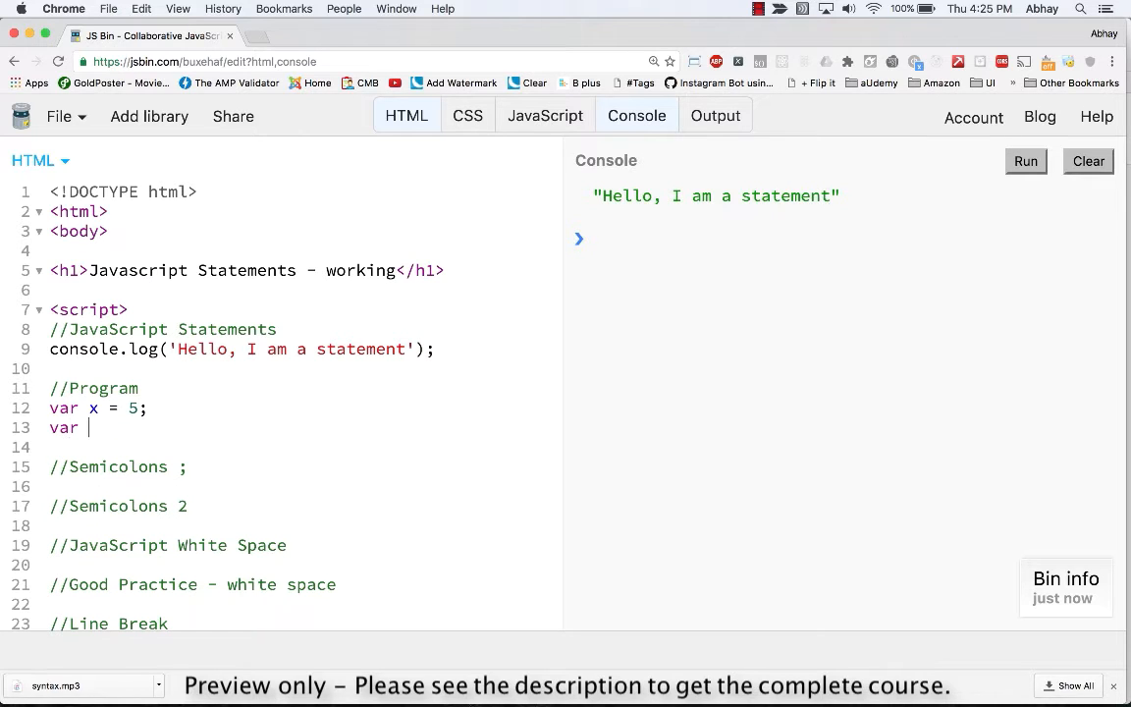
text(y -)
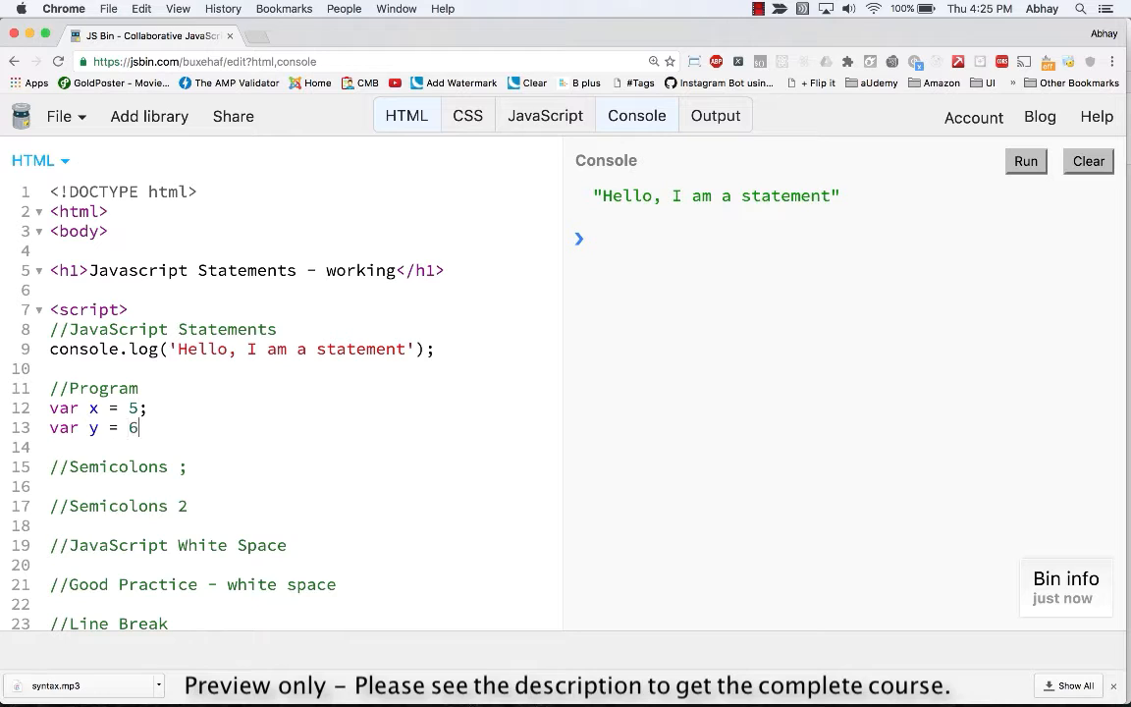
text(;)
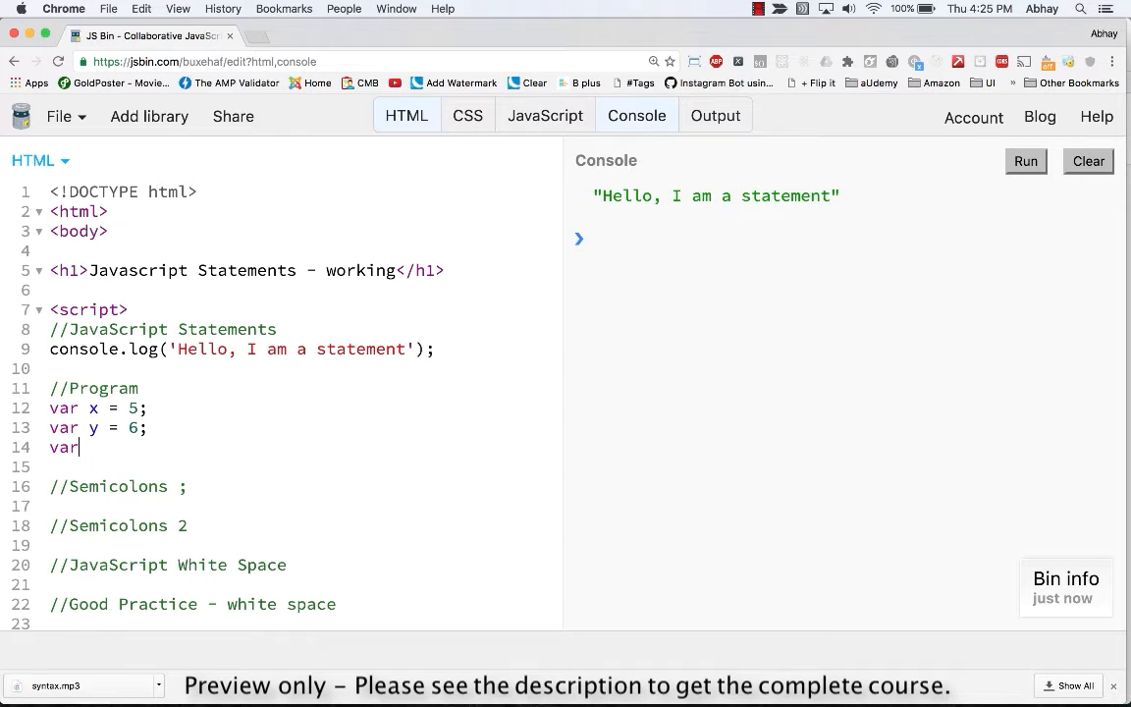
text(z =)
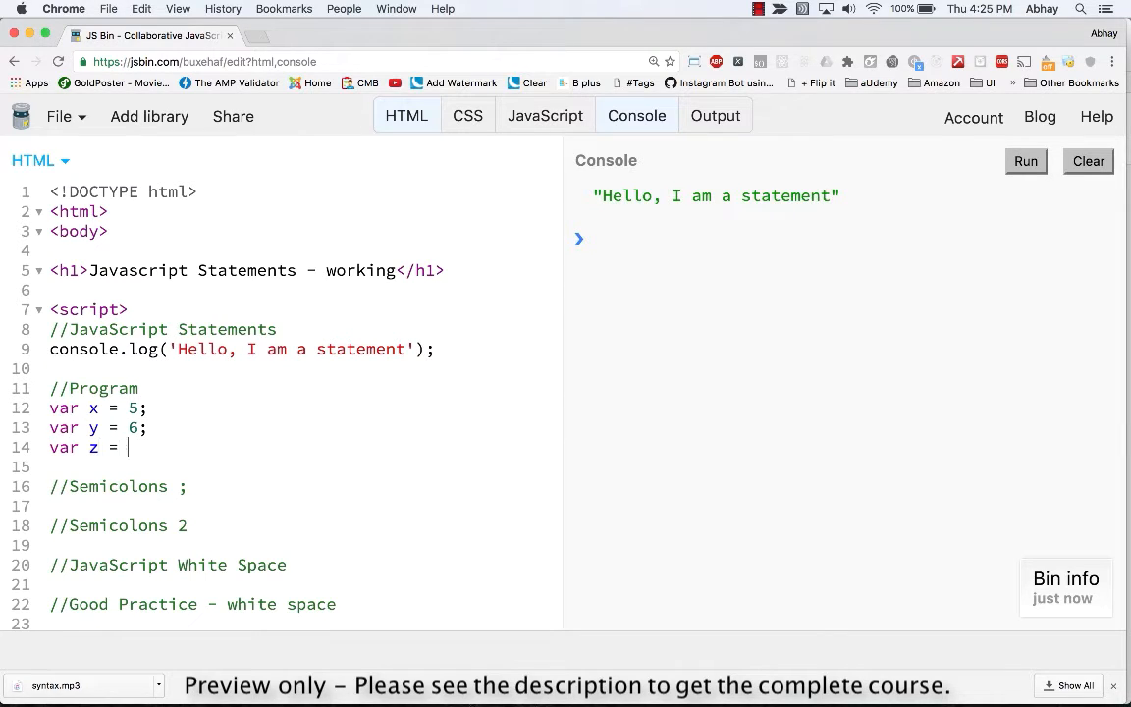
text(x +)
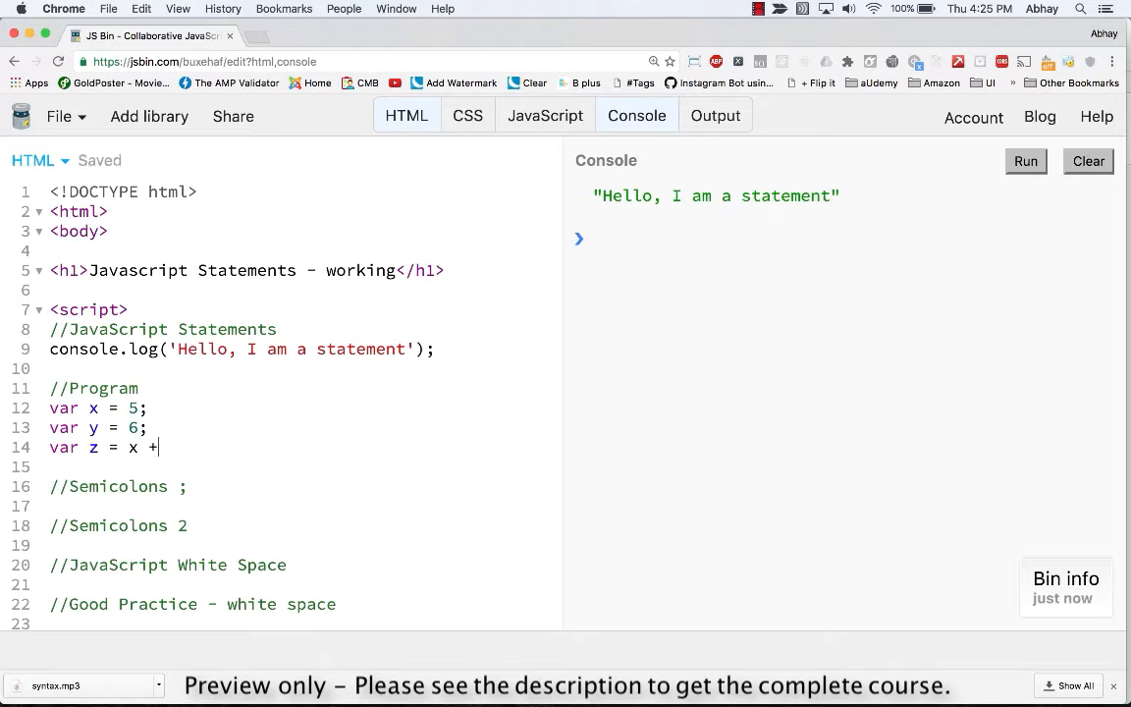
text(y;)
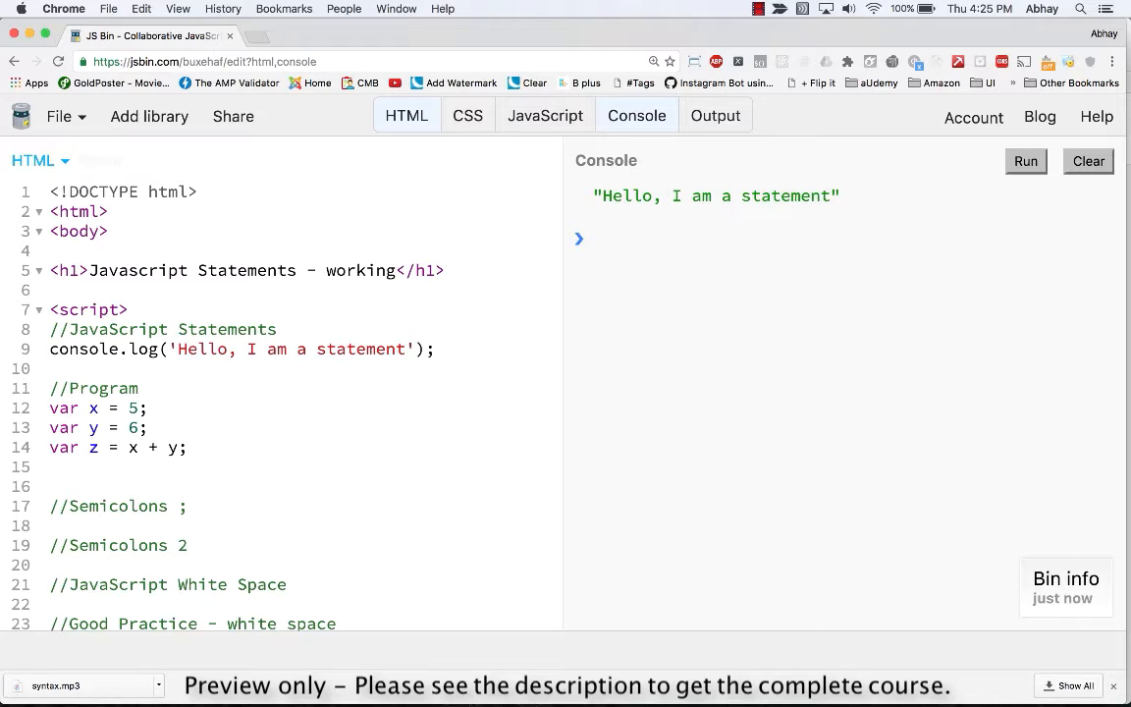
Log z and run the code so the console prints 11
text(consol)
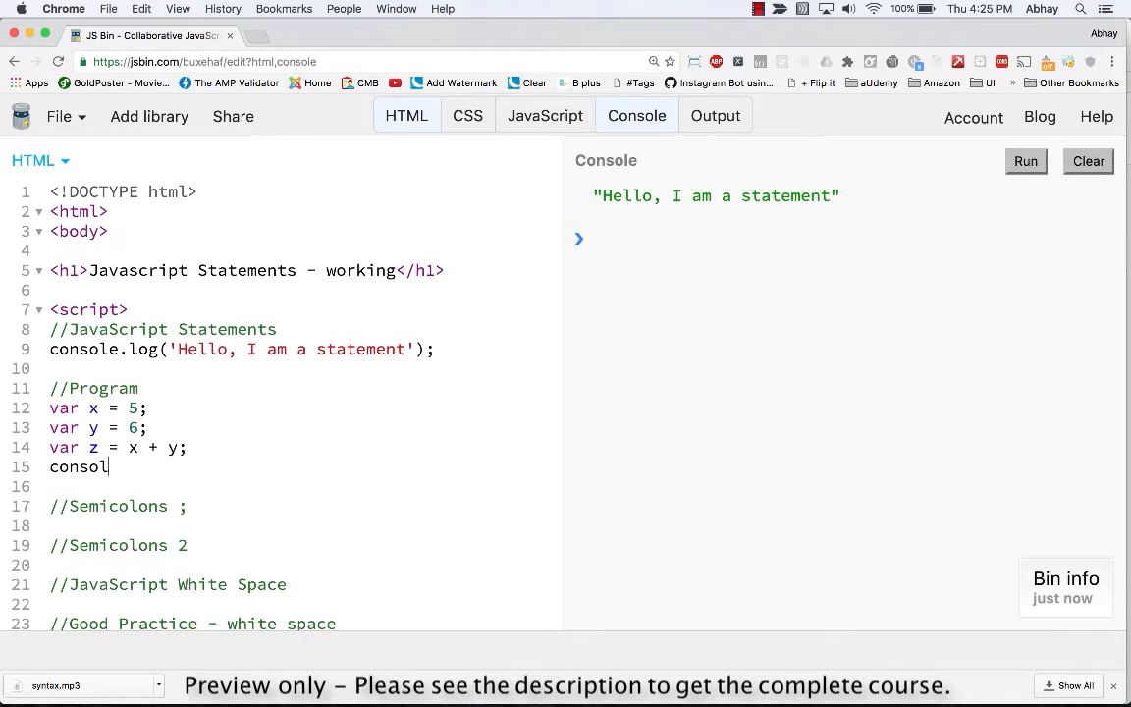
text(e.log(;)
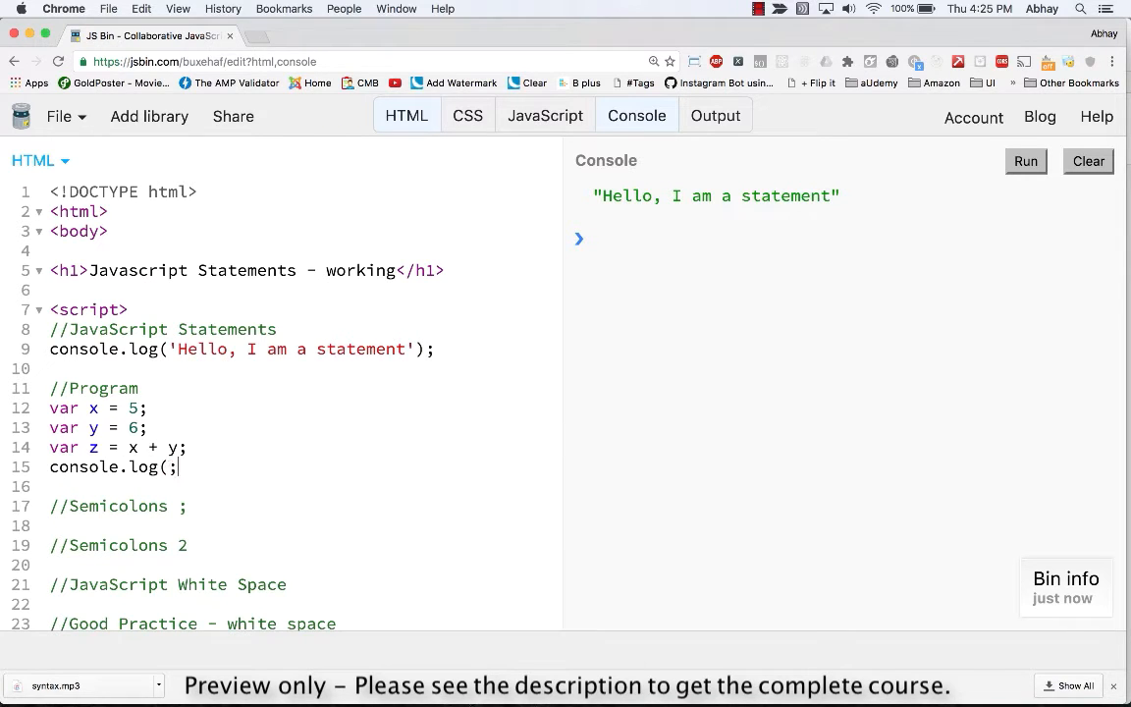
text(z))
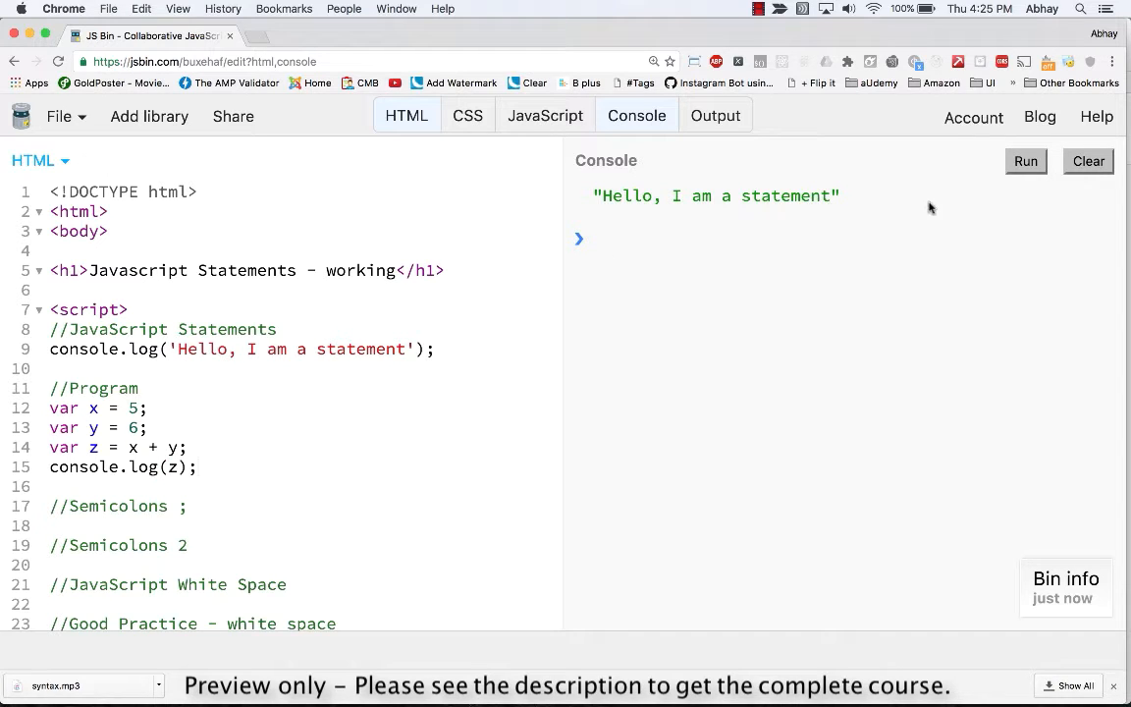
click(1024, 161)
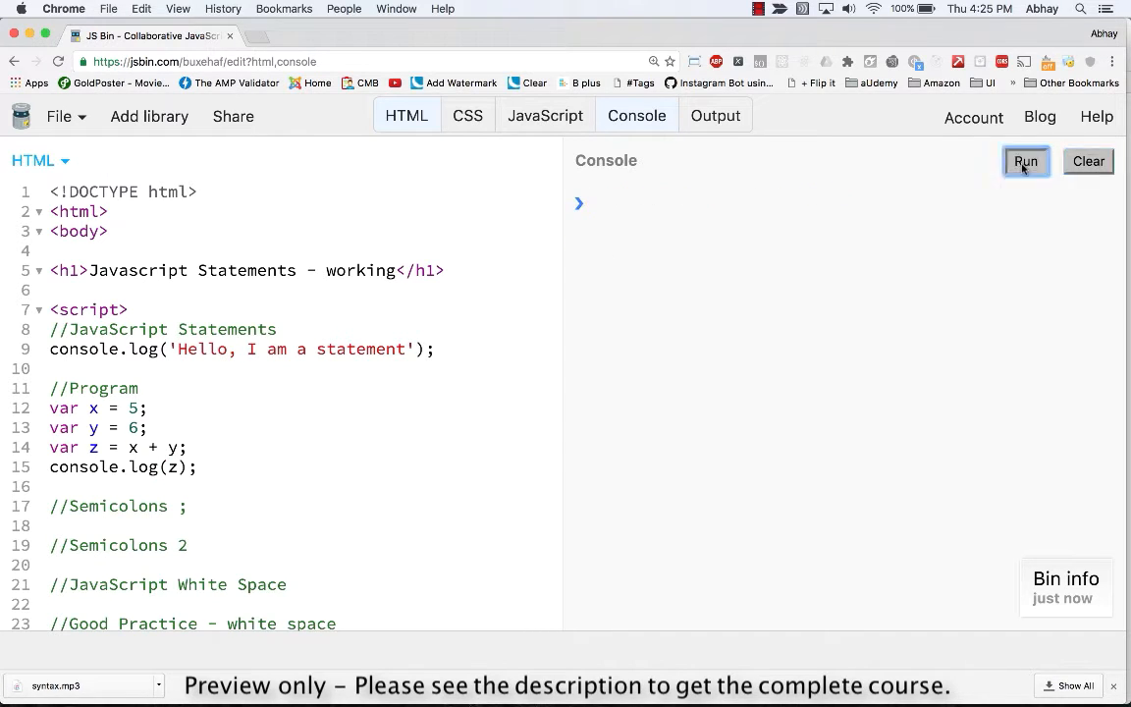
click(1024, 161)
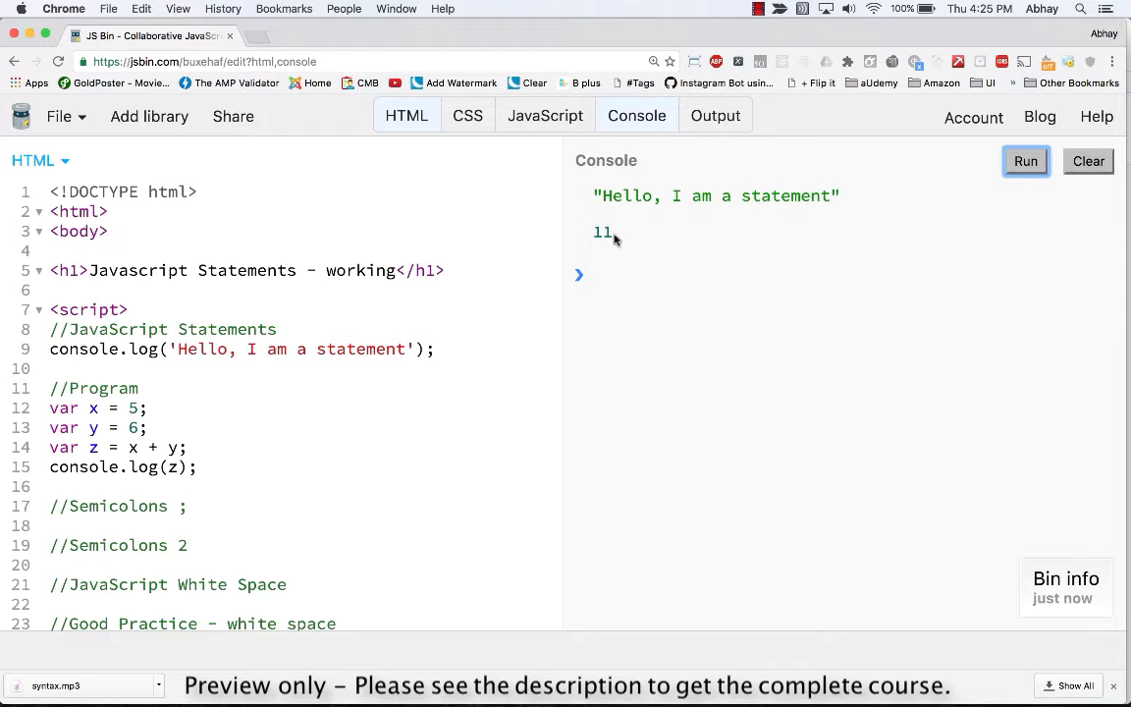
mouse_move(585, 236)
text(')
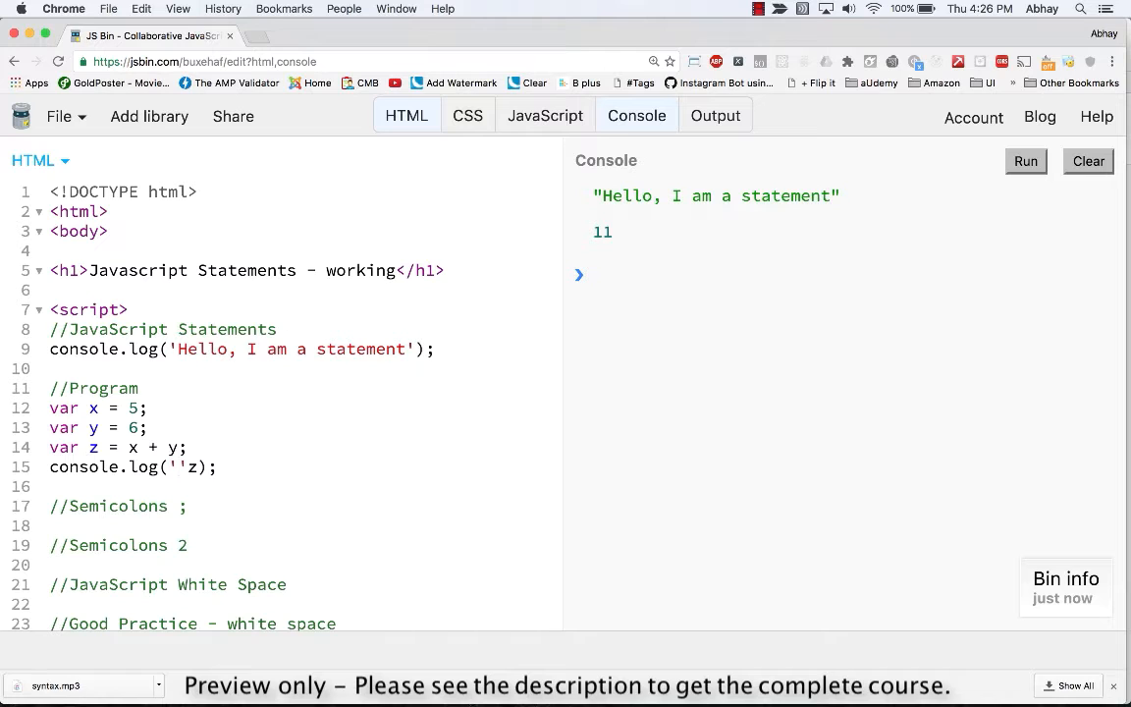
Change the log to 'Value from the program ' + z
text(Value)
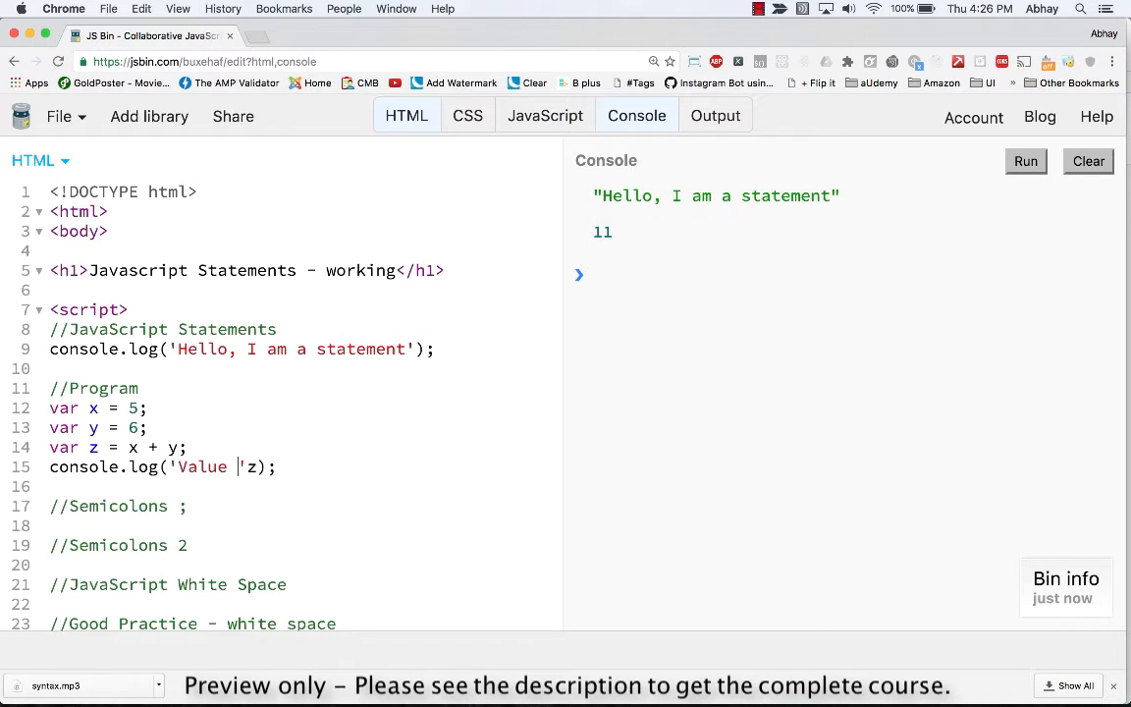
text(from the)
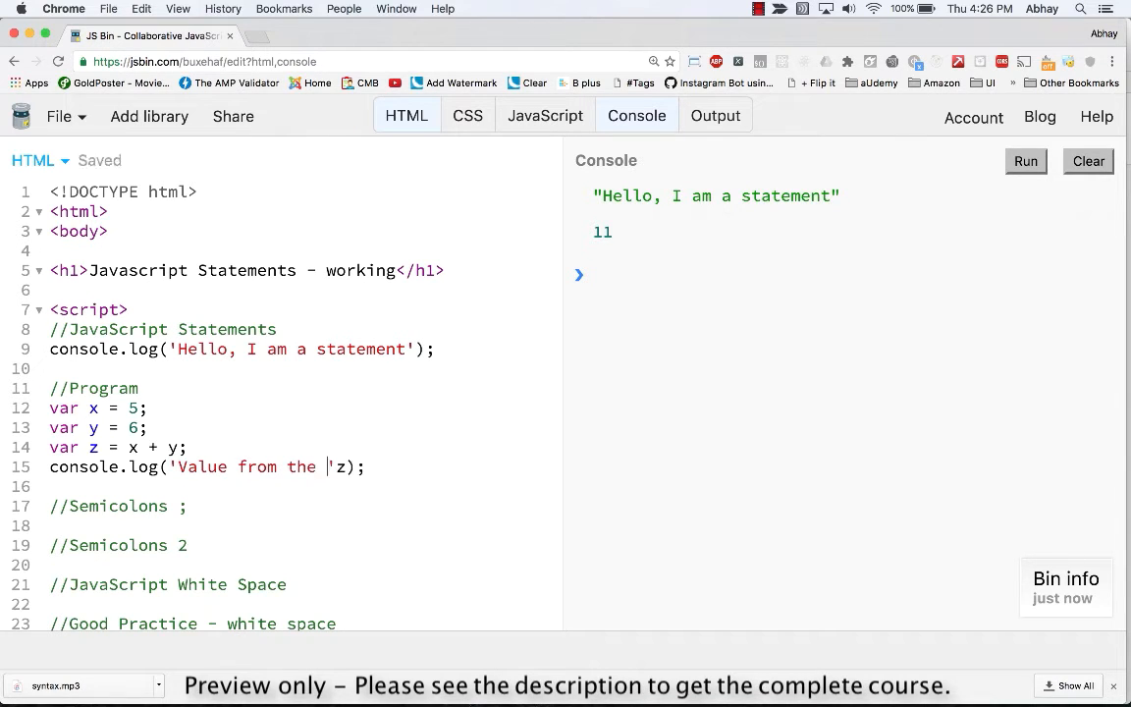
text(program)
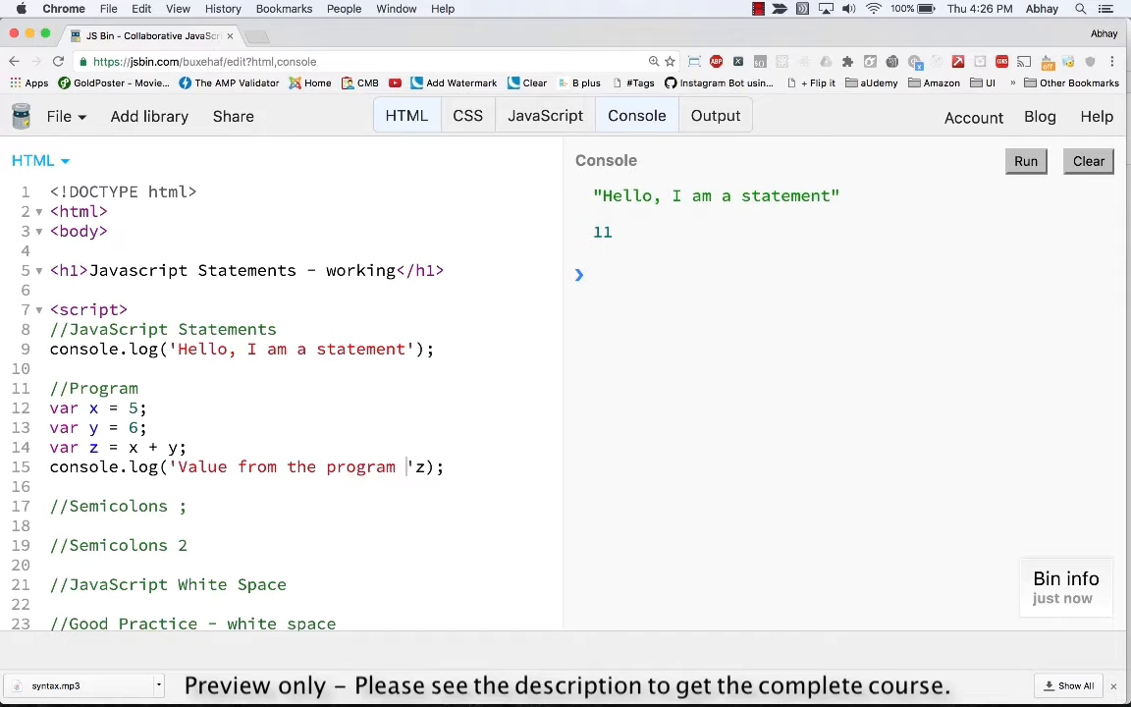
key(Backspace)
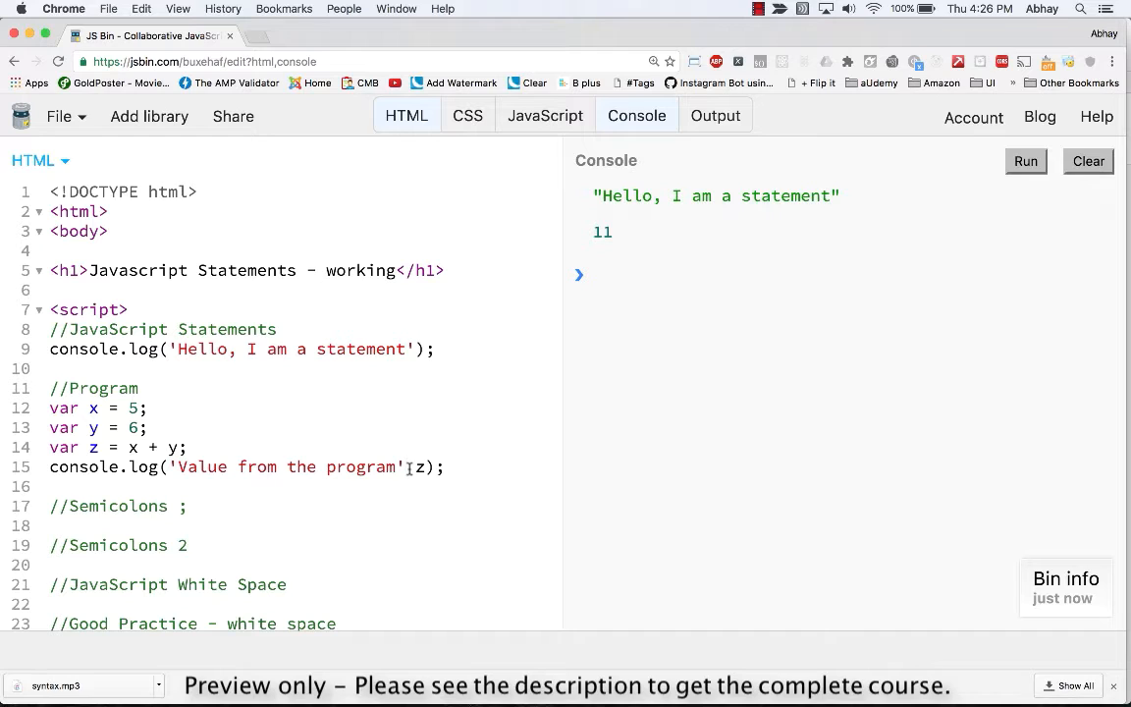
text(+)
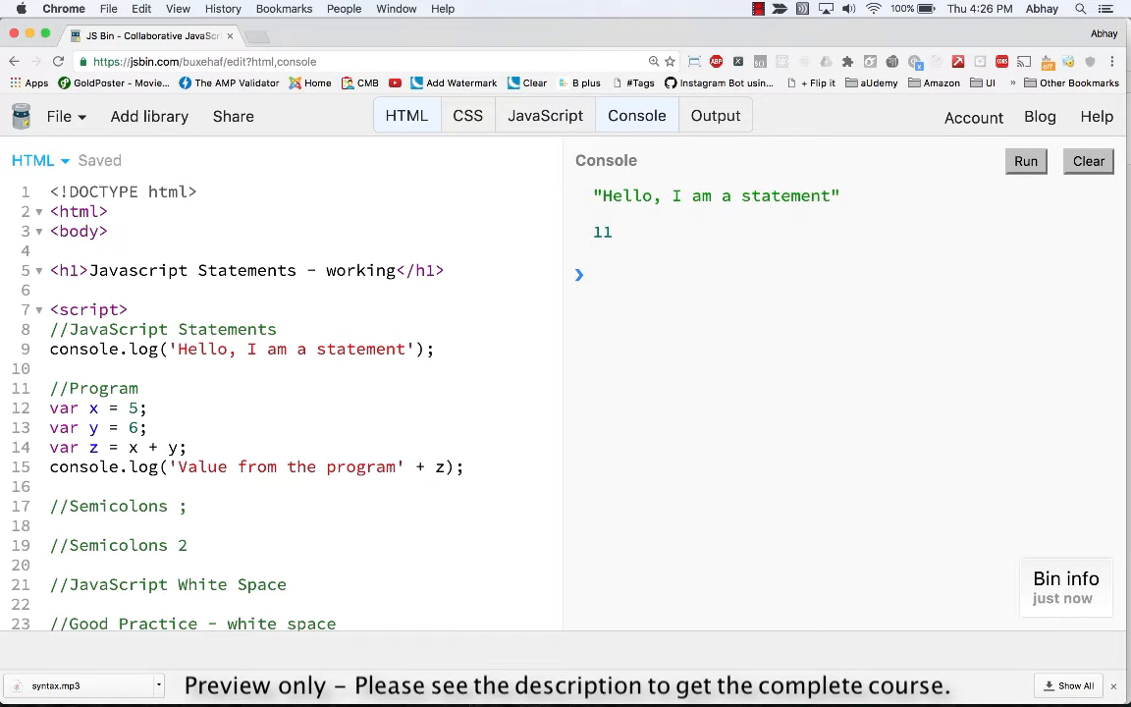
click(497, 467)
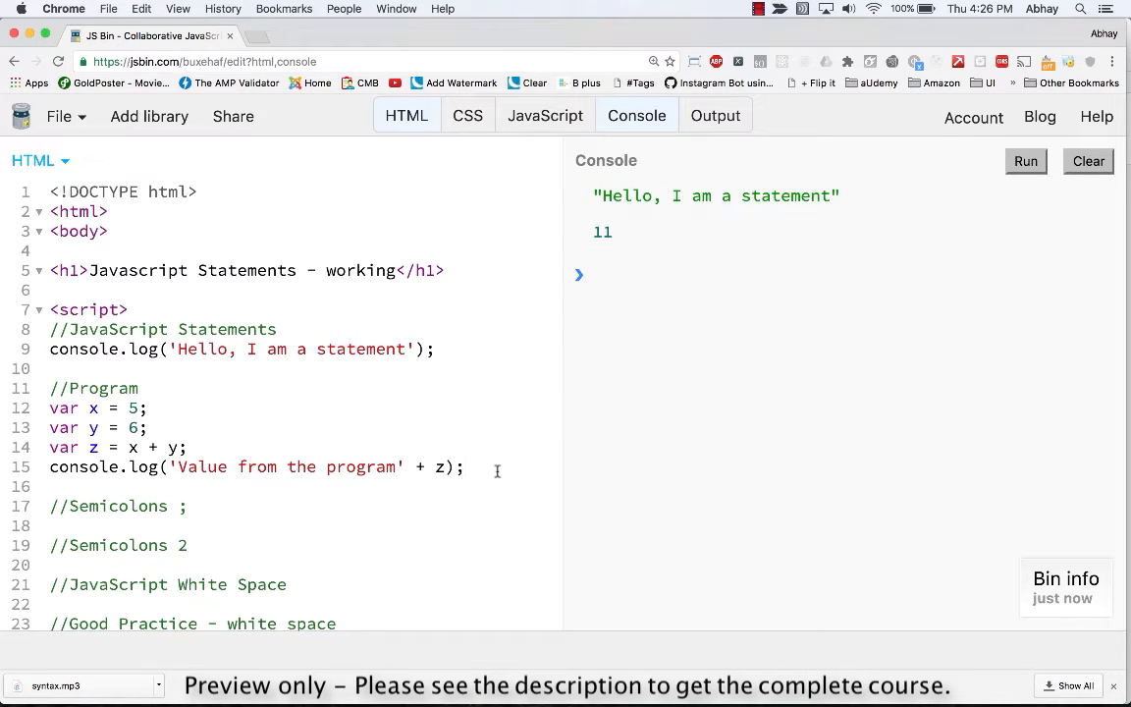
Clear the console and rerun so it prints "Value from the program 11"
click(1088, 161)
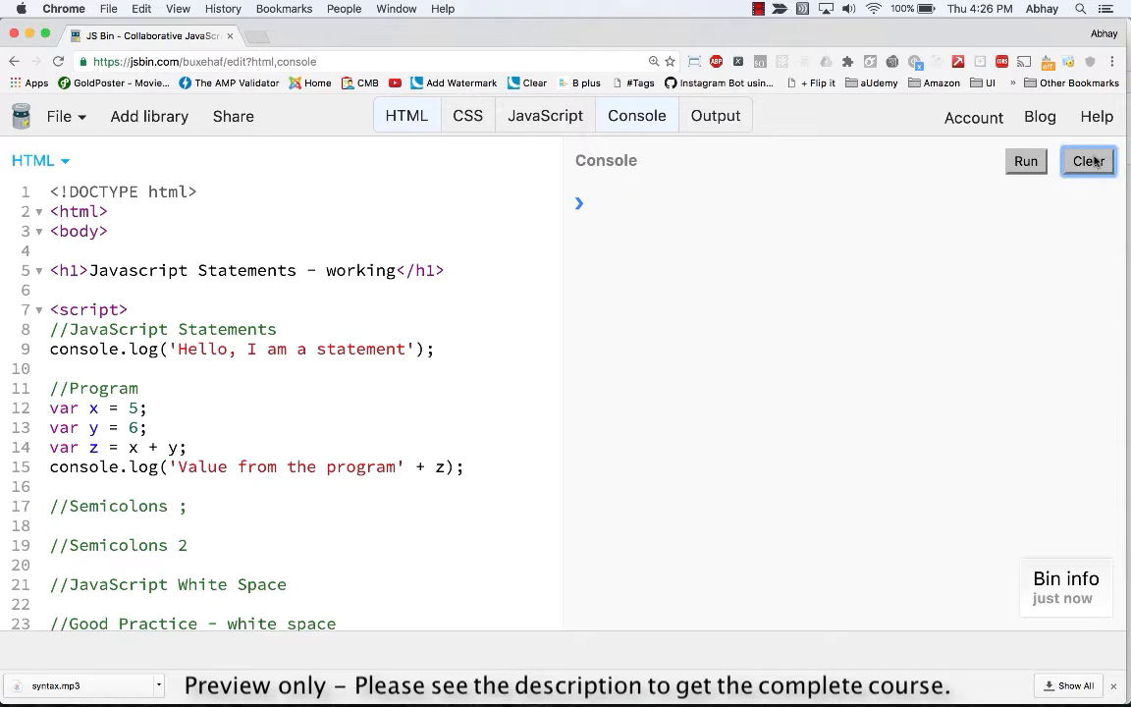
click(1025, 161)
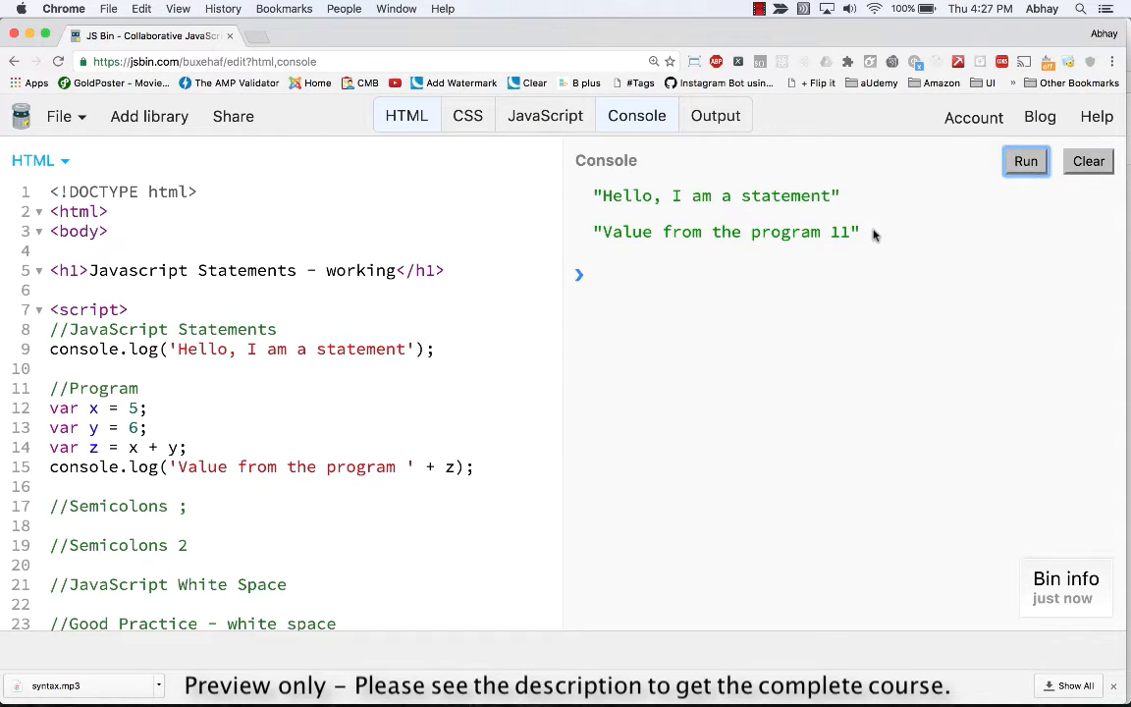
double_click(726, 232)
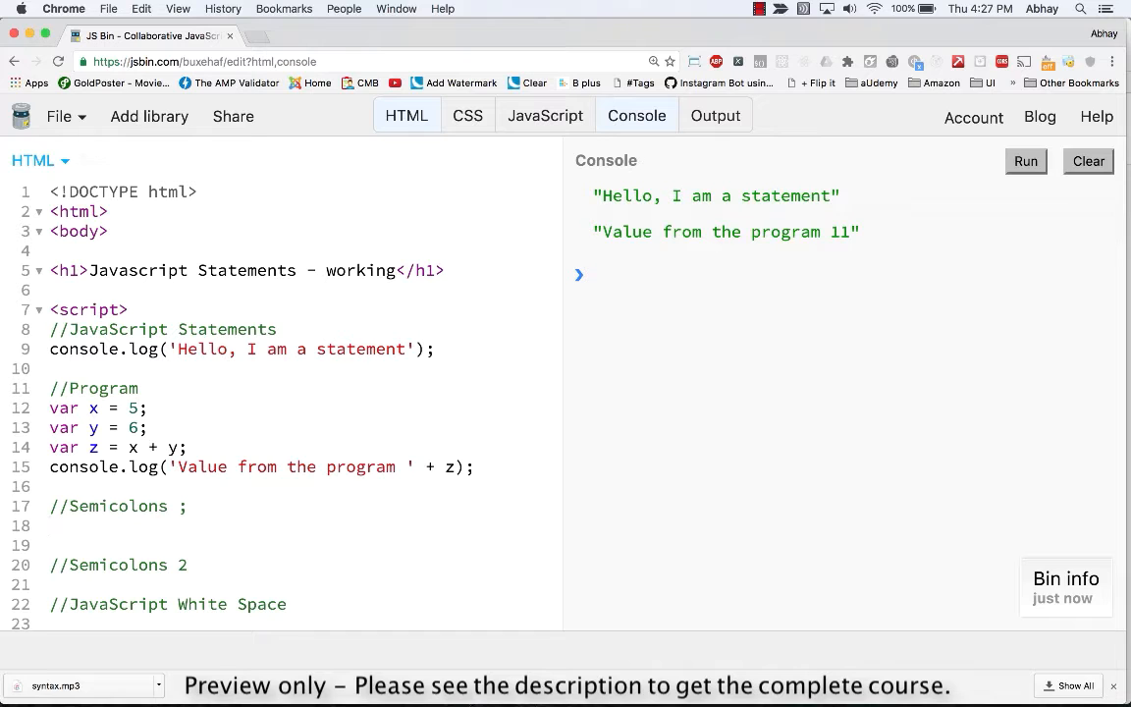
Under the Semicolons comment declare var a = 1, var b = 2 and var c = a + b
click(55, 526)
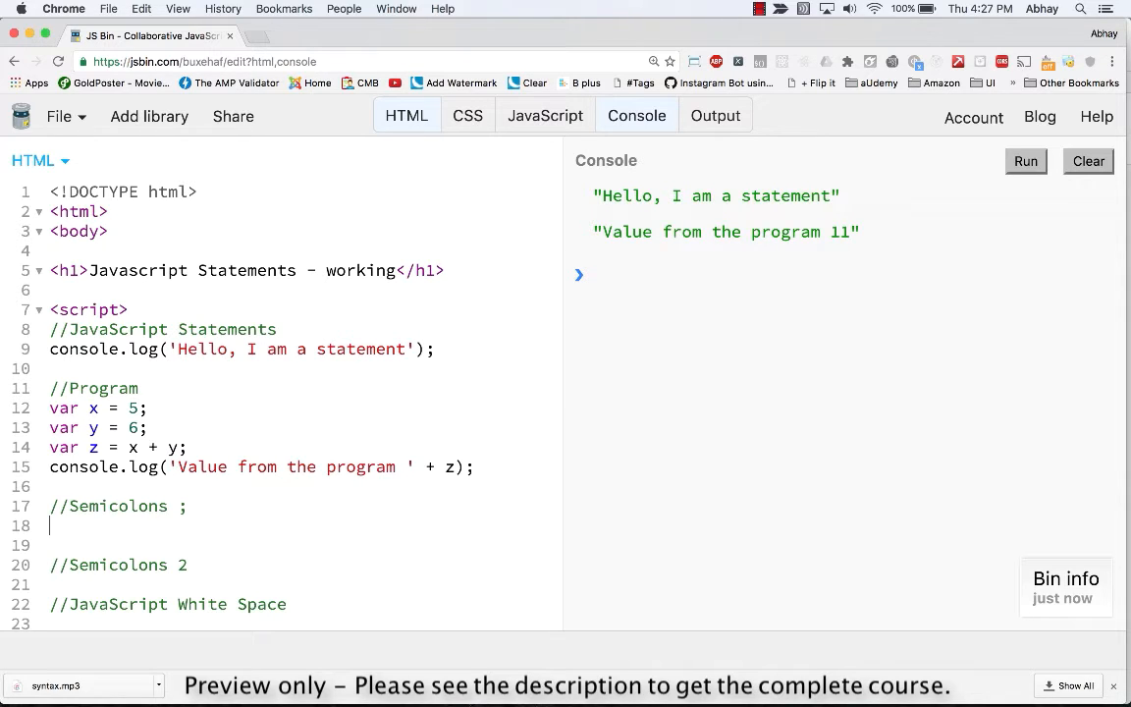
text(var)
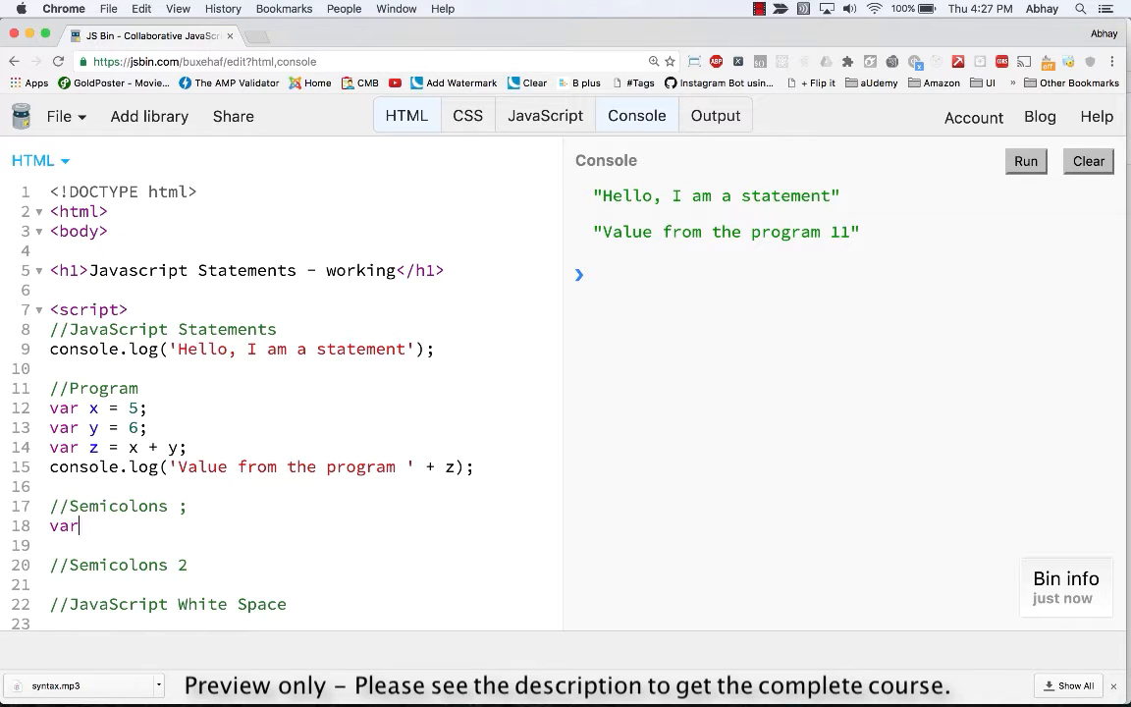
text(a = 1;)
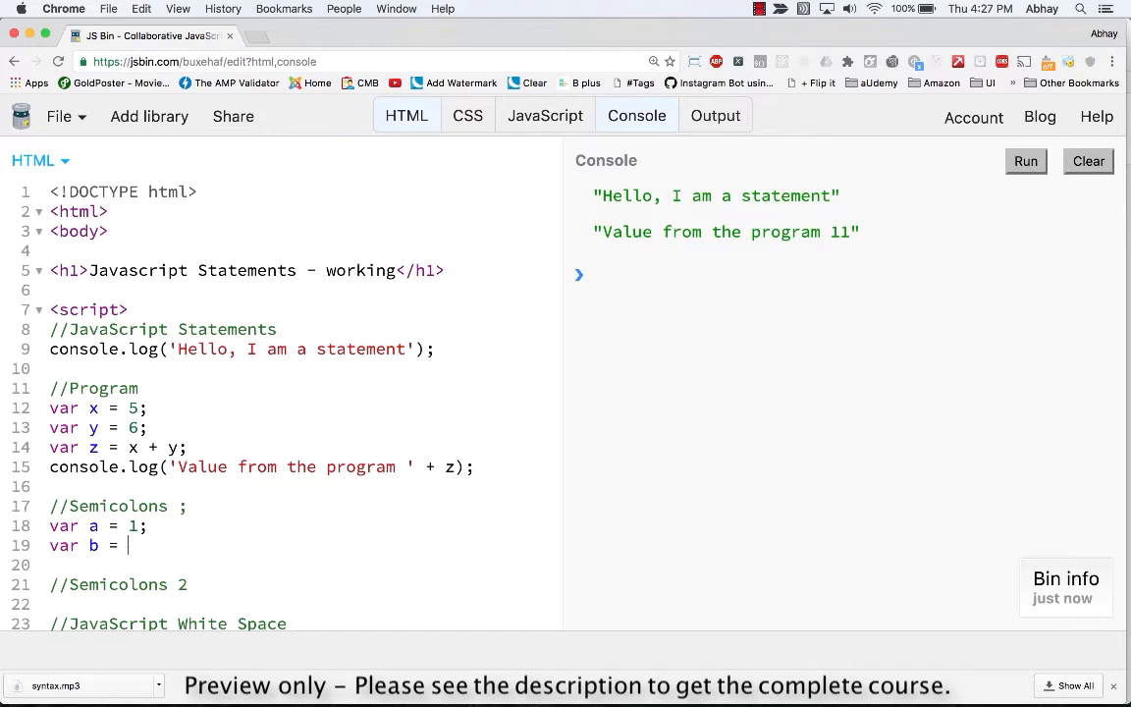
text(2;)
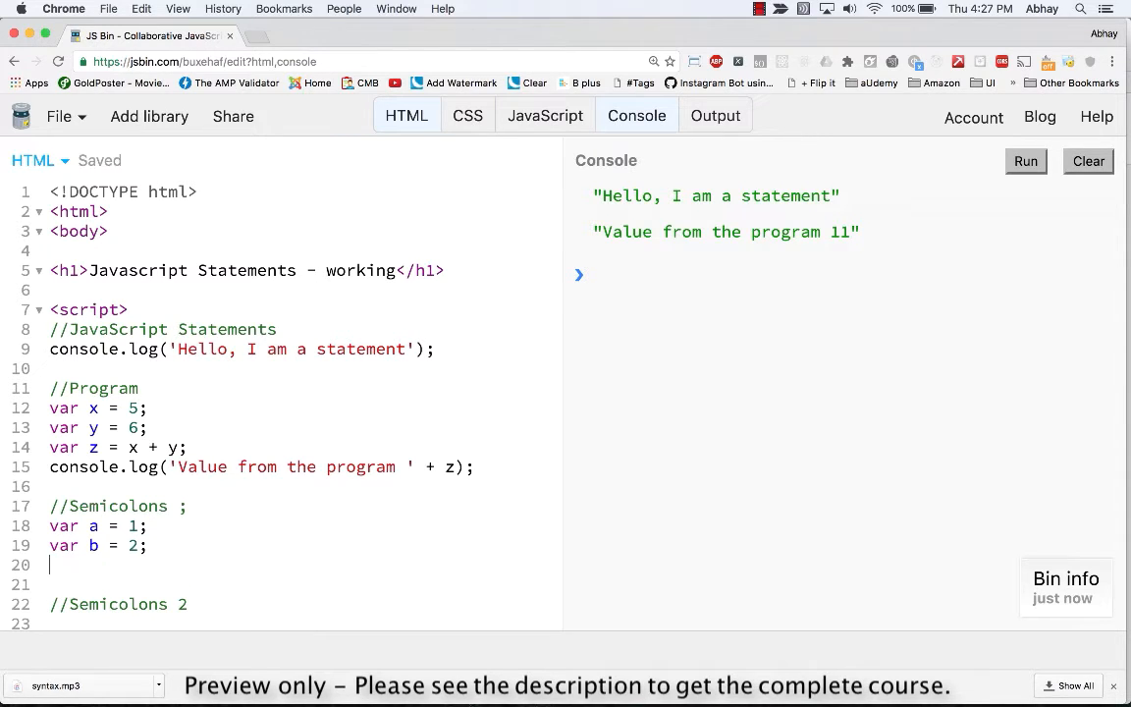
text(var c = a)
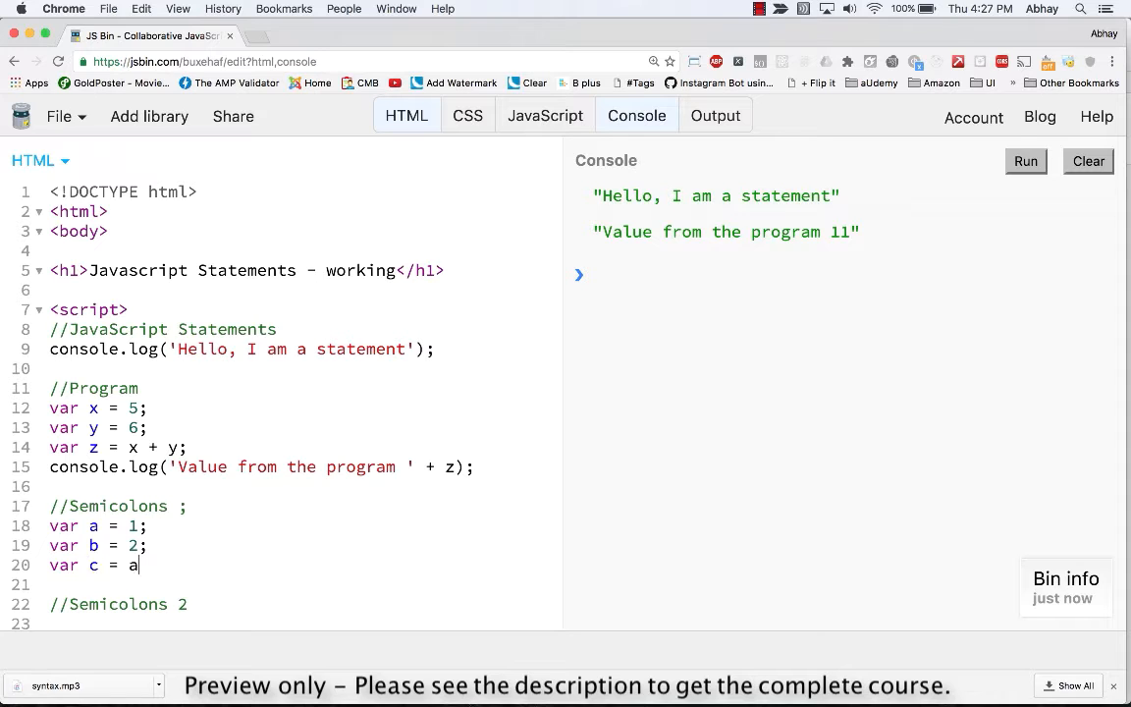
text(+ b)
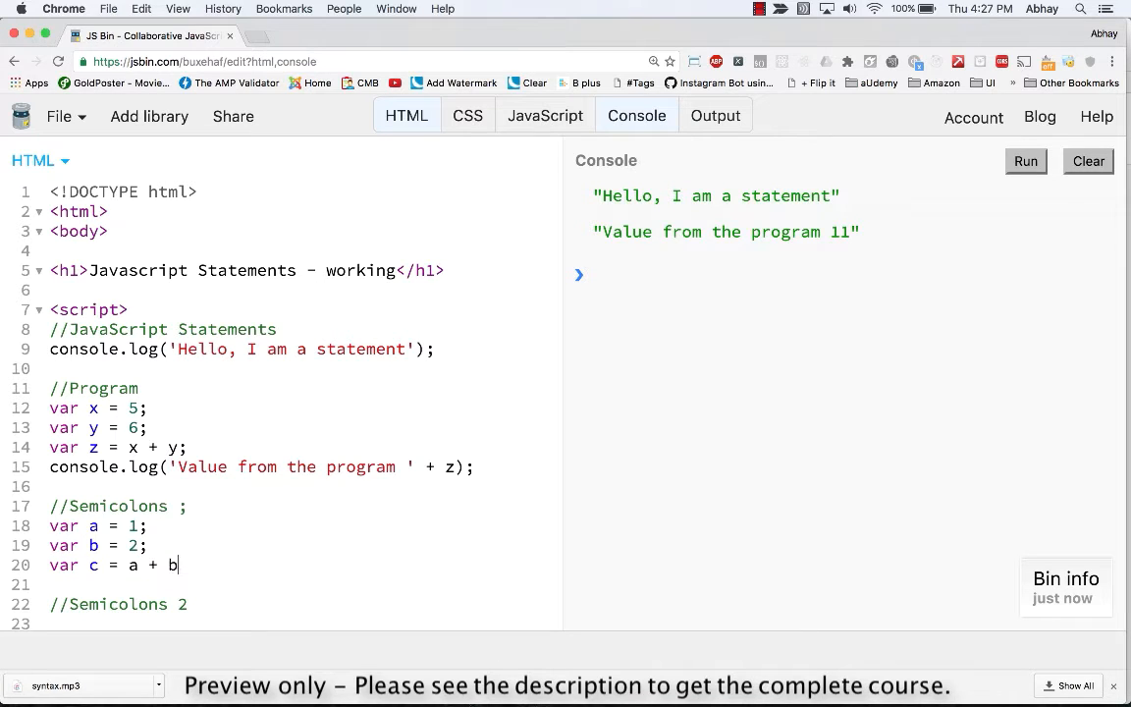
text(;)
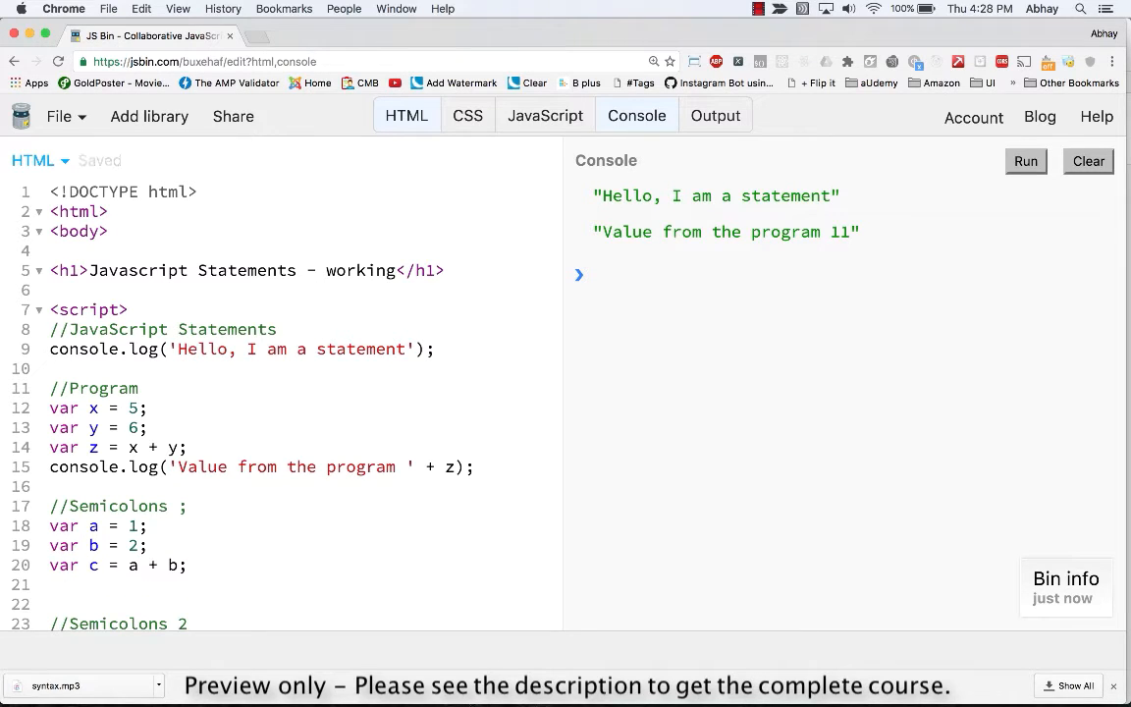
Log c, fix the console typo and rerun so the console prints 3
text(cono)
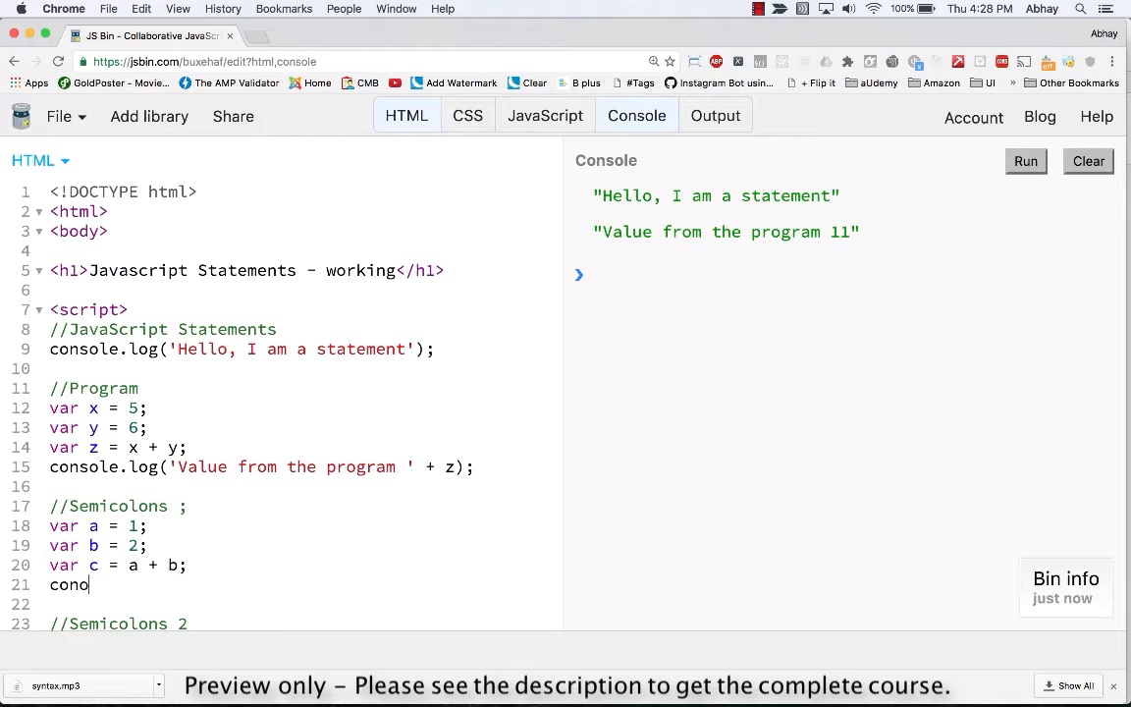
text(le.log()
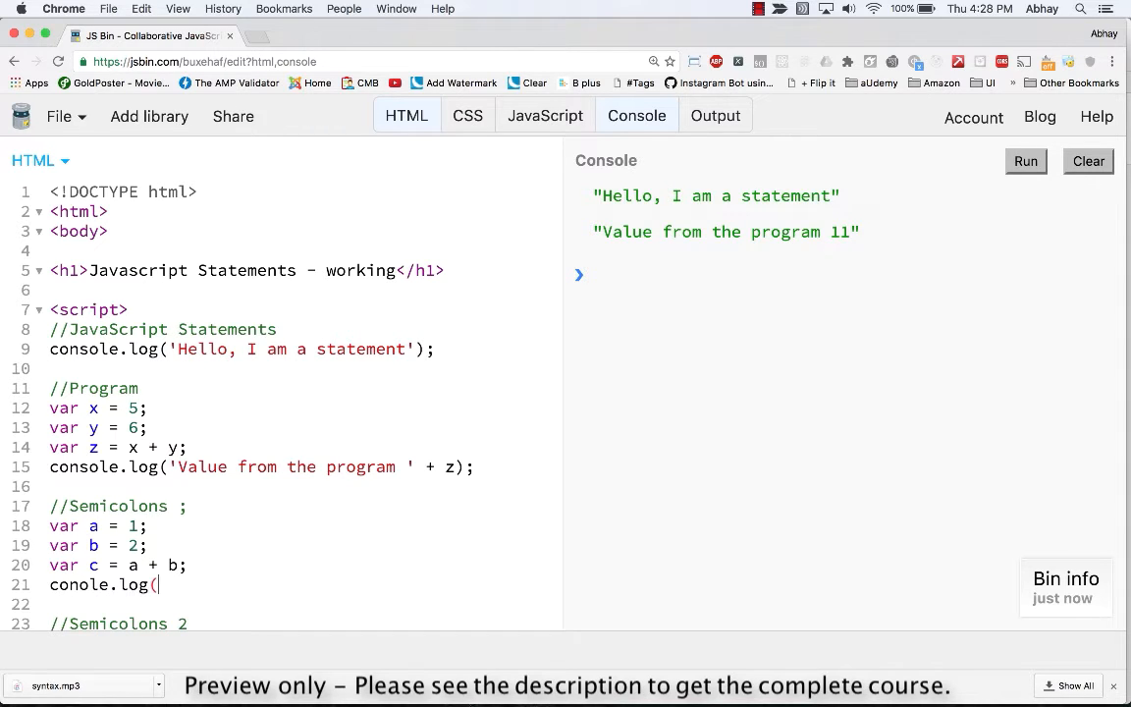
text(c()
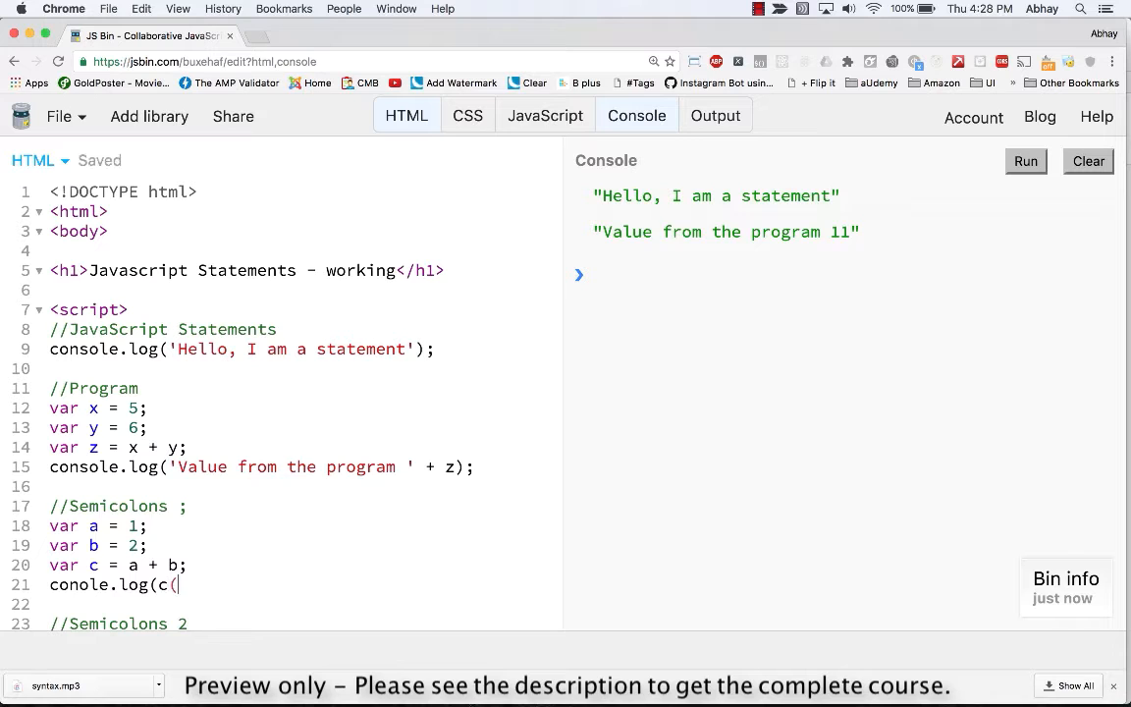
text();)
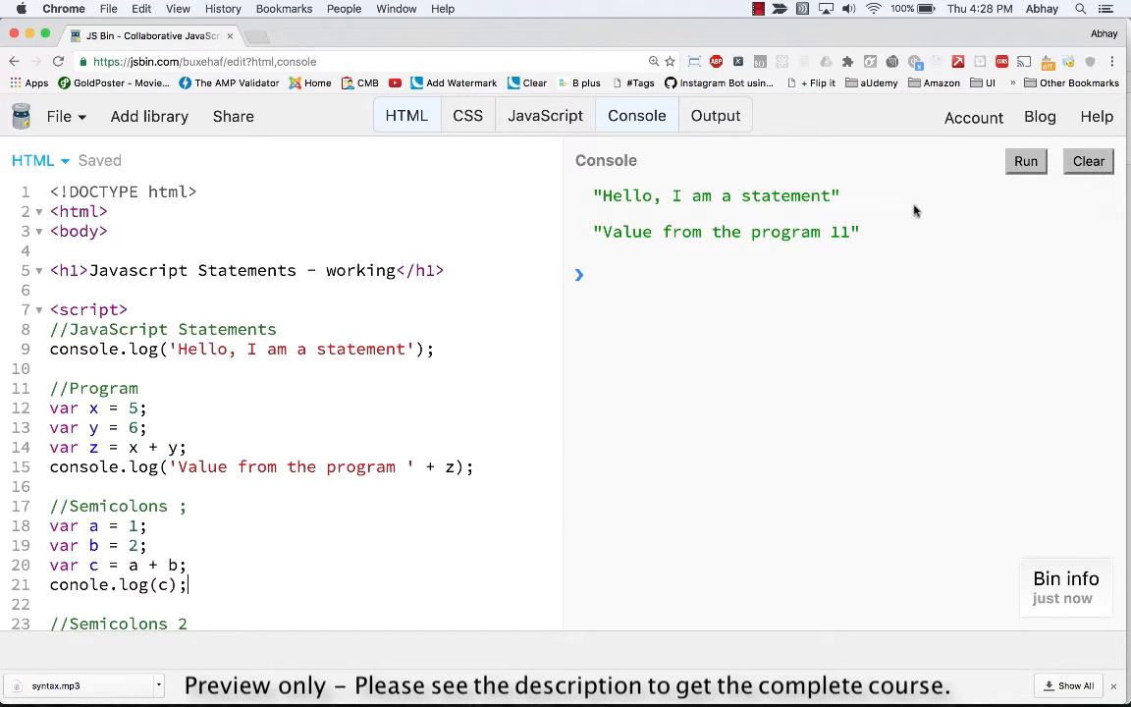
click(1025, 161)
text(s)
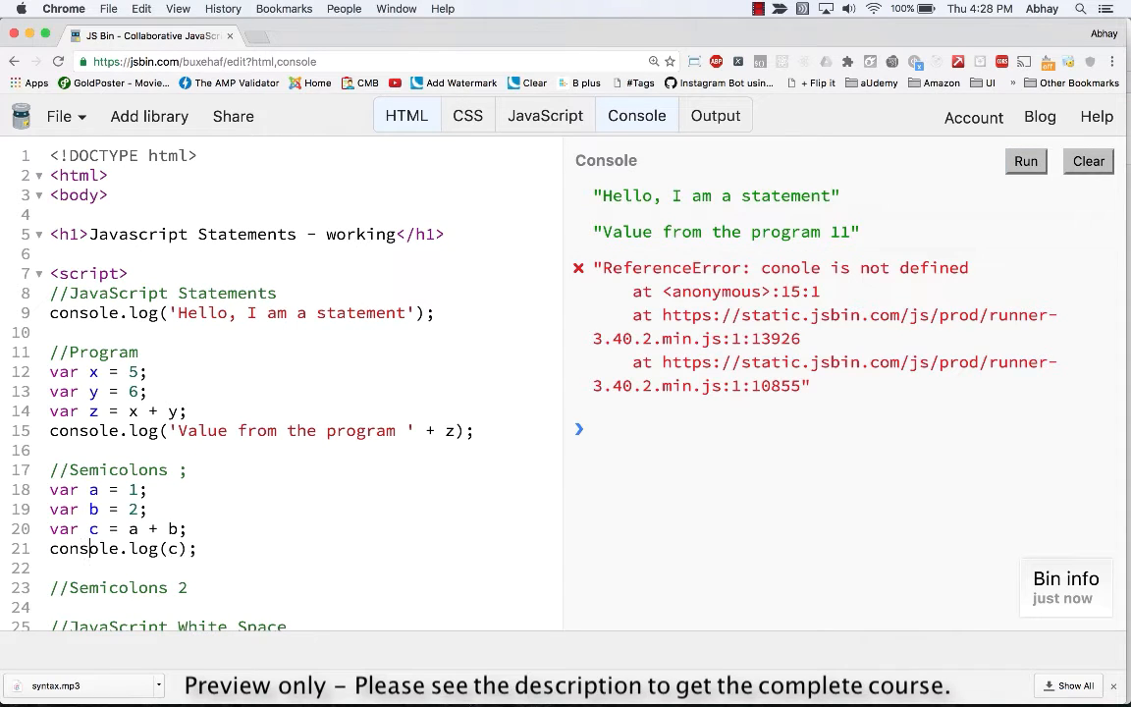
click(1024, 161)
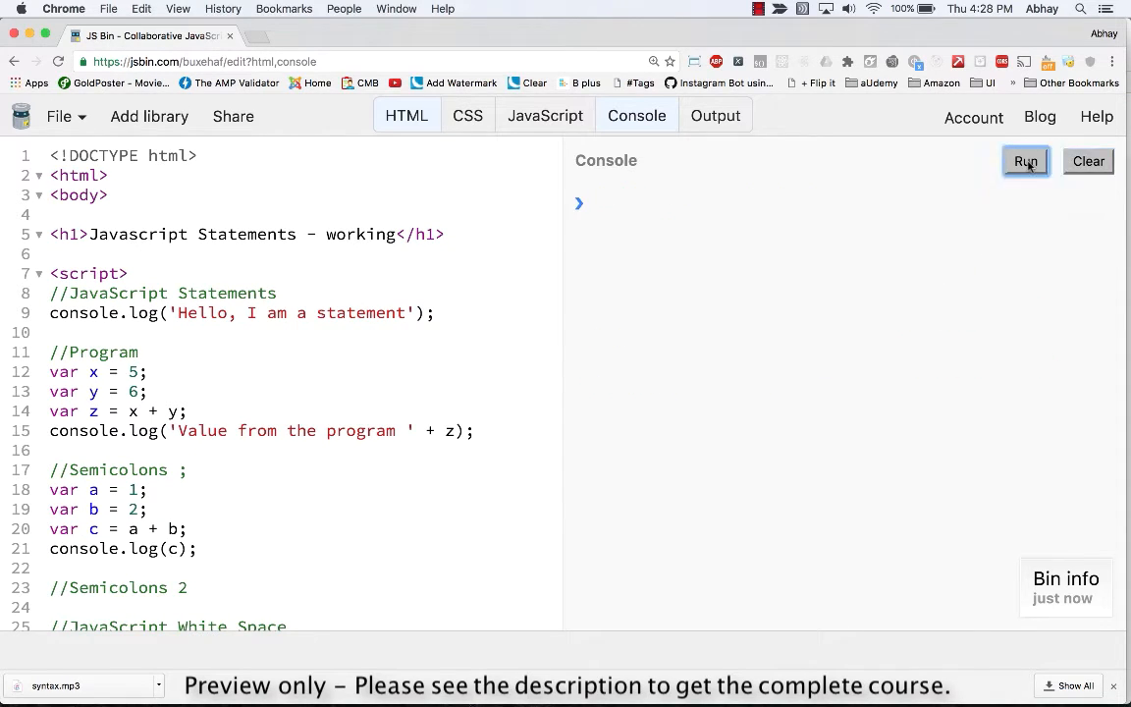
click(1024, 161)
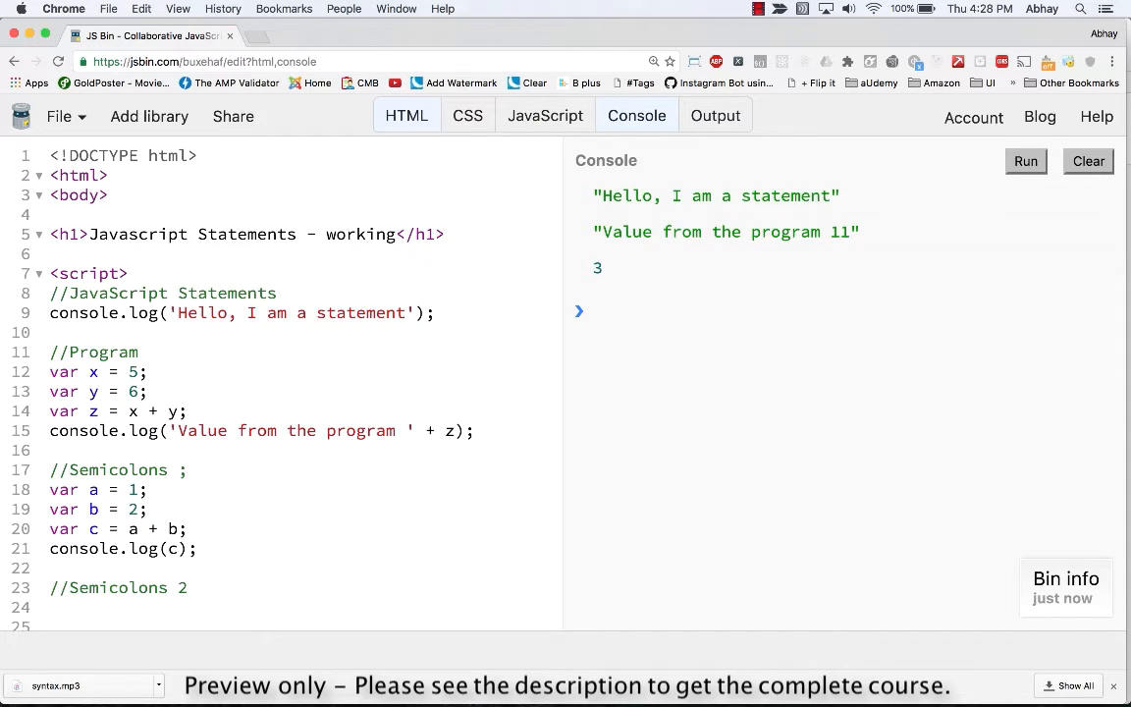
Write the one-line example a = 5; b = 6; c = a + b; console.log(c);
text(a)
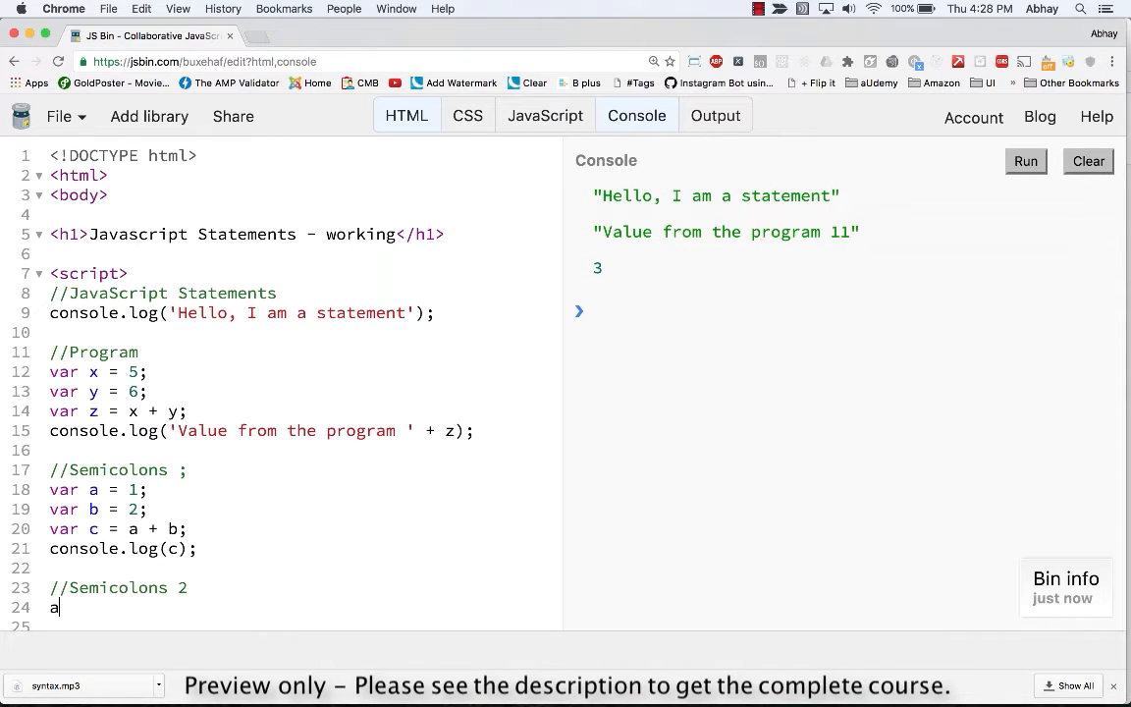
text(= 5)
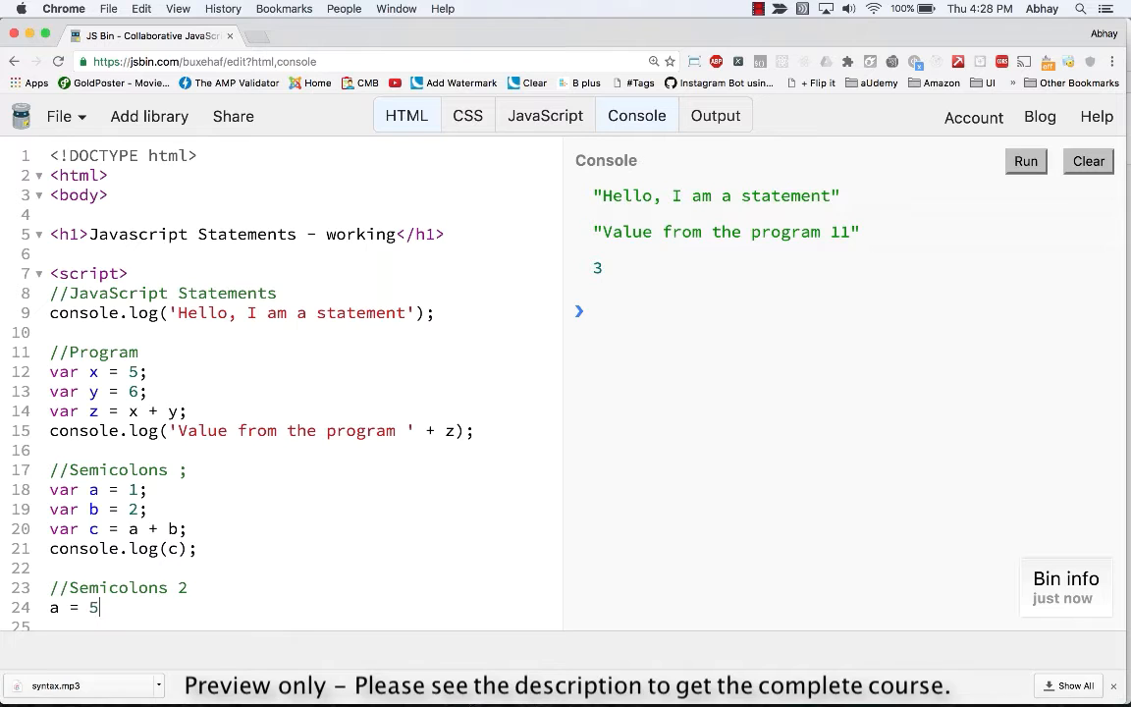
text(; b)
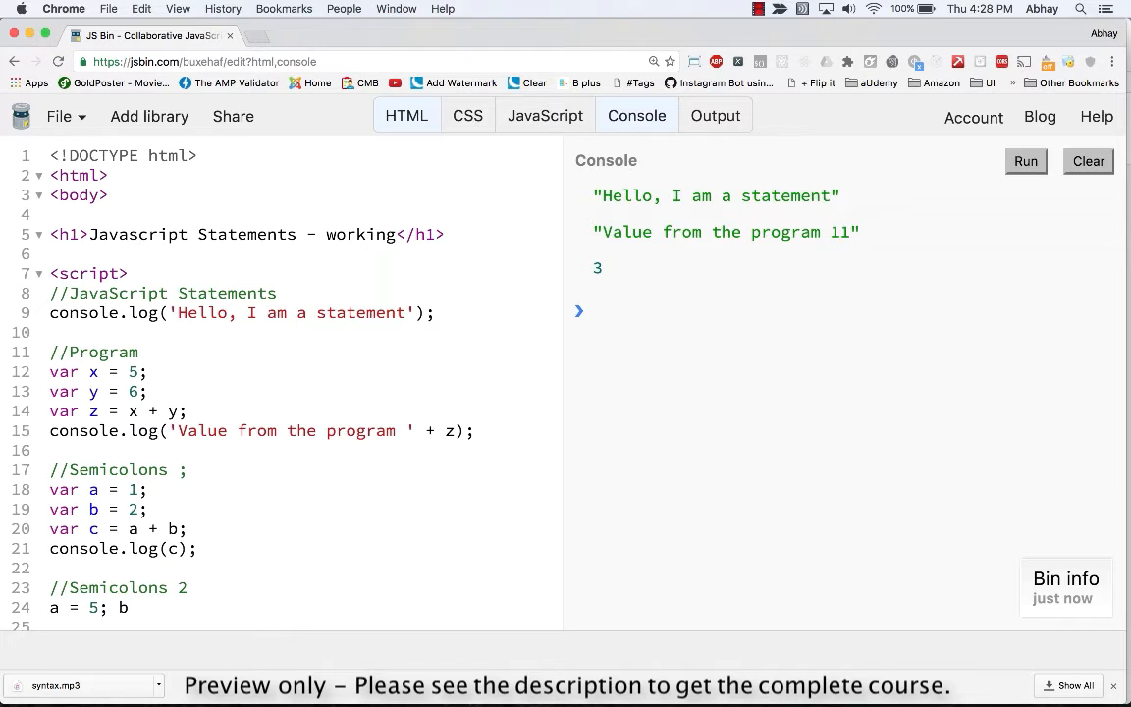
text(= 6;)
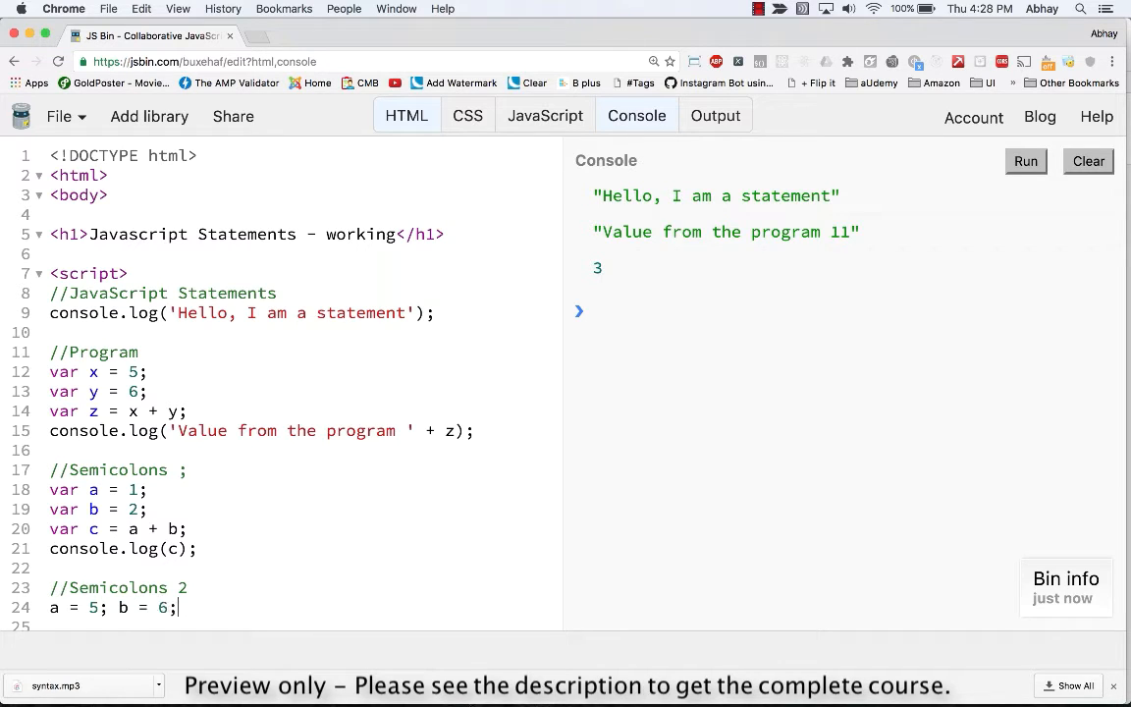
text(c)
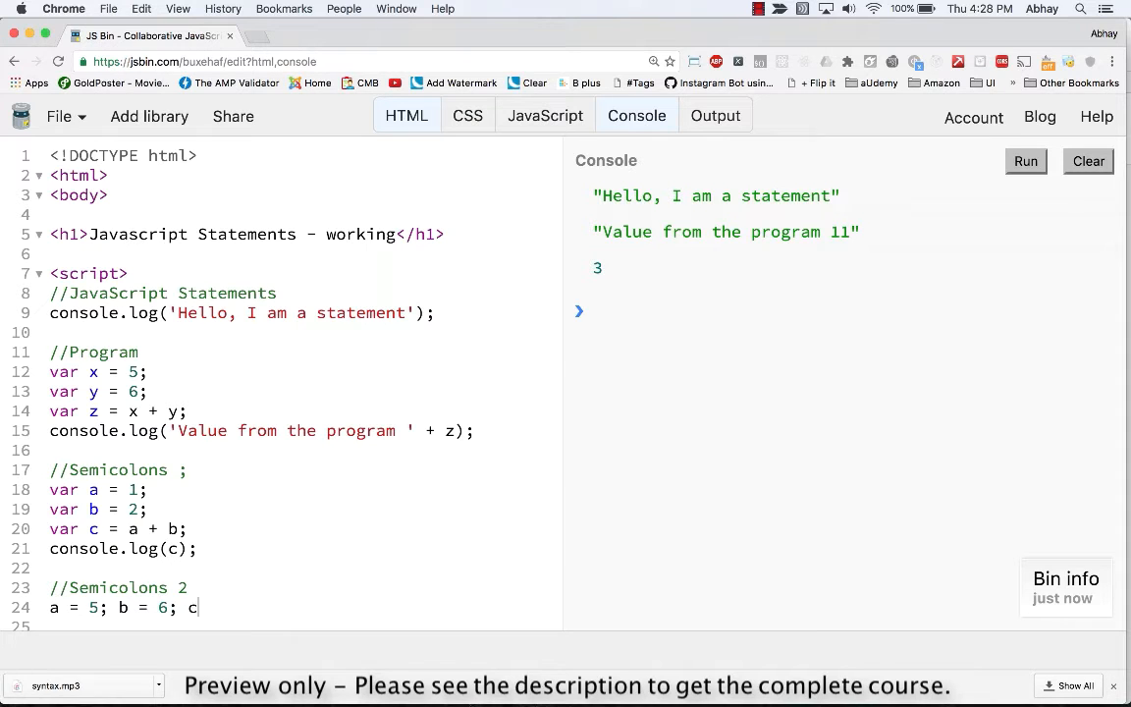
text(= a +)
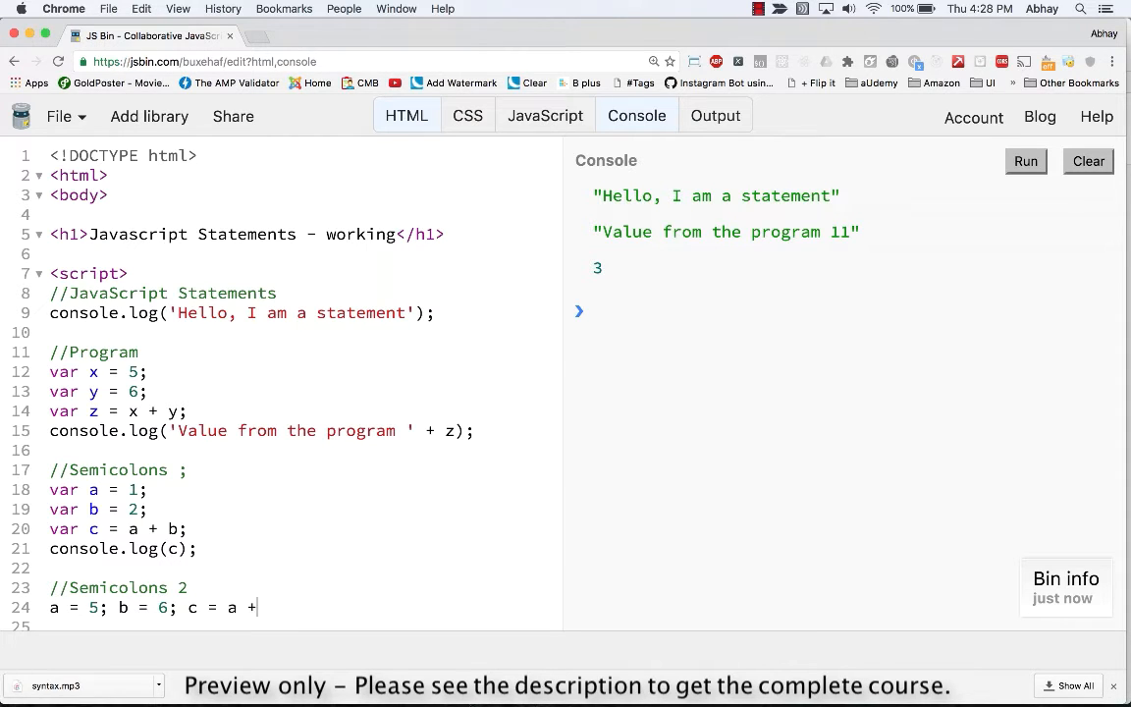
text(b;)
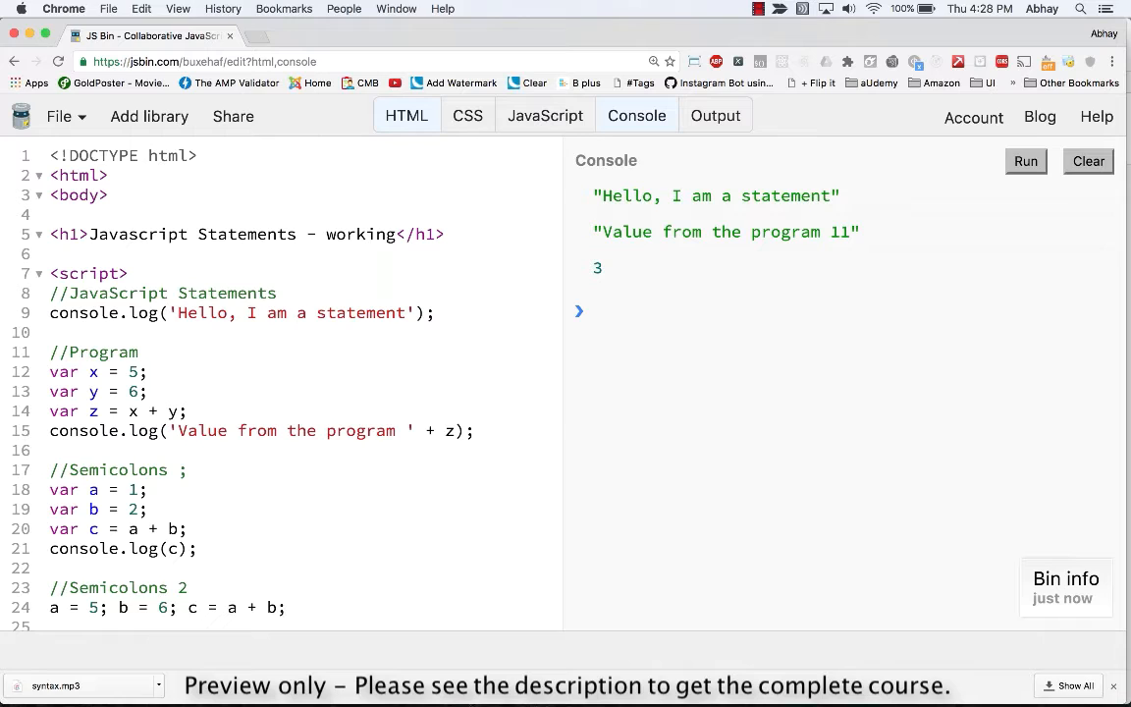
text(console.log)
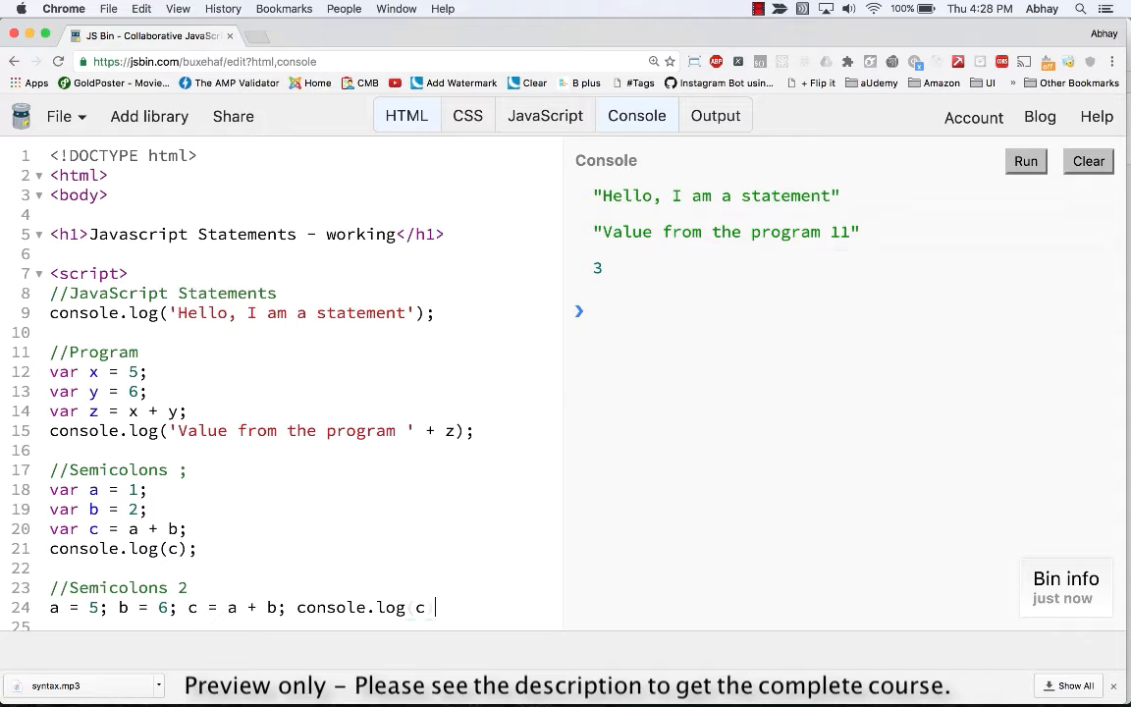
text((c);)
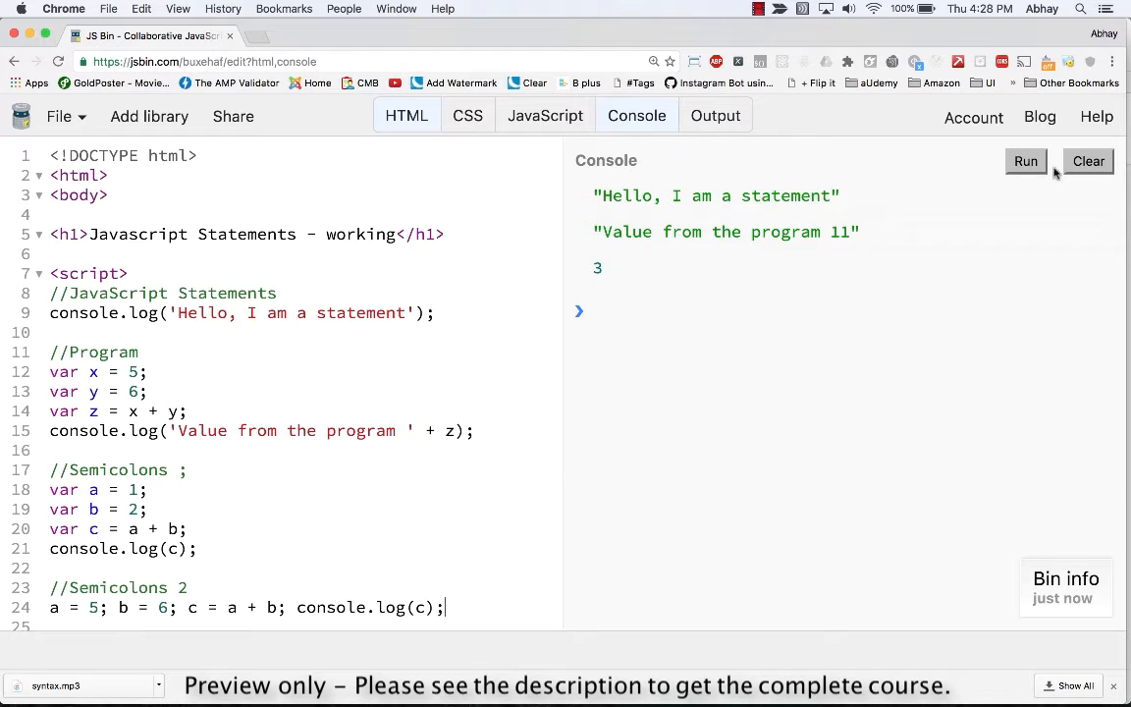
Run the code so the console prints 11 and review the earlier semicolon statements
click(1024, 161)
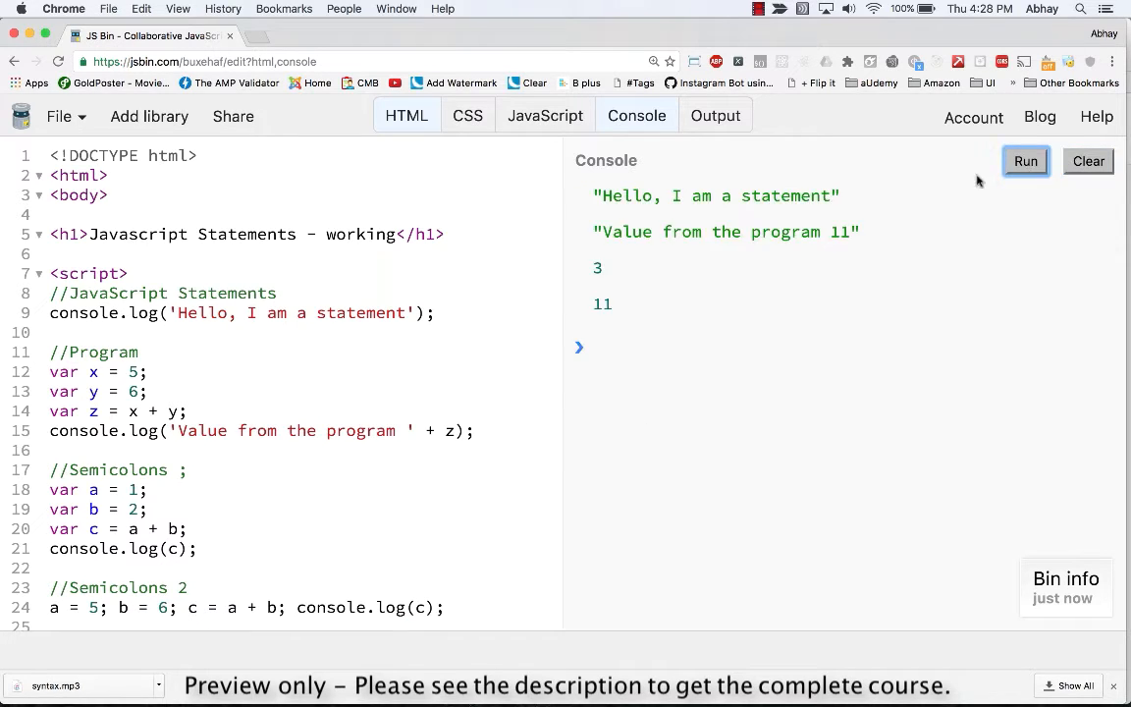
scroll(down, 3)
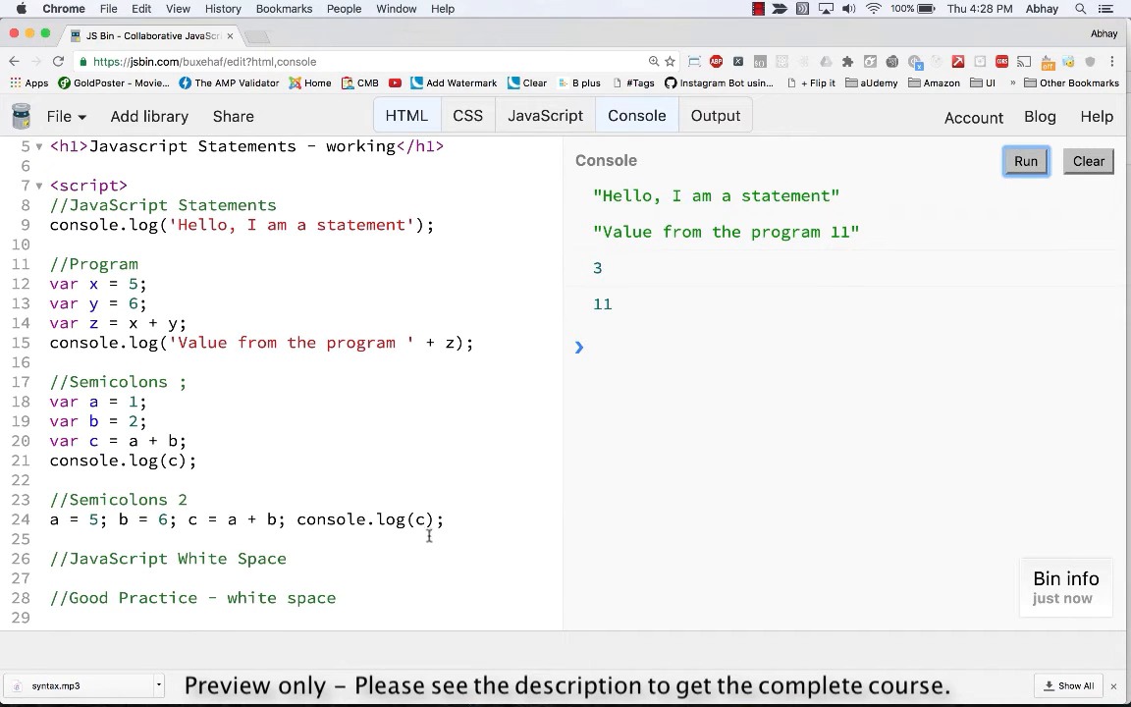
drag(49, 400, 197, 459)
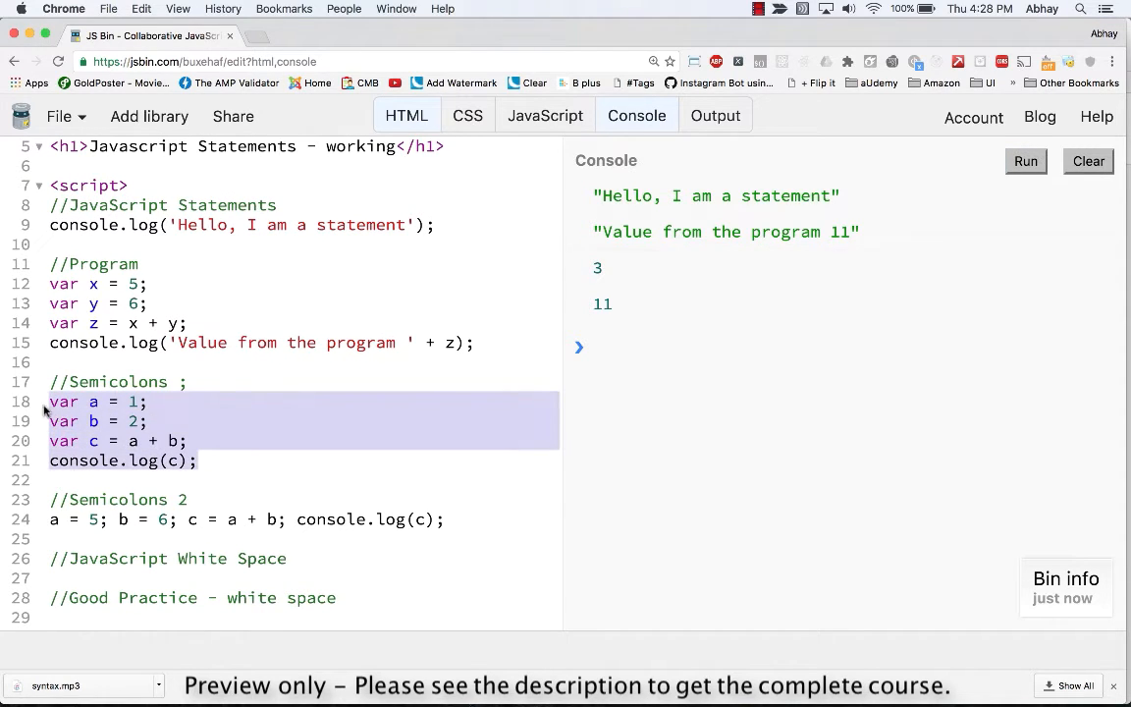
click(116, 518)
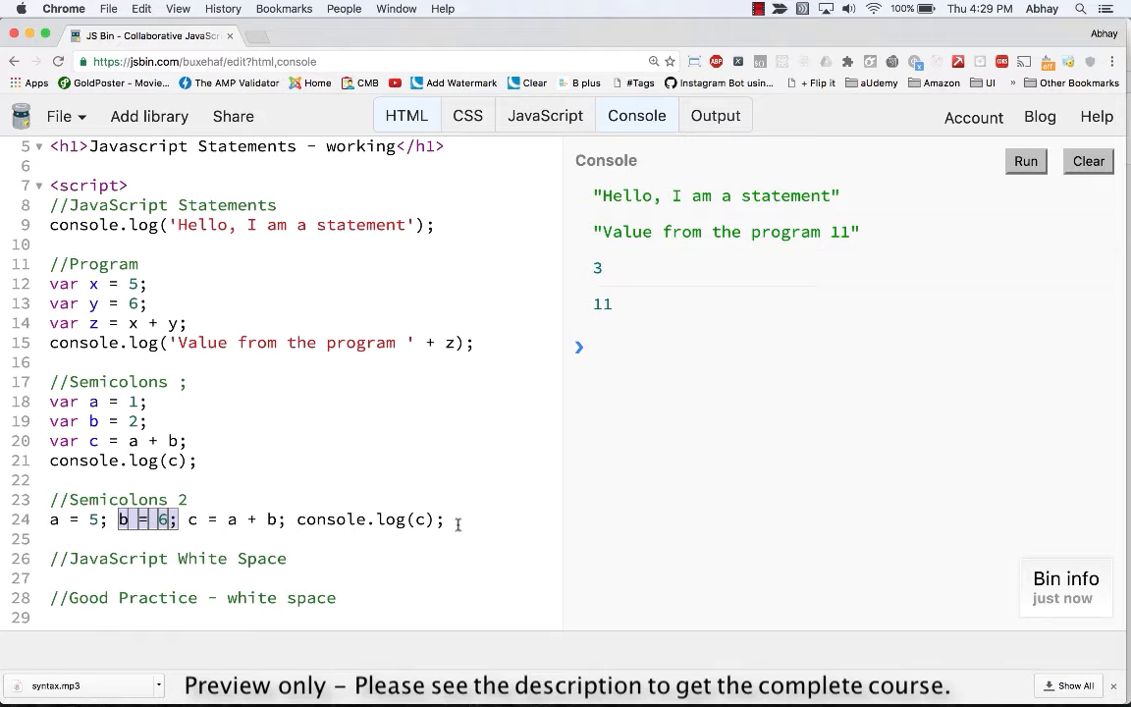
scroll(down, 3)
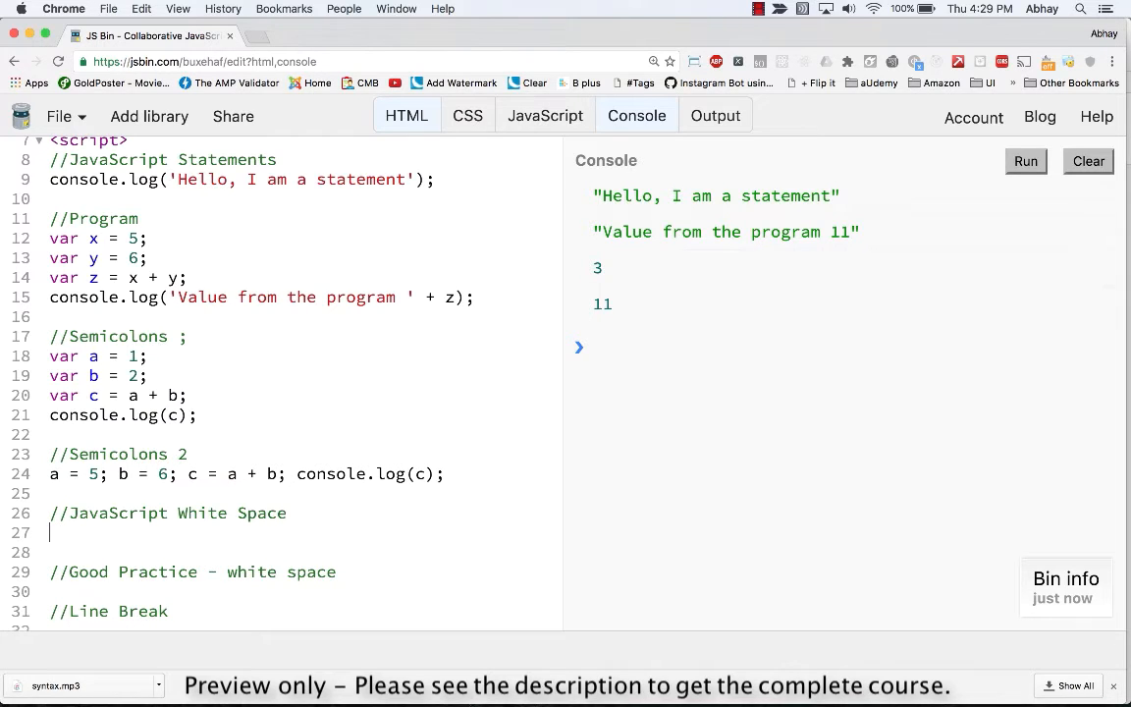
Under the White Space comment write the compact statement c=x+a;
text(var c)
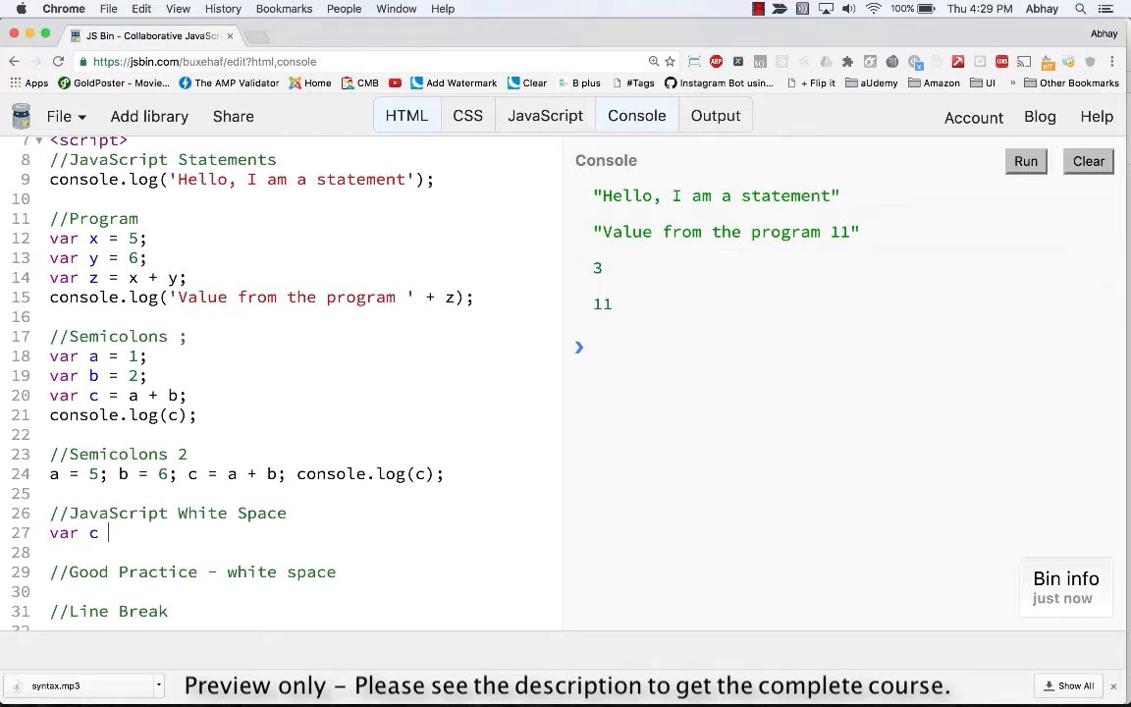
text(= a)
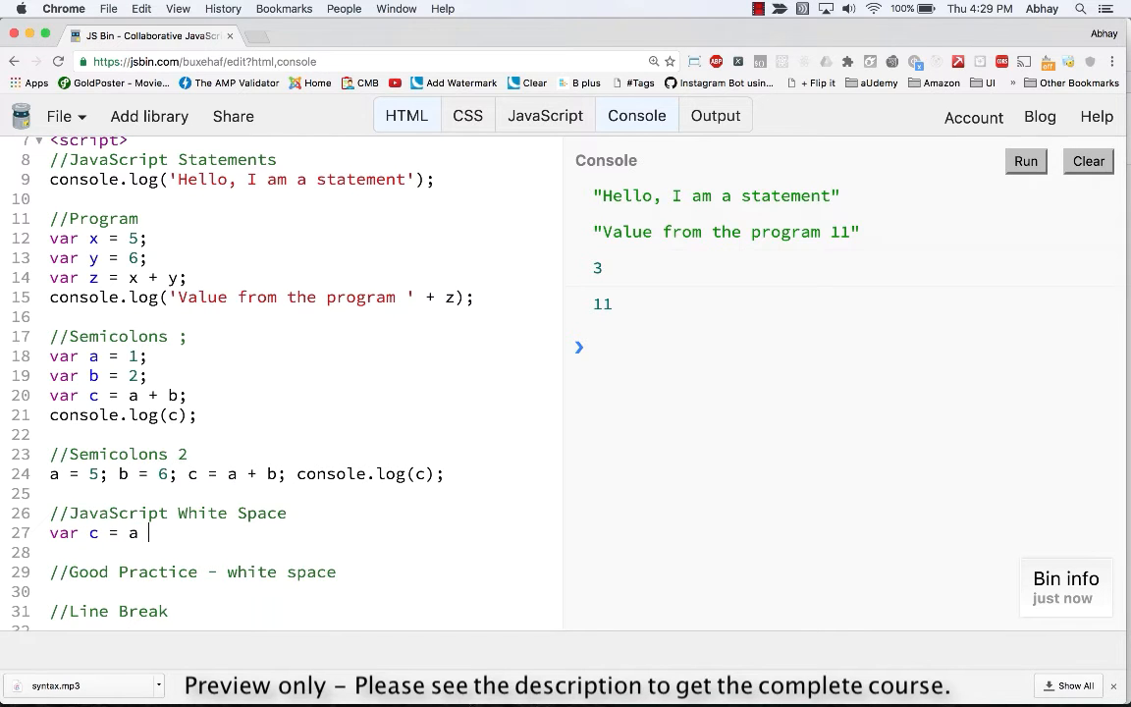
text(+ b;)
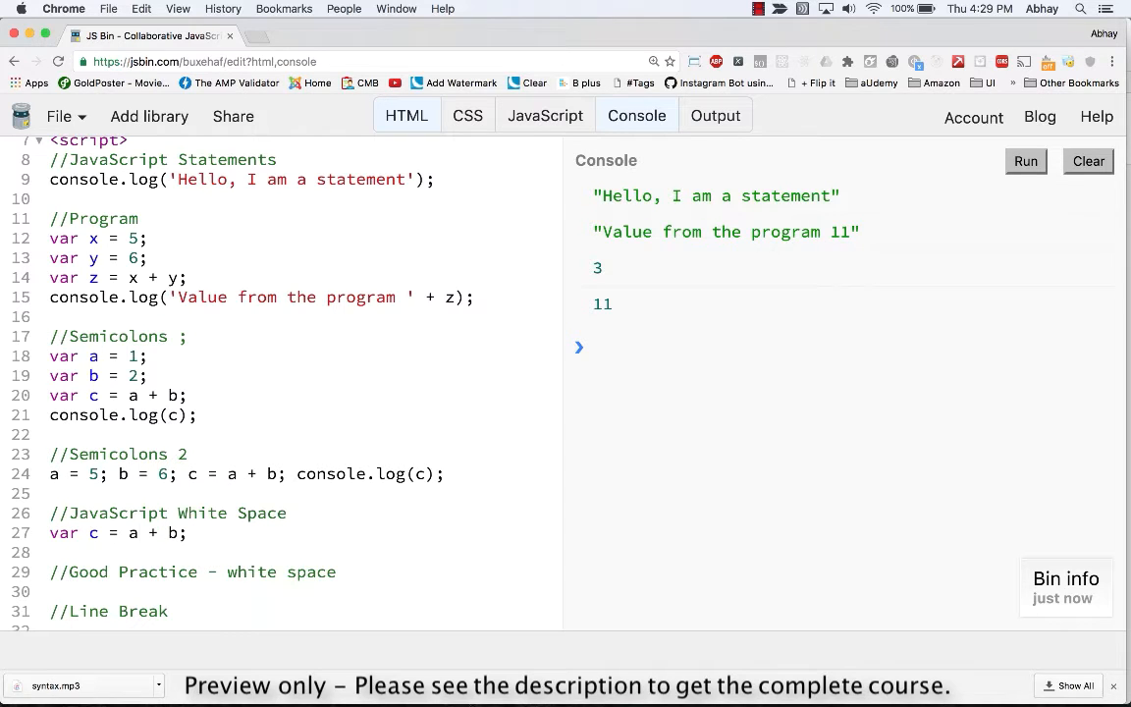
click(180, 532)
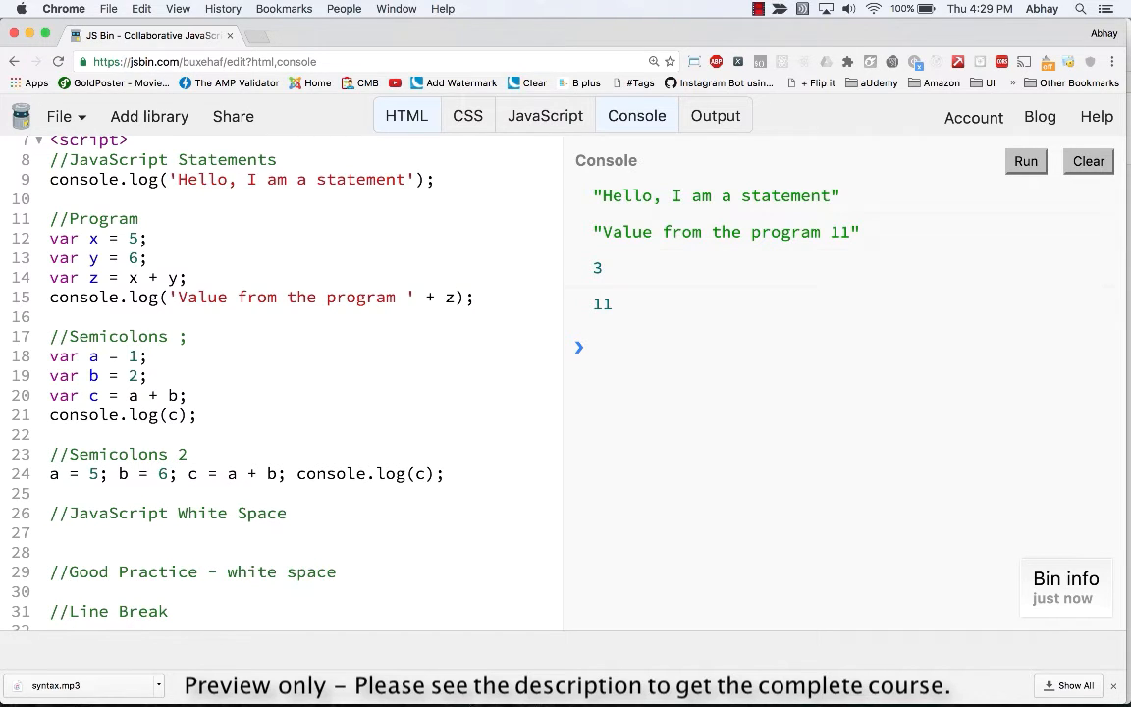
text(c)
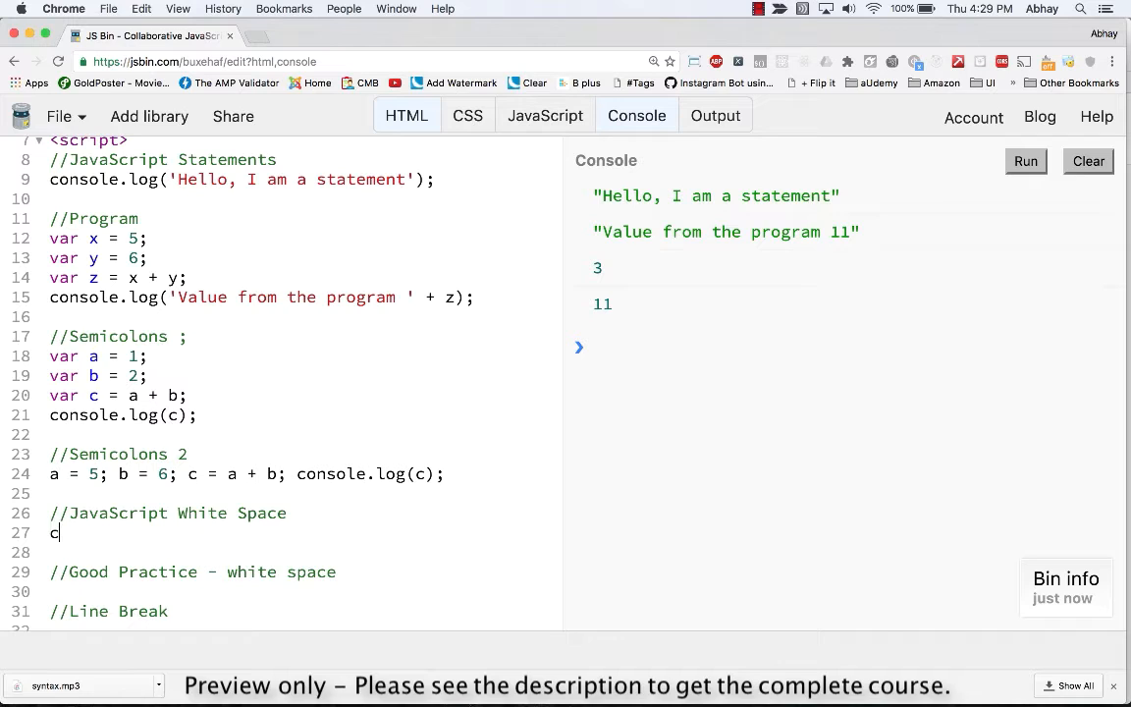
text(=x+)
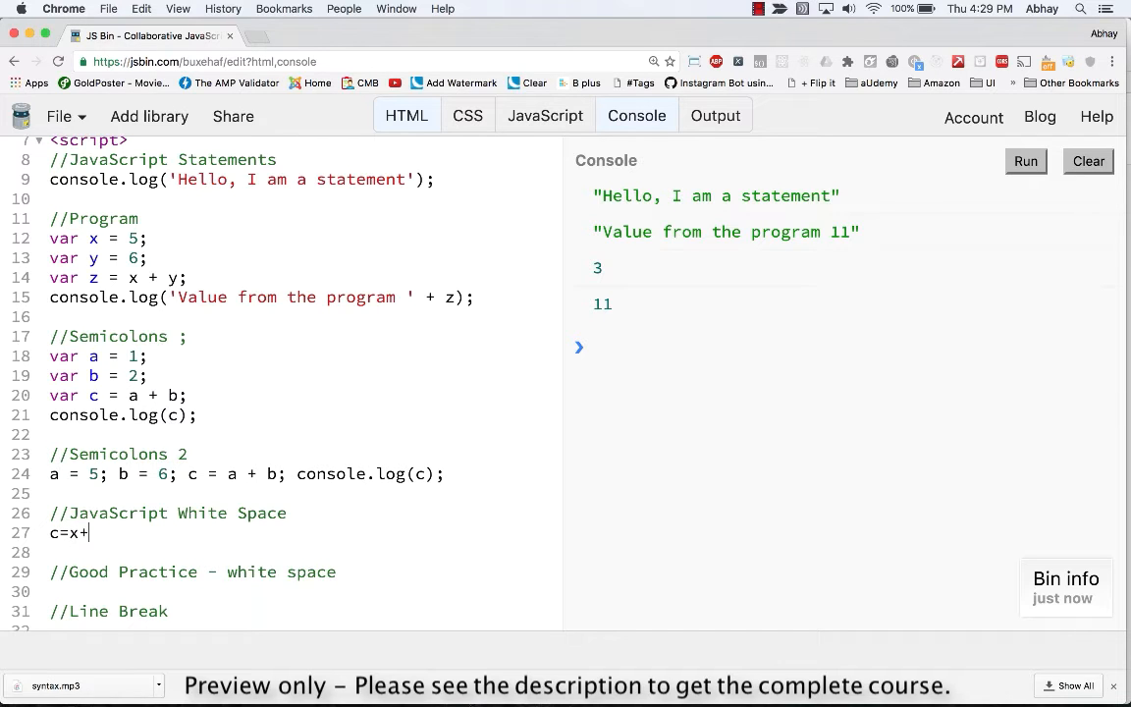
text(a;)
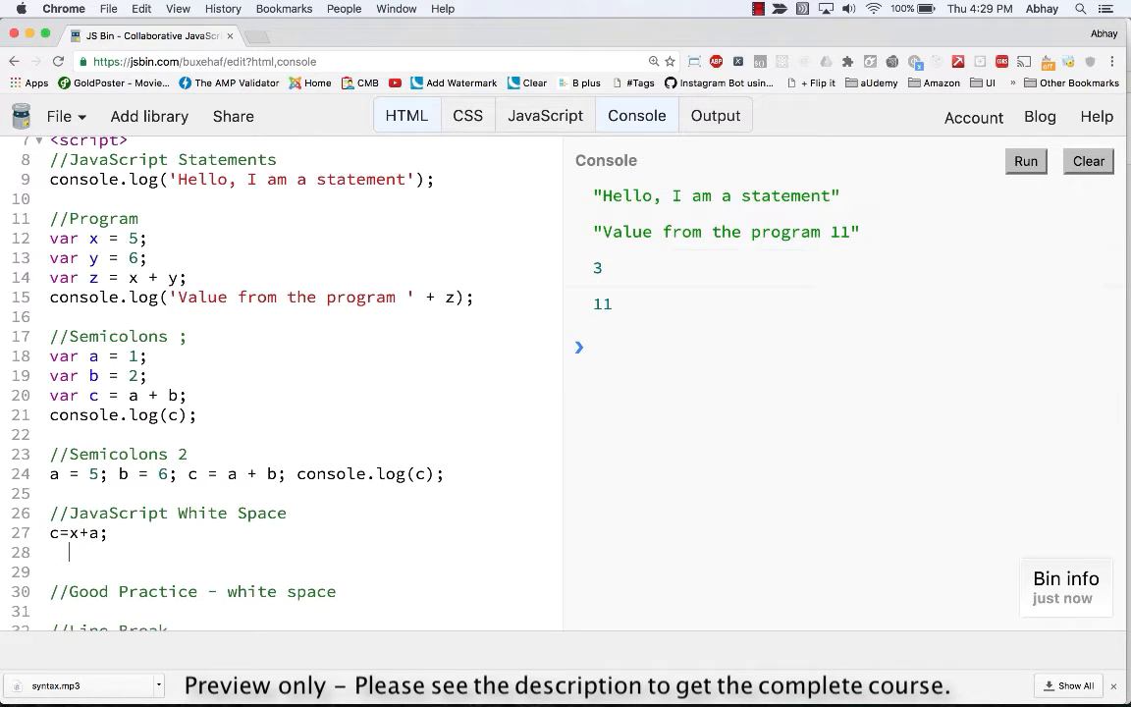
Log c and run the code so the console prints 10
text(cons)
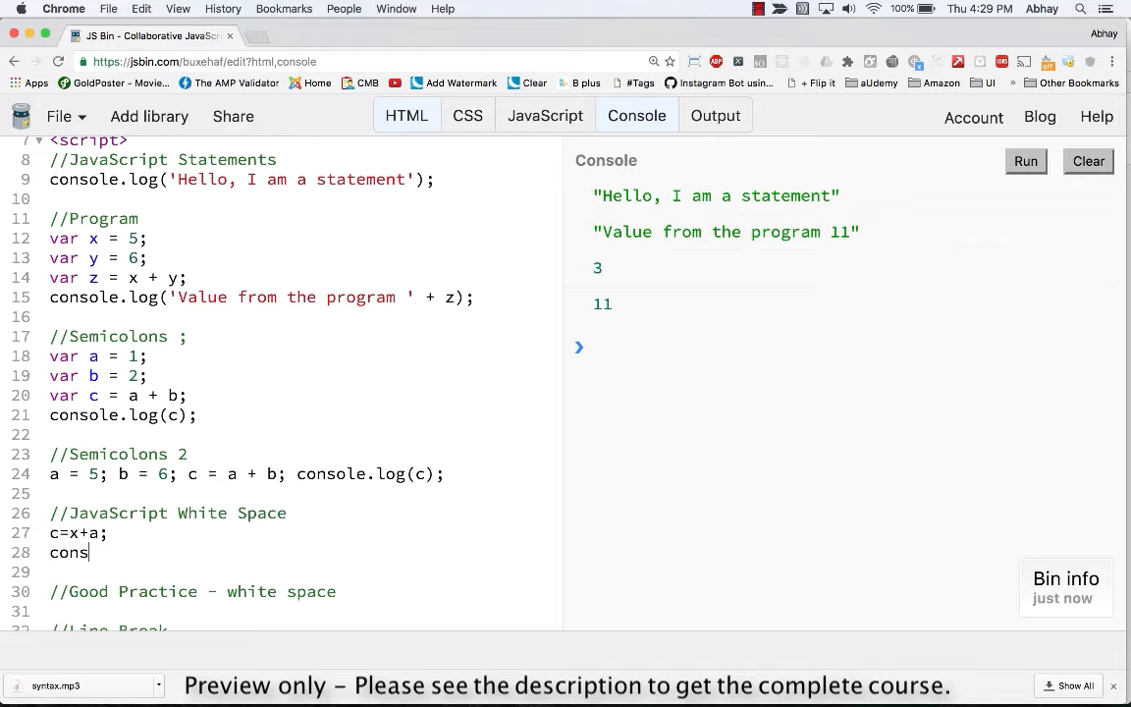
text(ole.log)
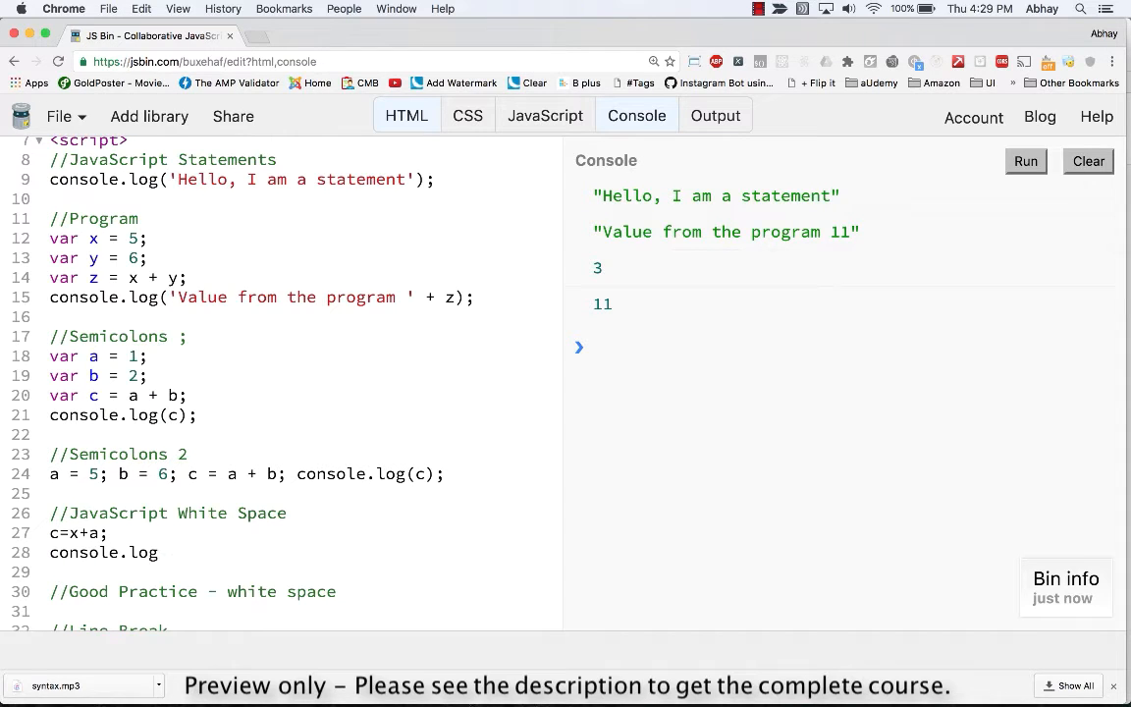
text(c);)
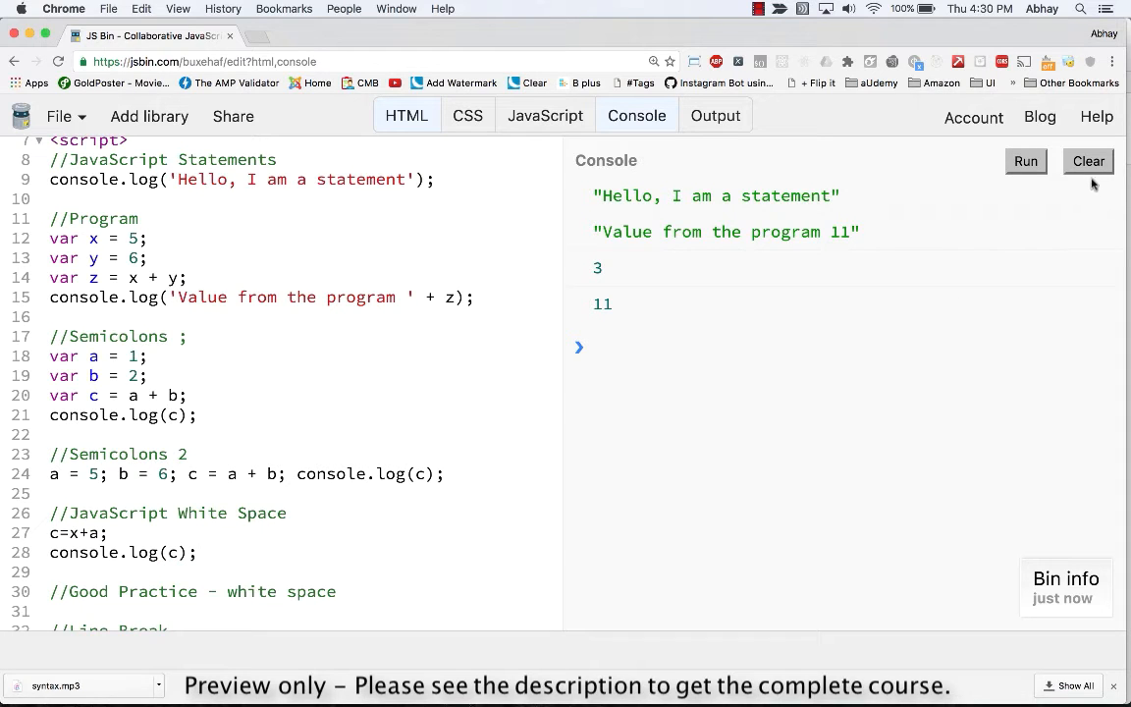
click(1025, 161)
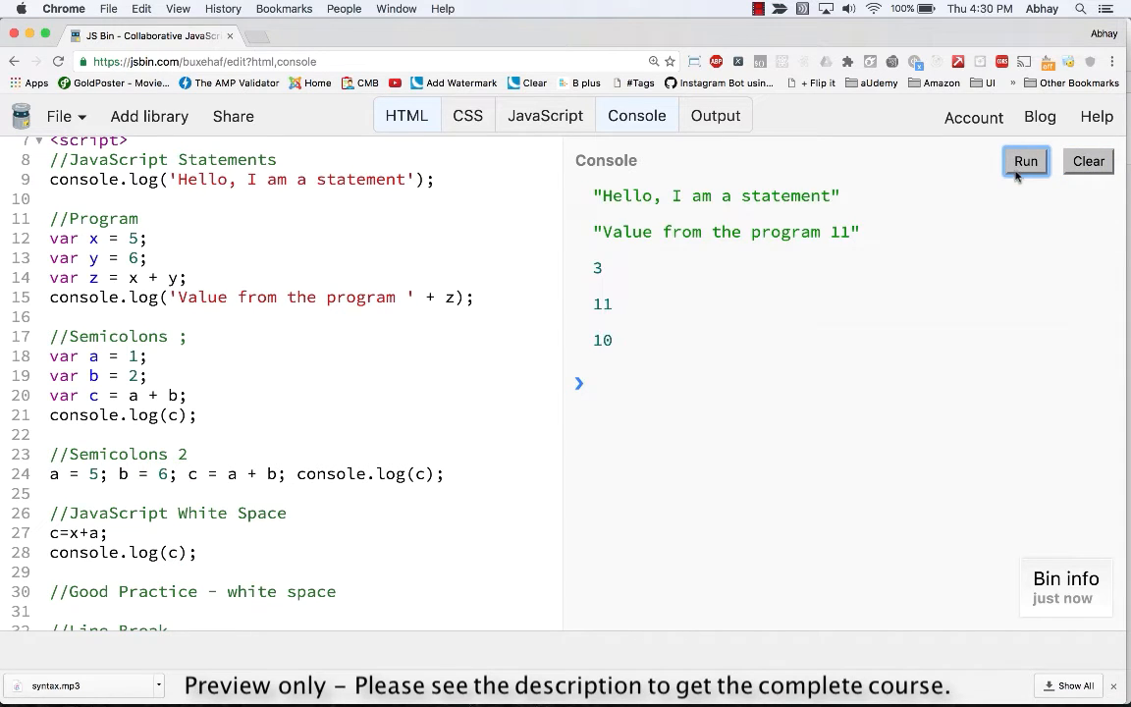
double_click(599, 340)
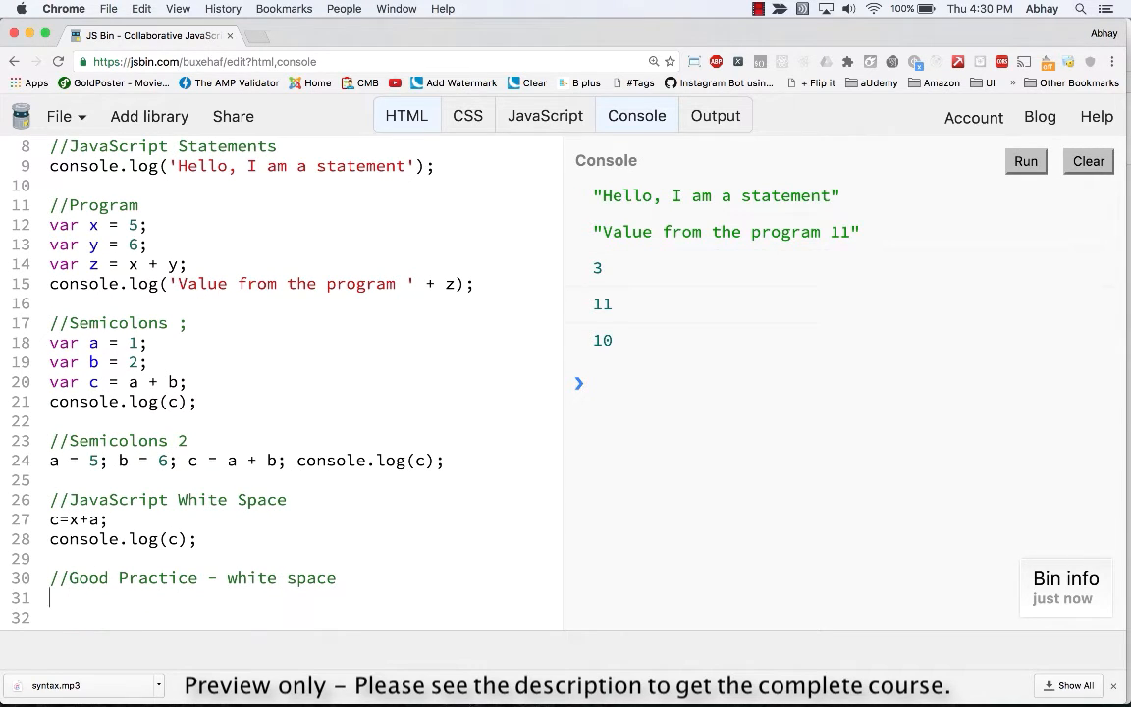
Write the well-spaced statement var m = a + y; under the Good Practice comment
text(var)
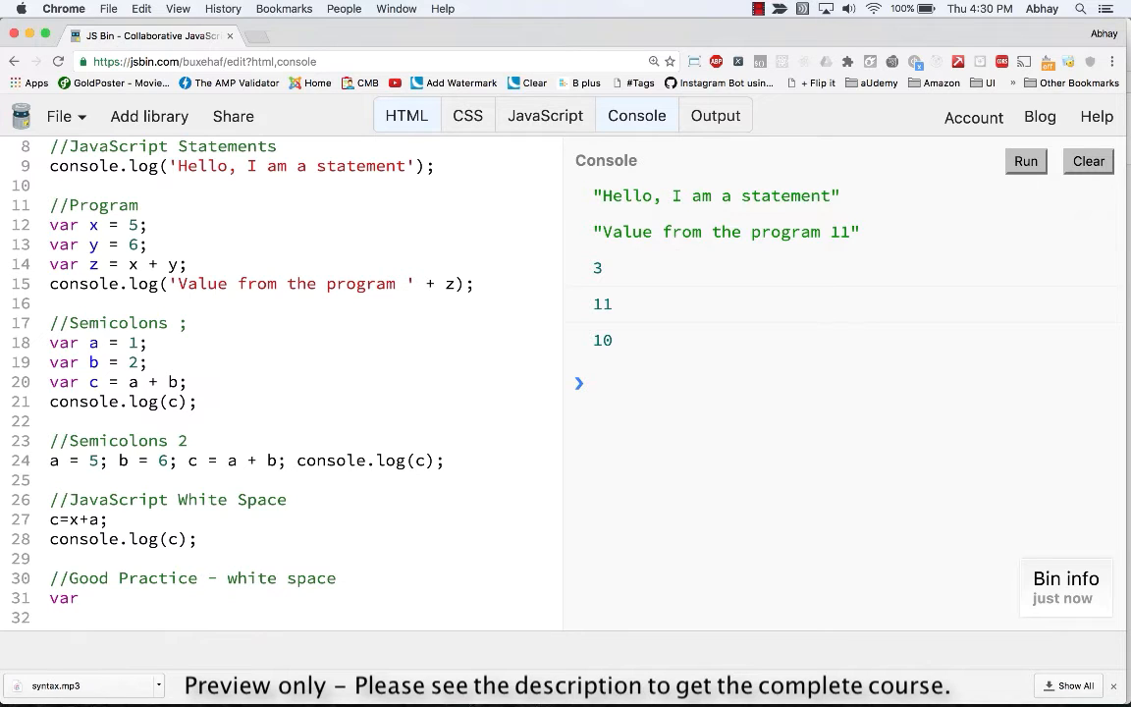
text(m)
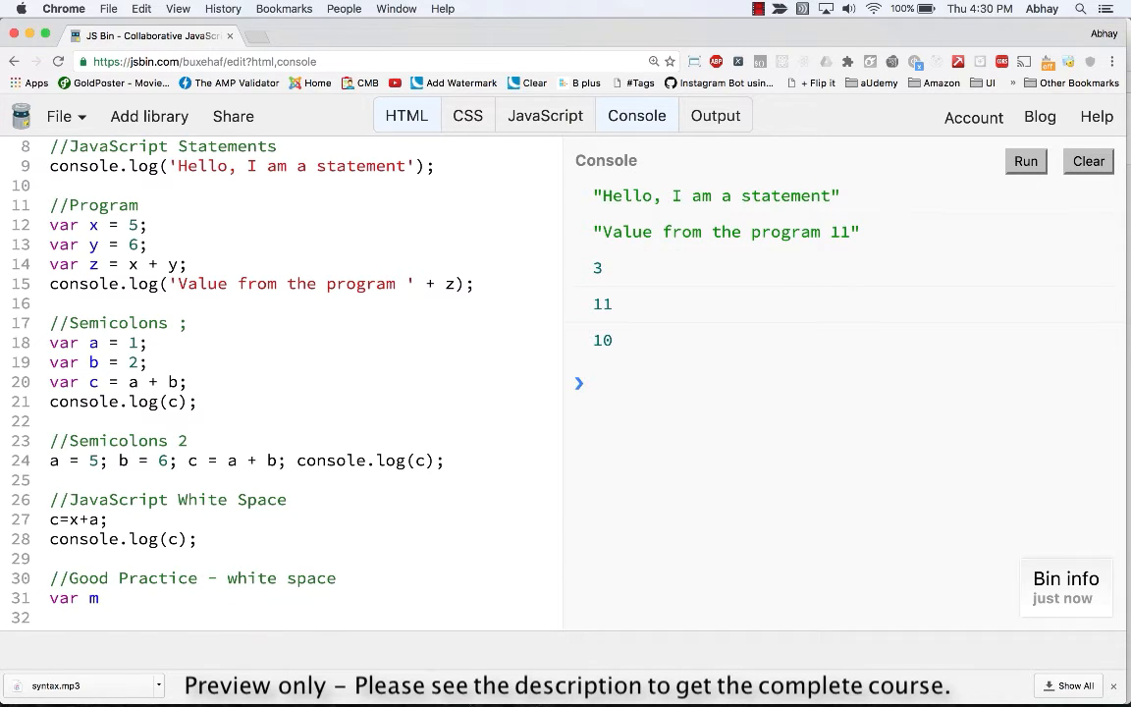
text(= a)
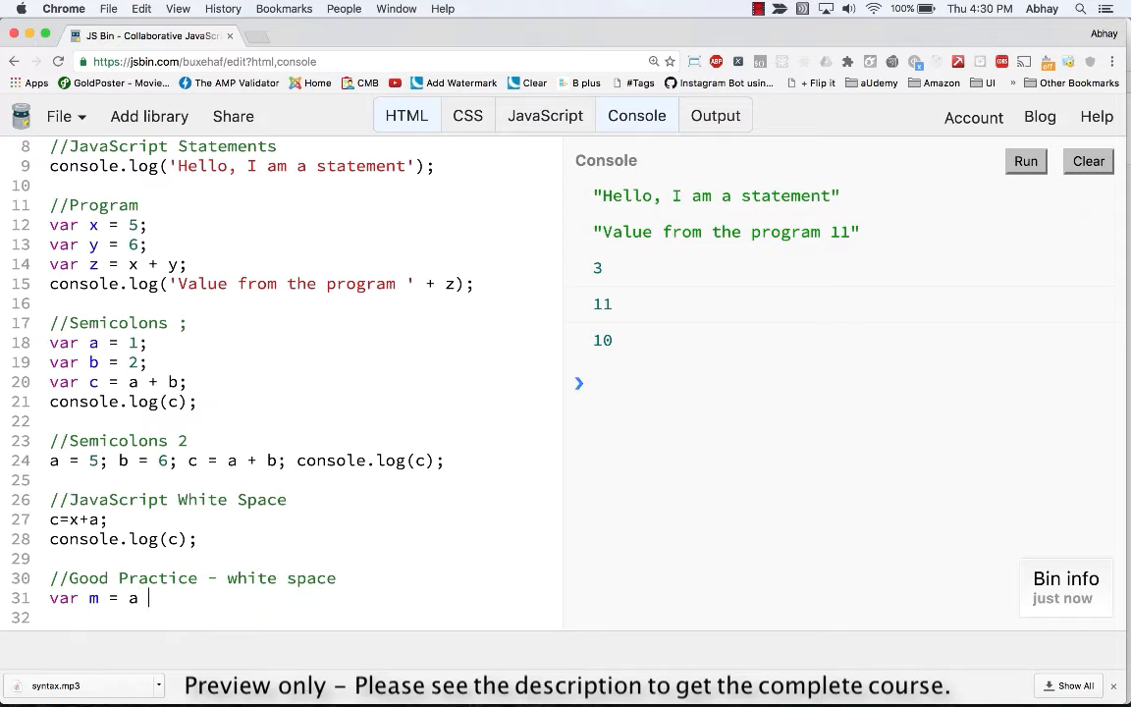
text(+ y;)
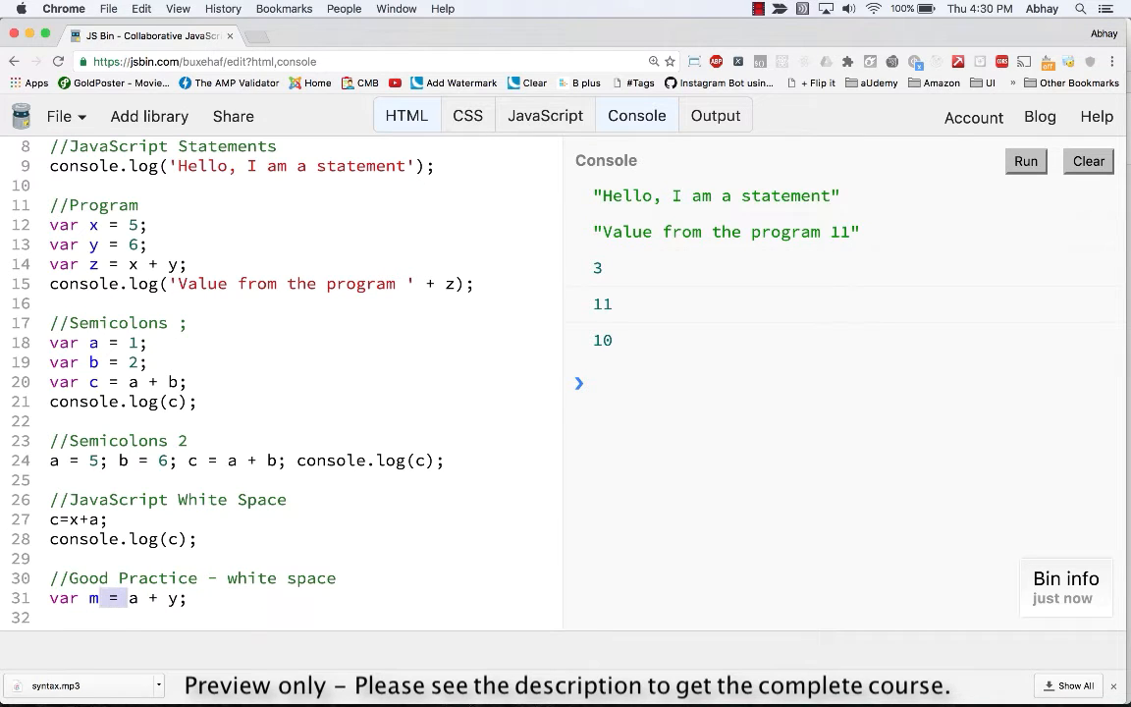
scroll(down, 3)
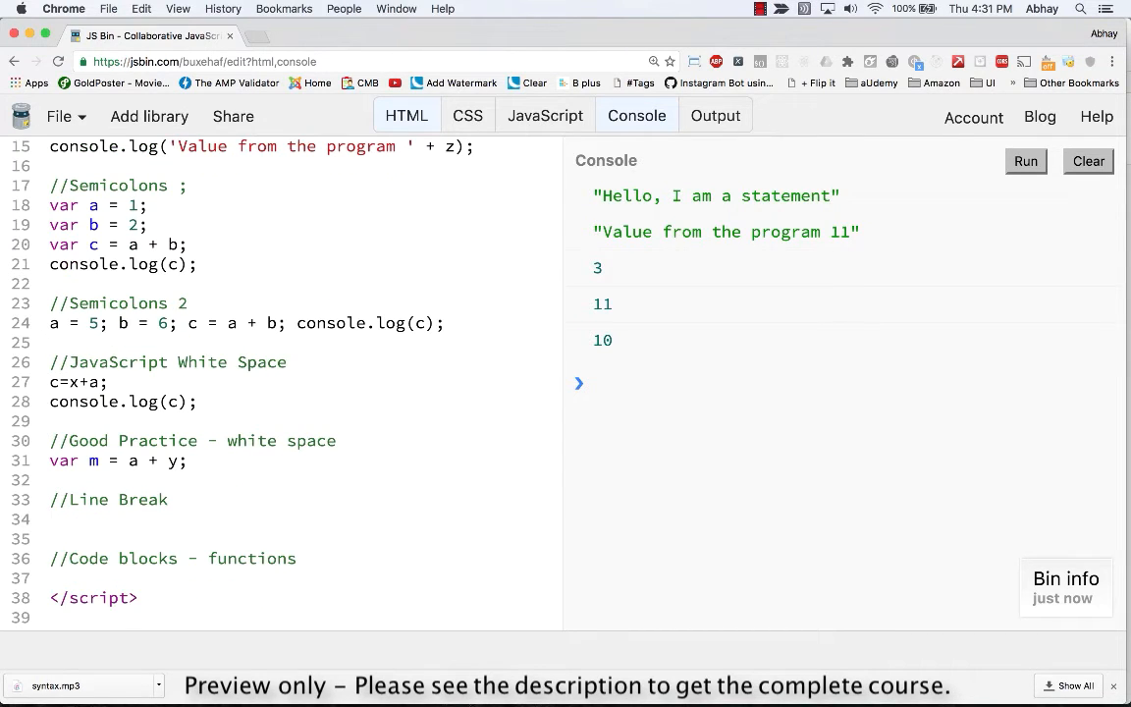
click(54, 518)
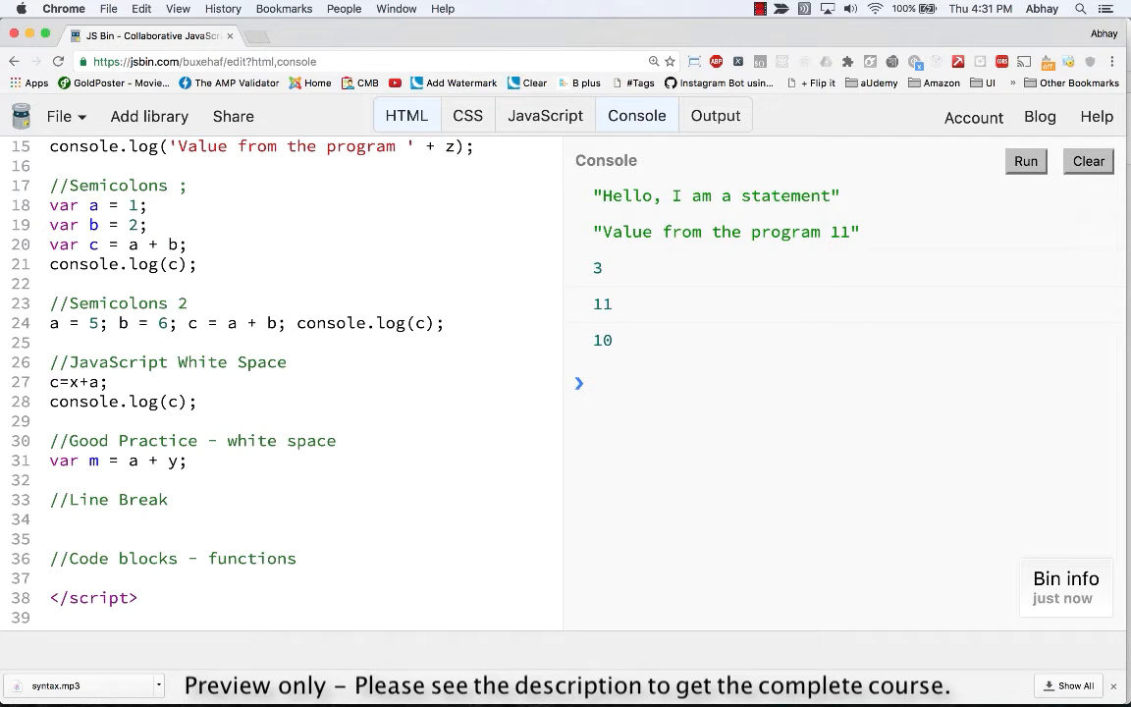
Under the Line Break comment start var n = a + b + x + y + z
text(v)
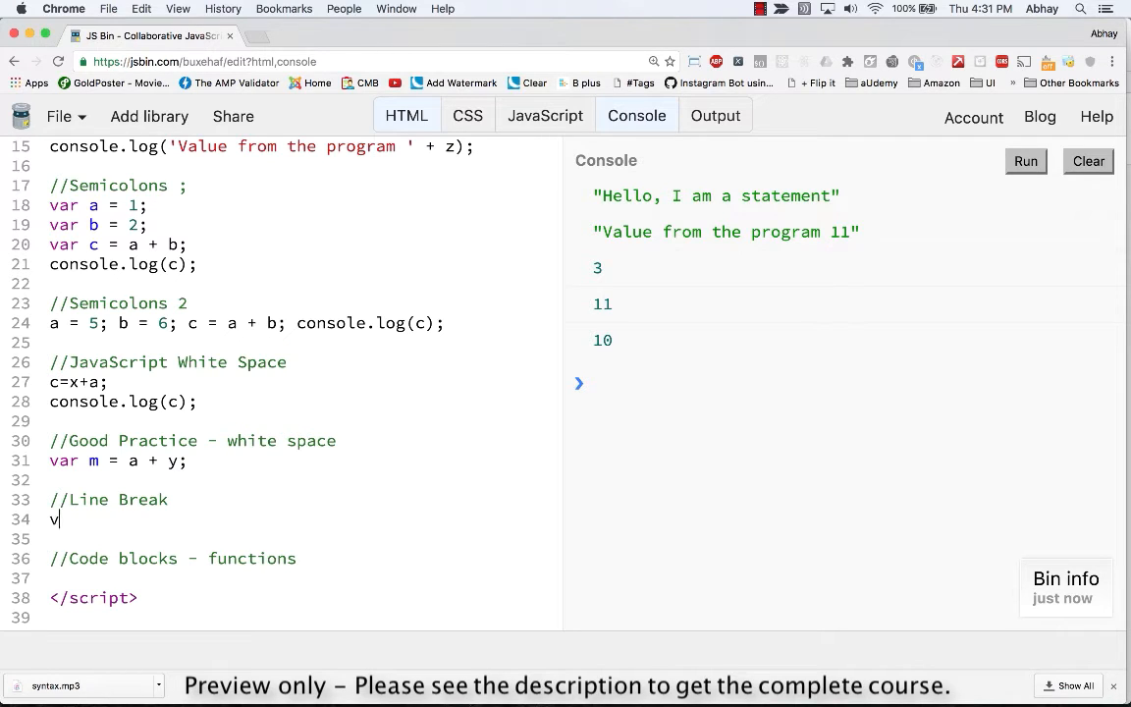
text(ar n)
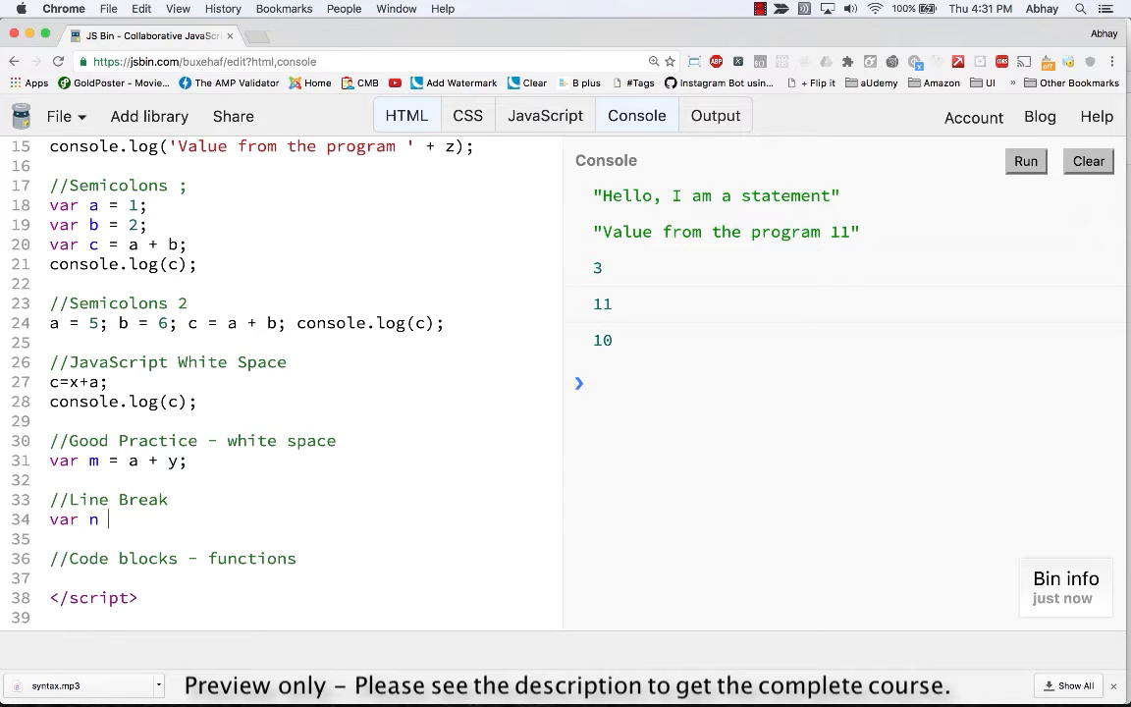
text(= a + b)
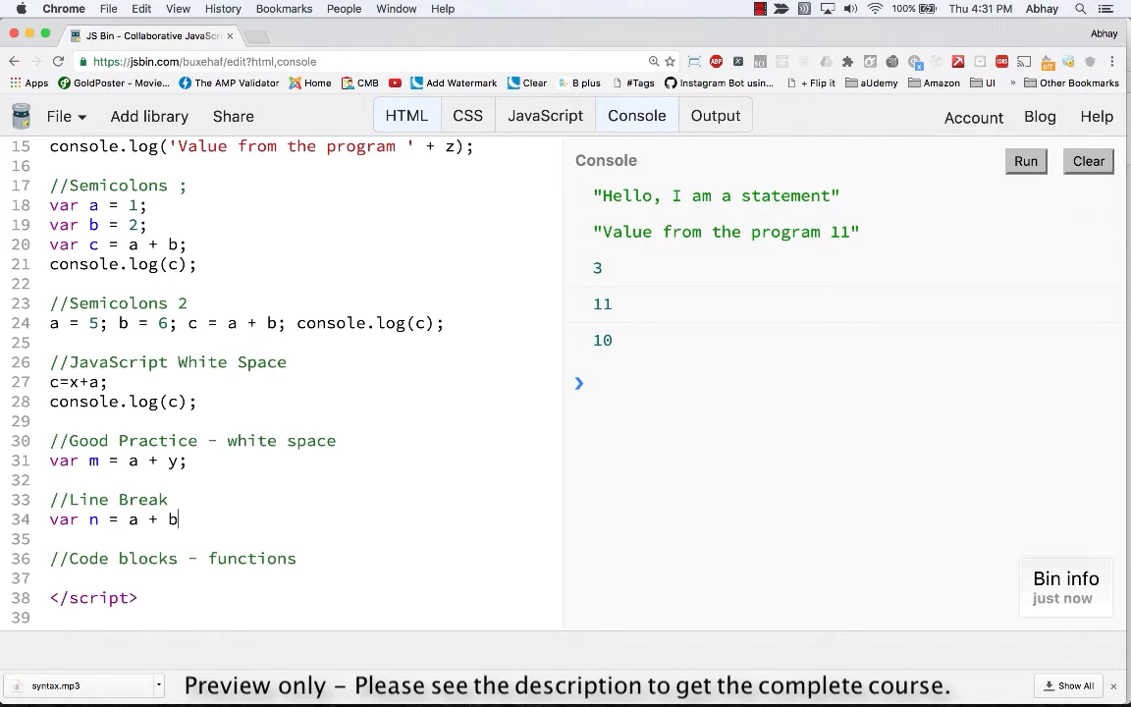
text(+ x +)
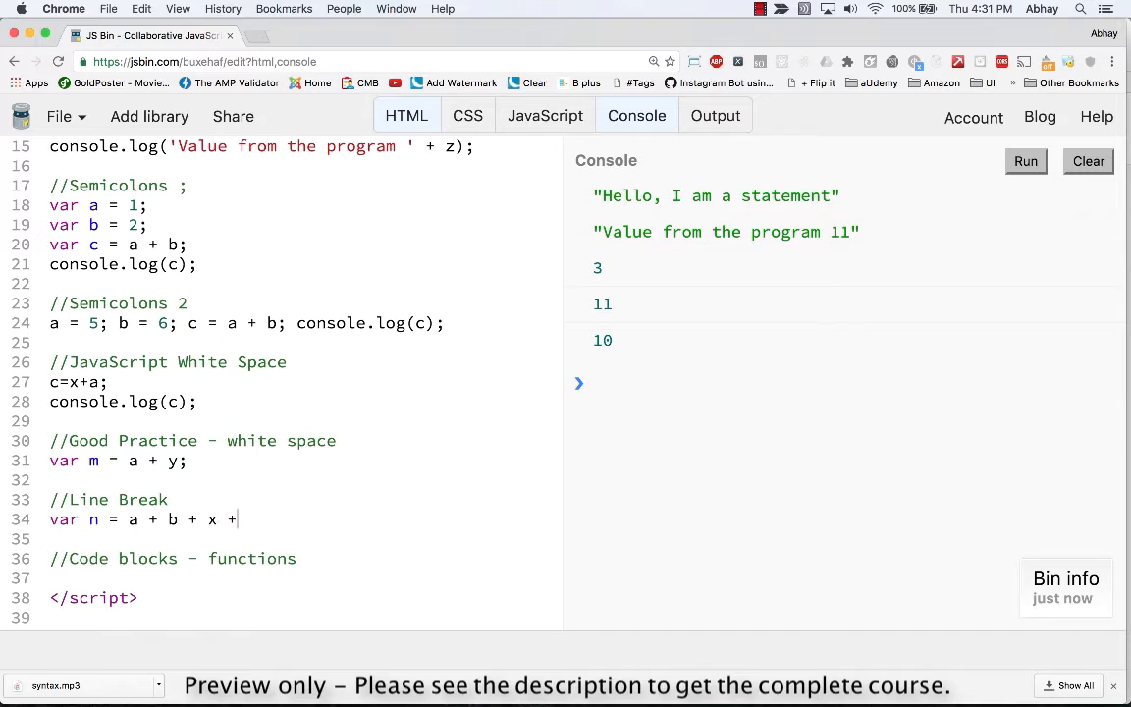
text(y)
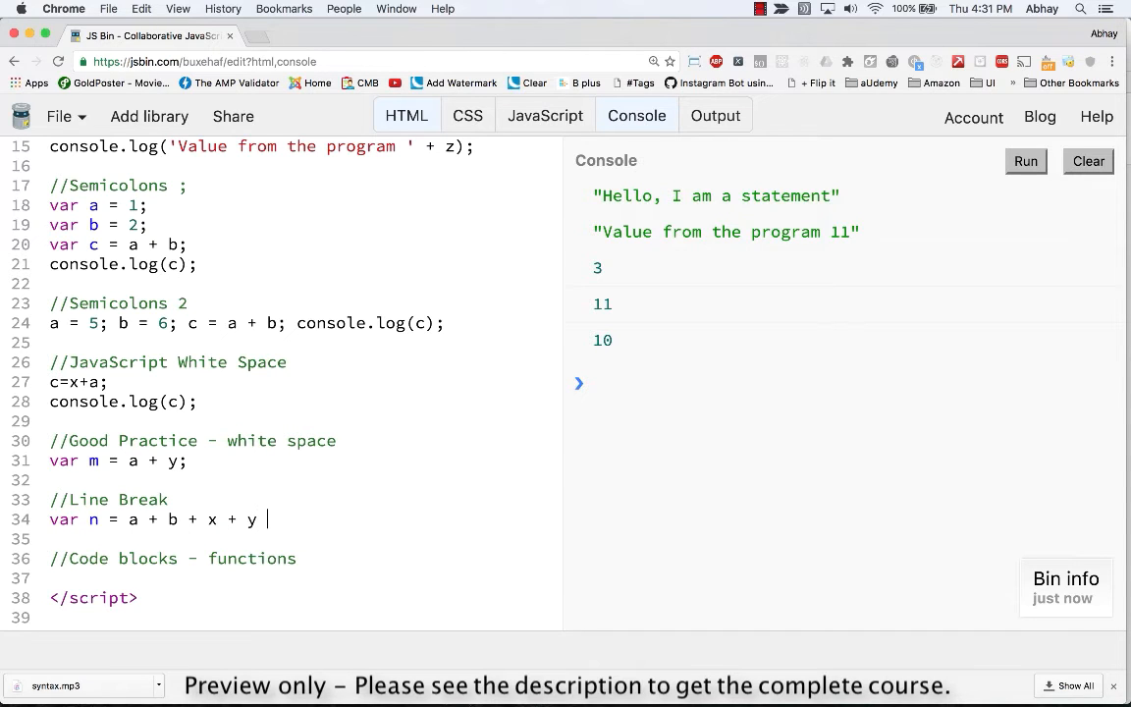
text(+ z +)
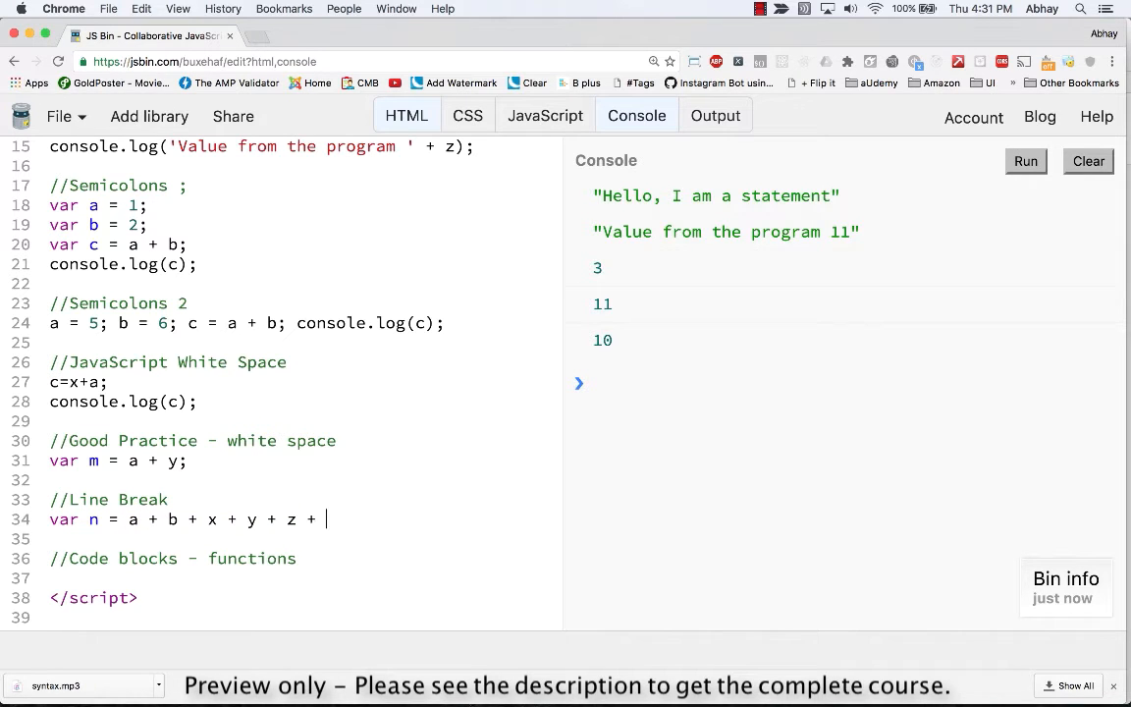
Extend the sum with further a + b + x + y + z terms wrapped onto several lines, ending with z;
text(a + b + x + y + z)
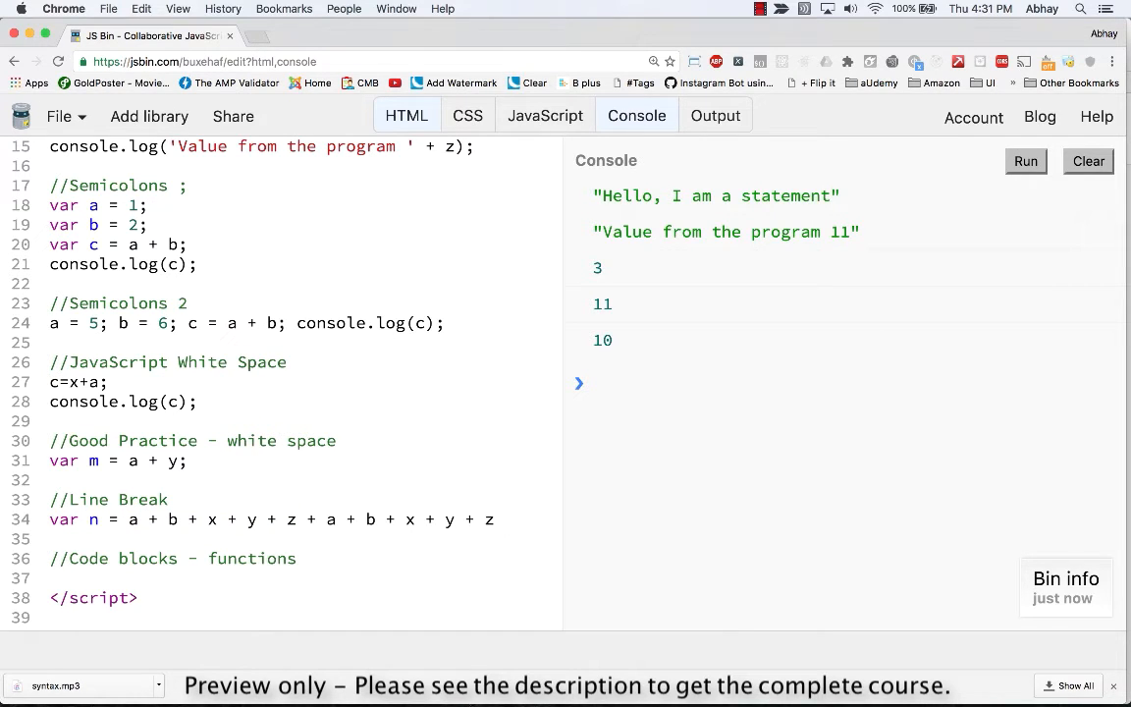
text(+a + b + x + y + z)
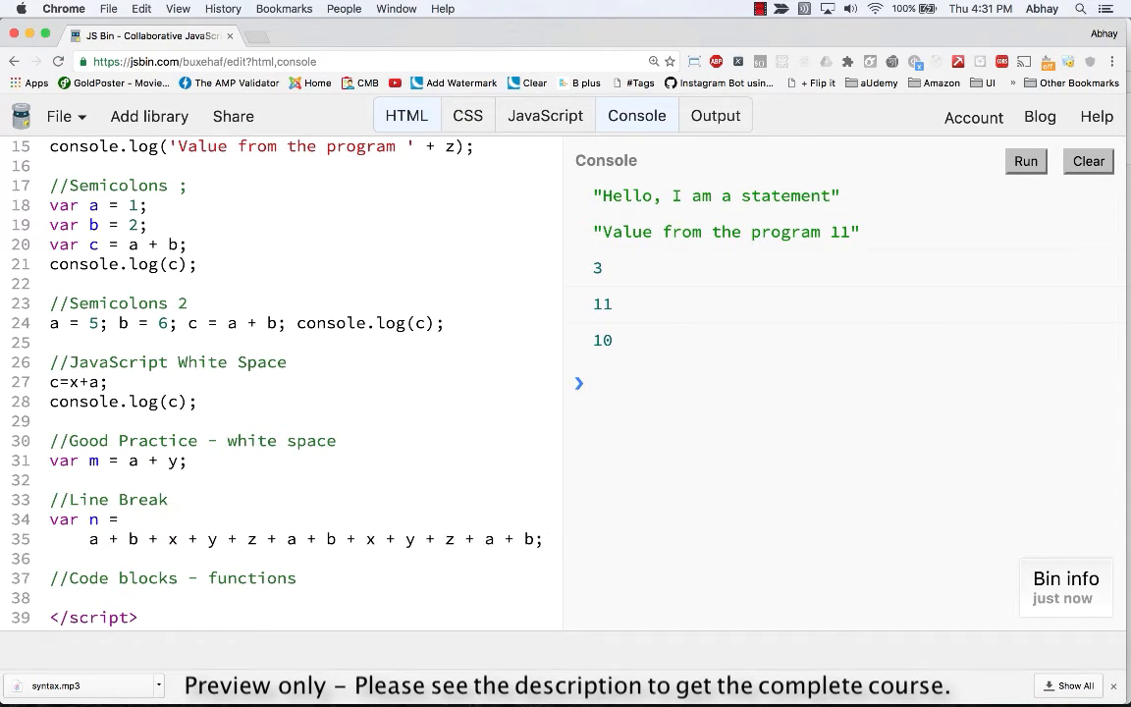
click(90, 538)
text( + x +)
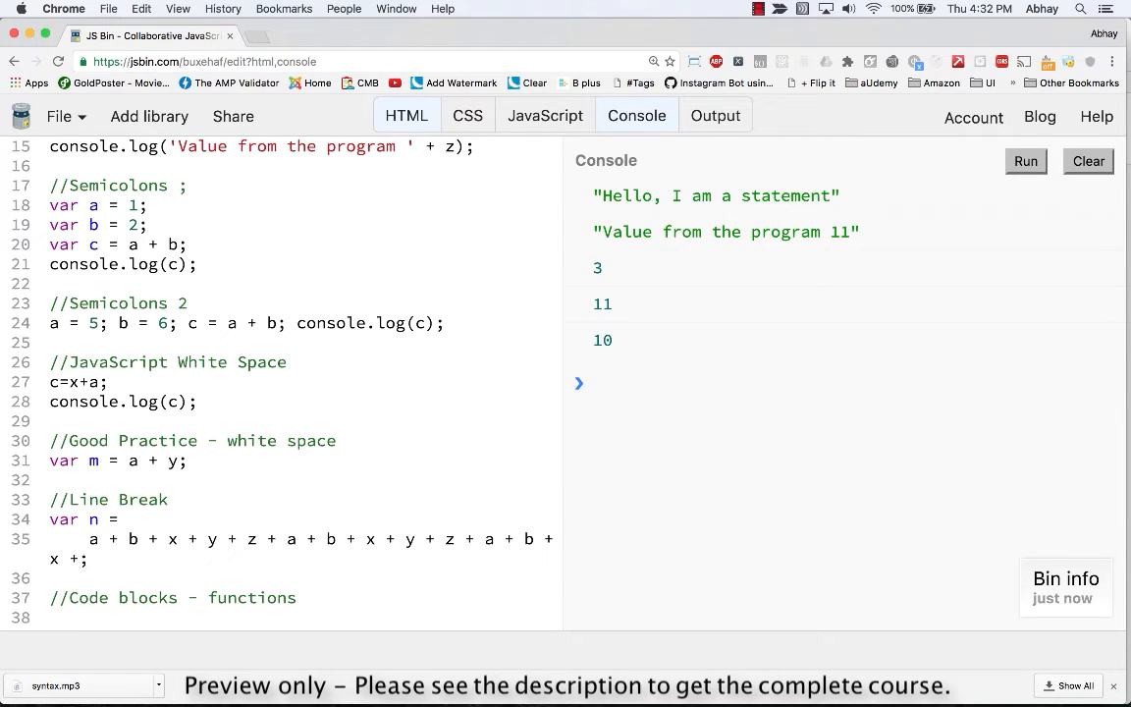
text(z)
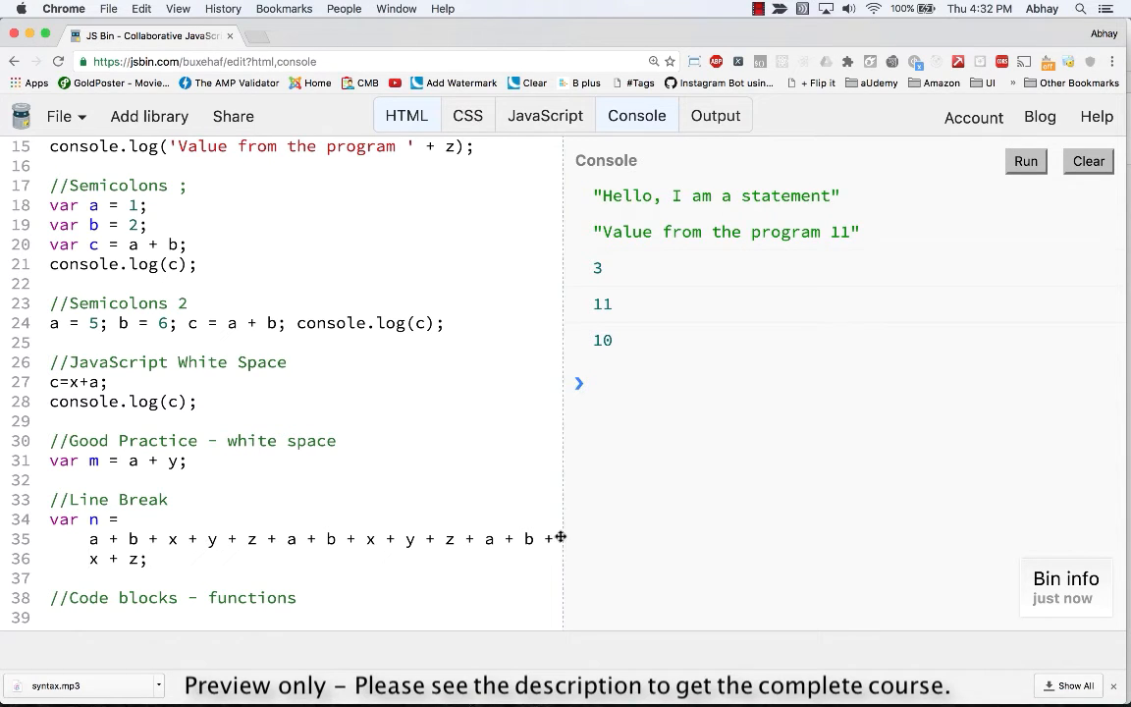
scroll(down, 3)
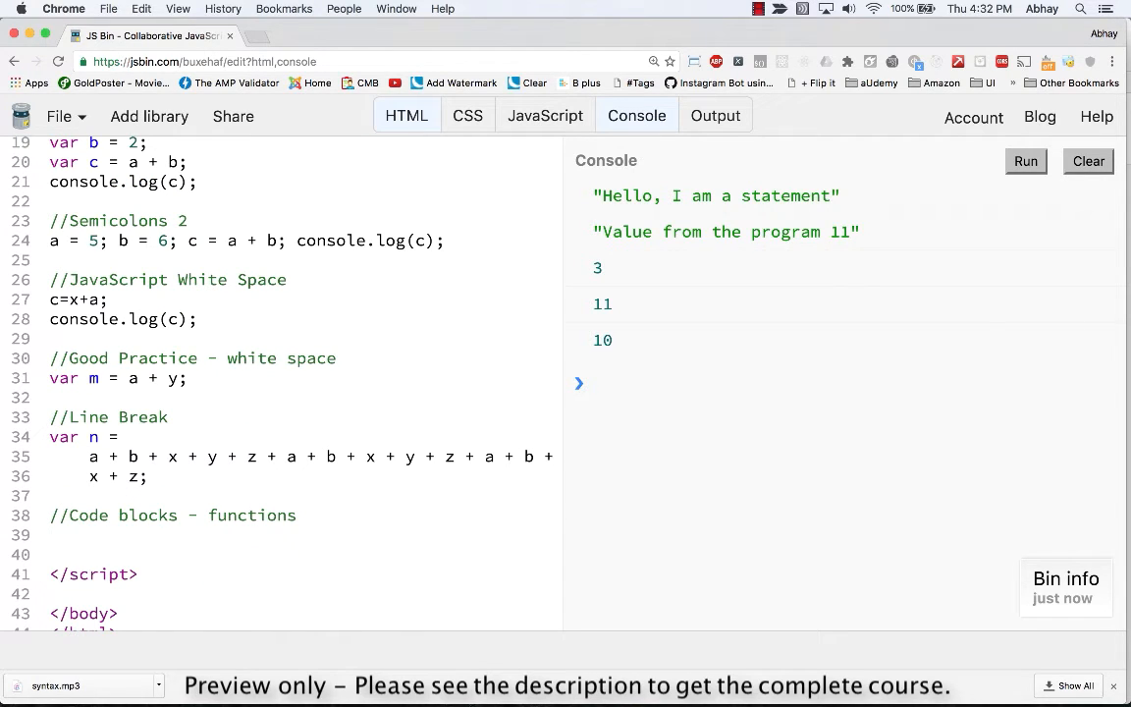
click(88, 534)
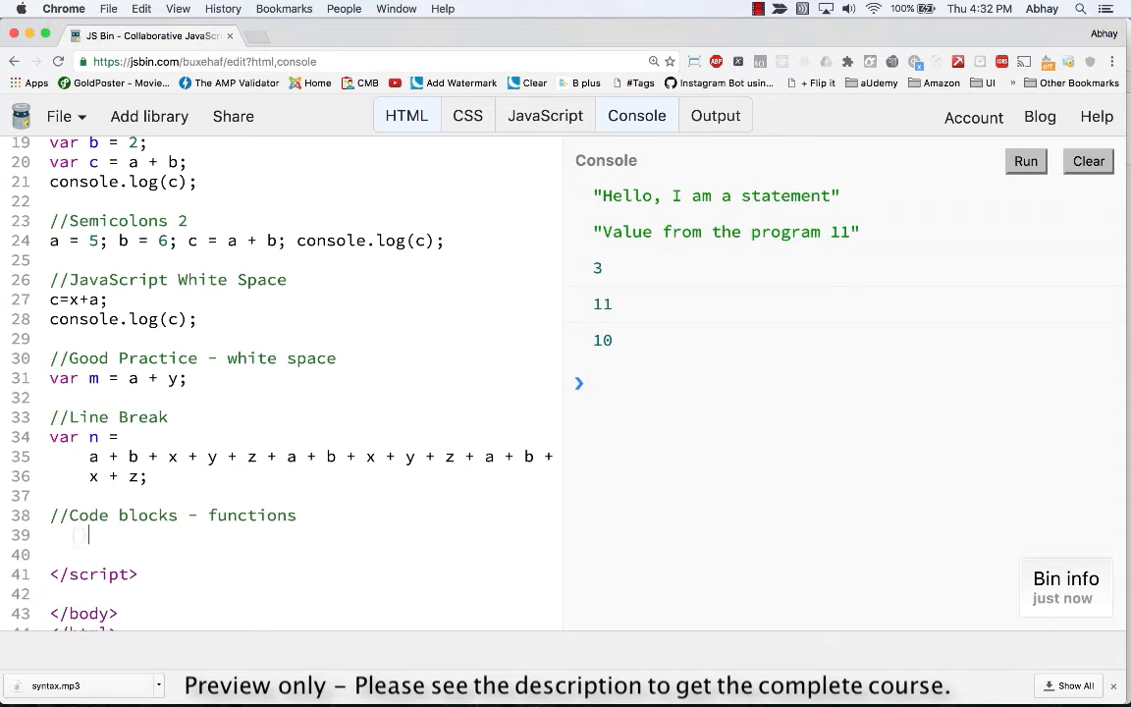
text({})
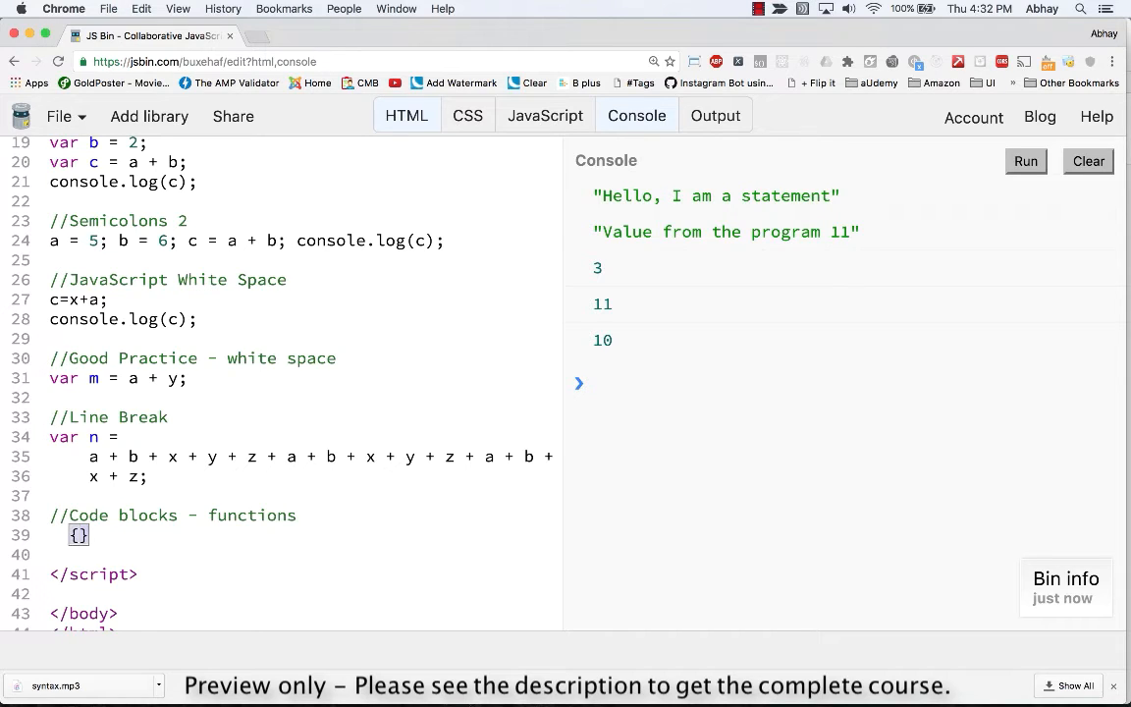
text(...)
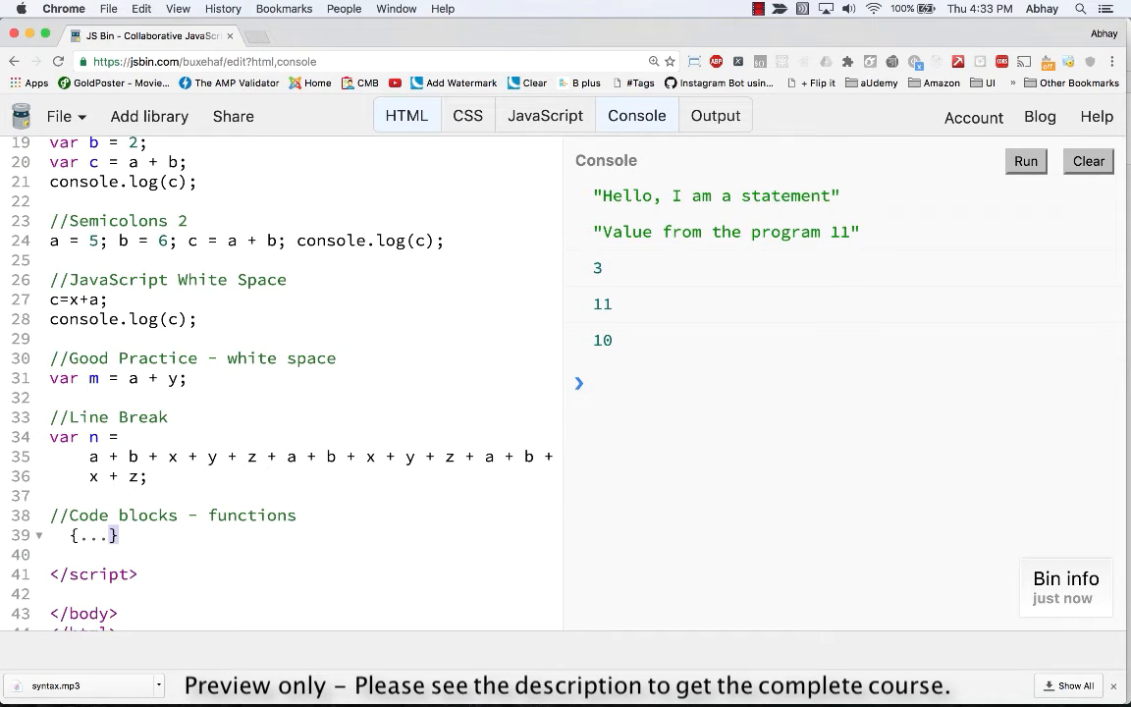
double_click(95, 534)
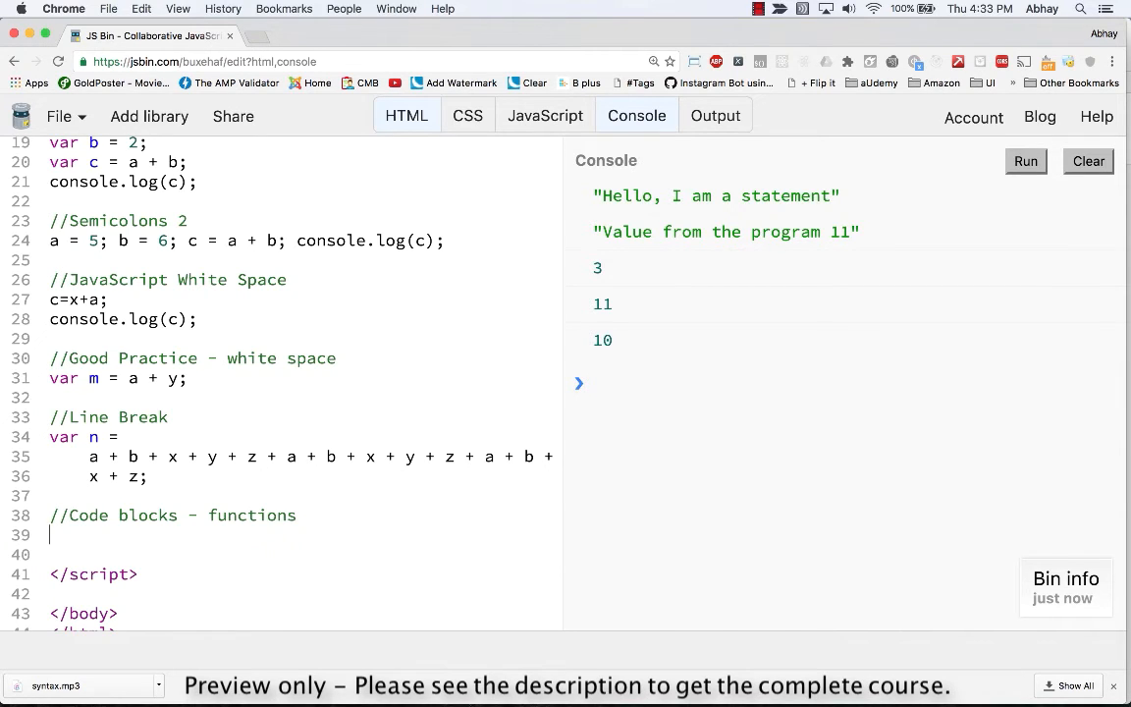
Define function addTwoNumbers() with var x = 10 and var y = 20 inside its block
text(fun)
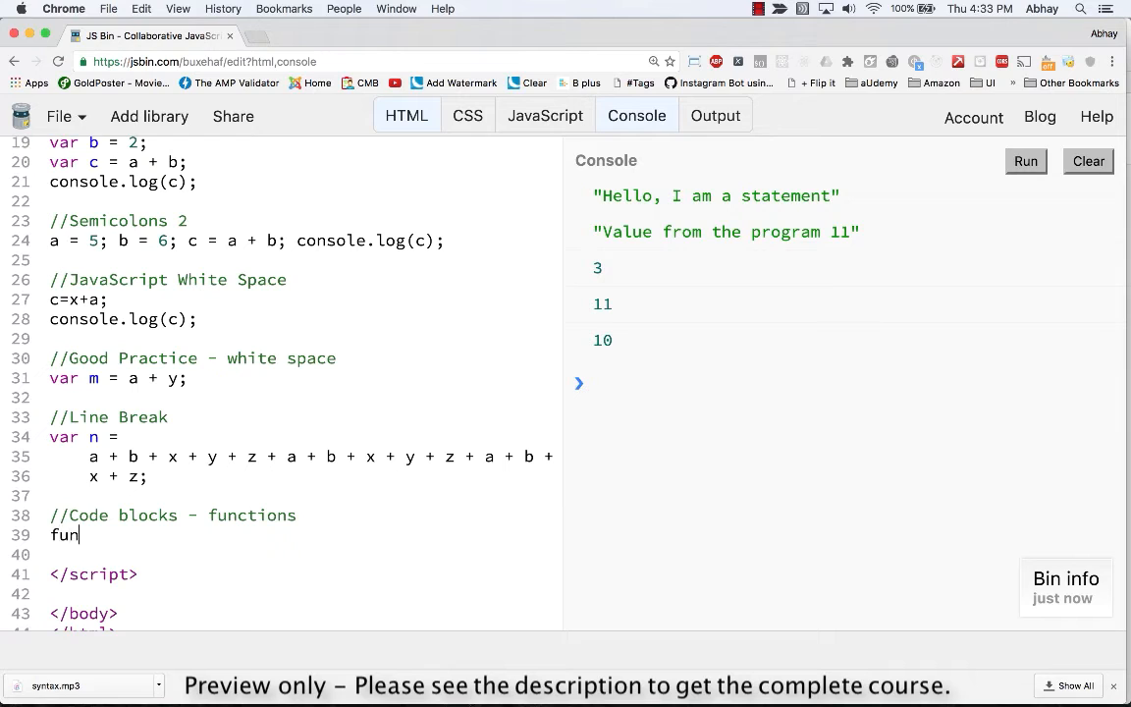
text(ction)
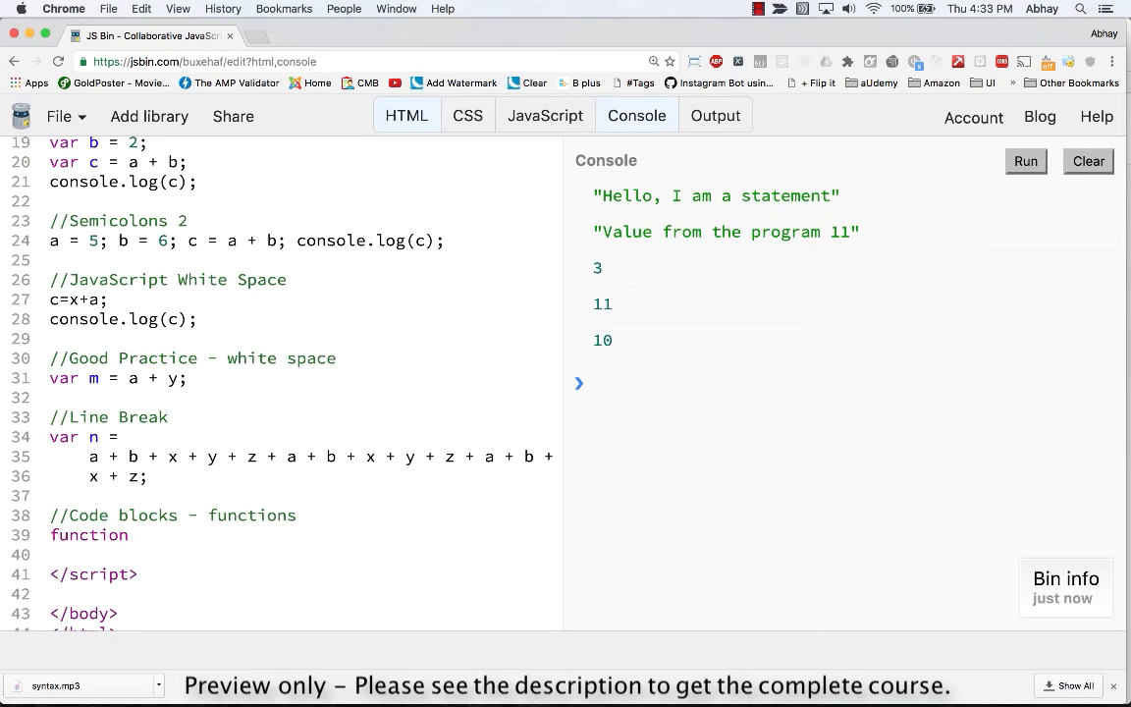
text(addTw)
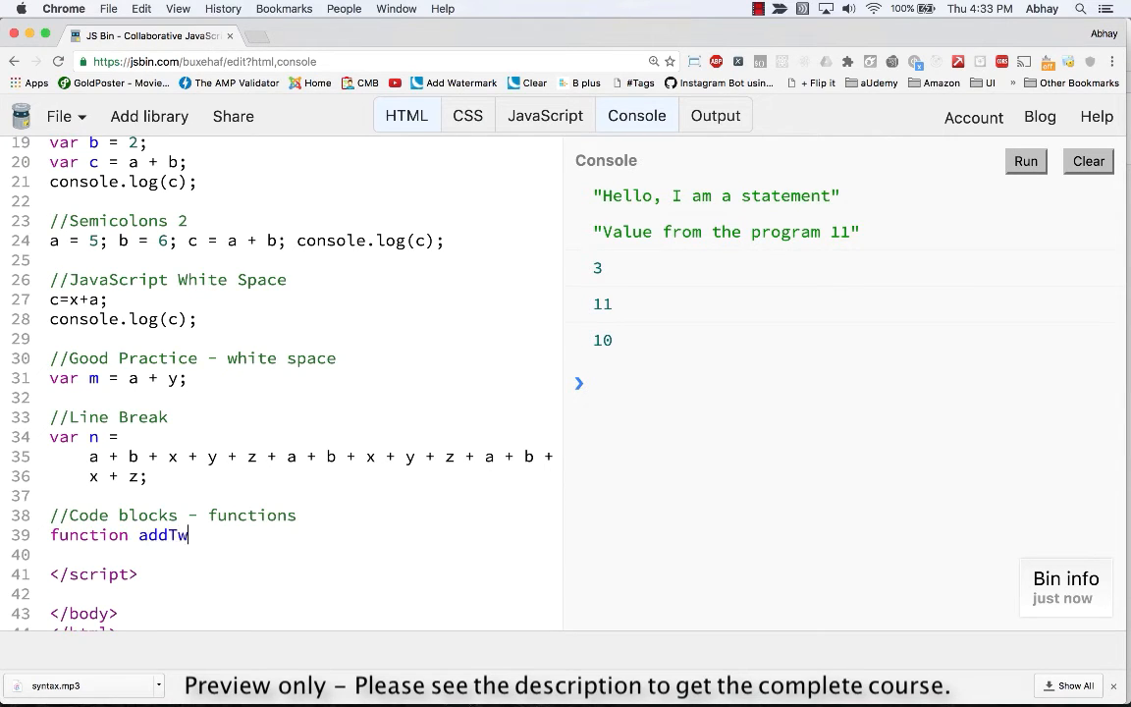
text(oNumbers)
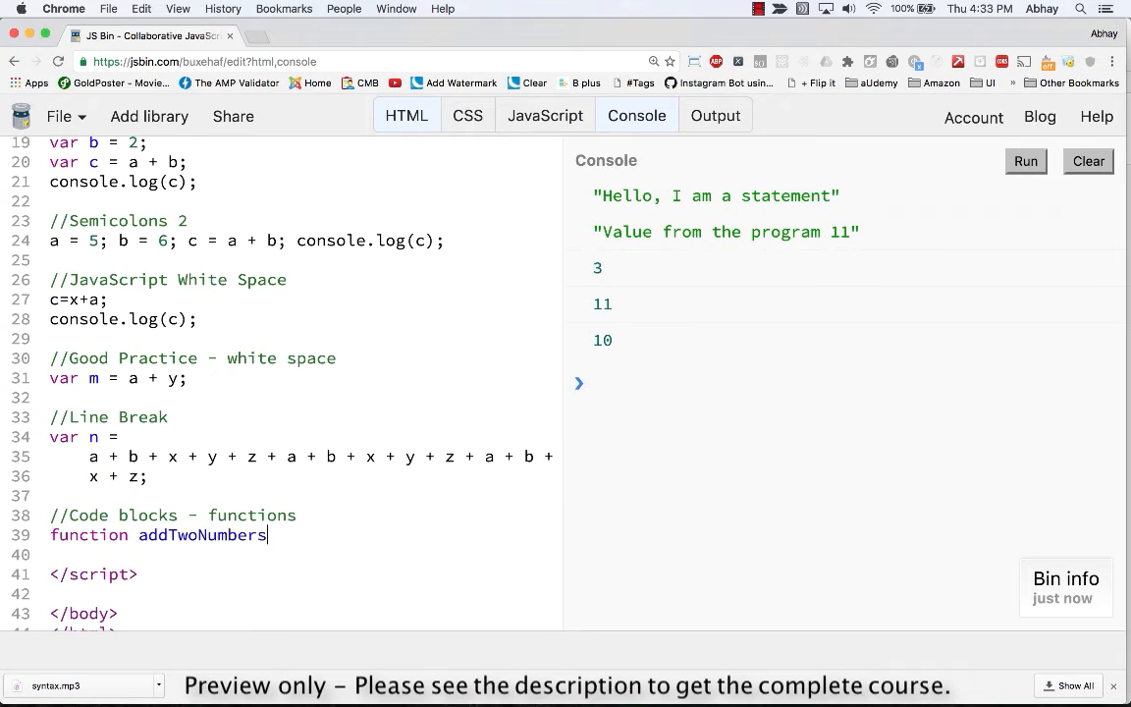
text((){)
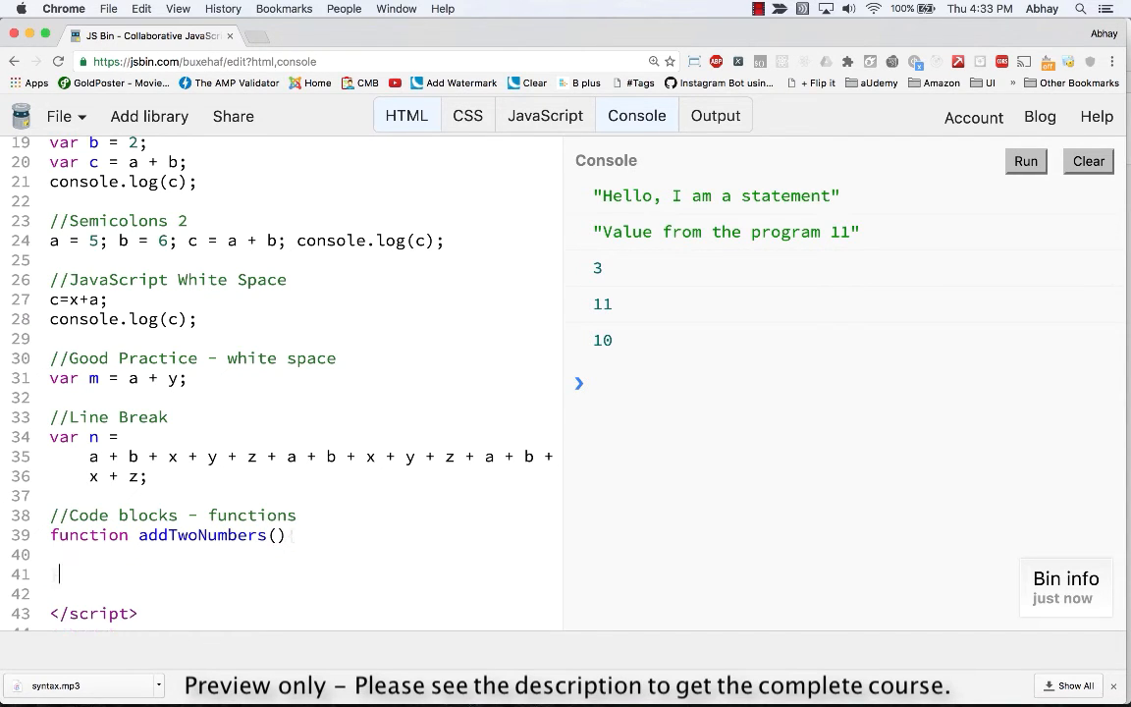
text({)
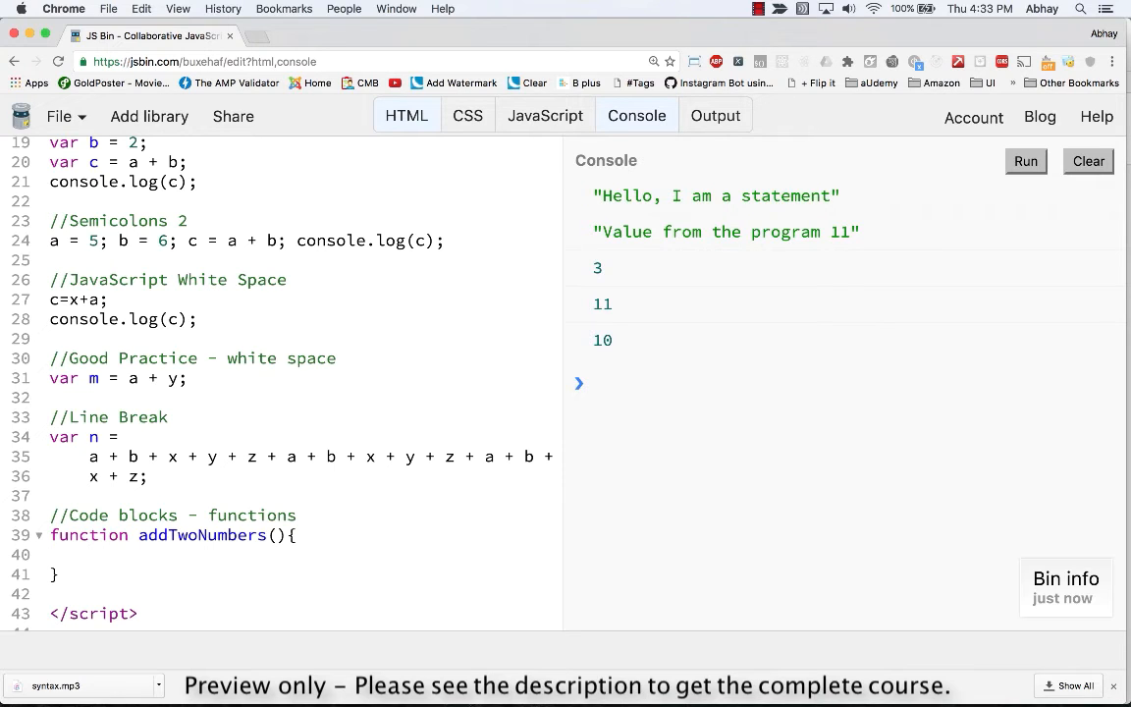
text(var)
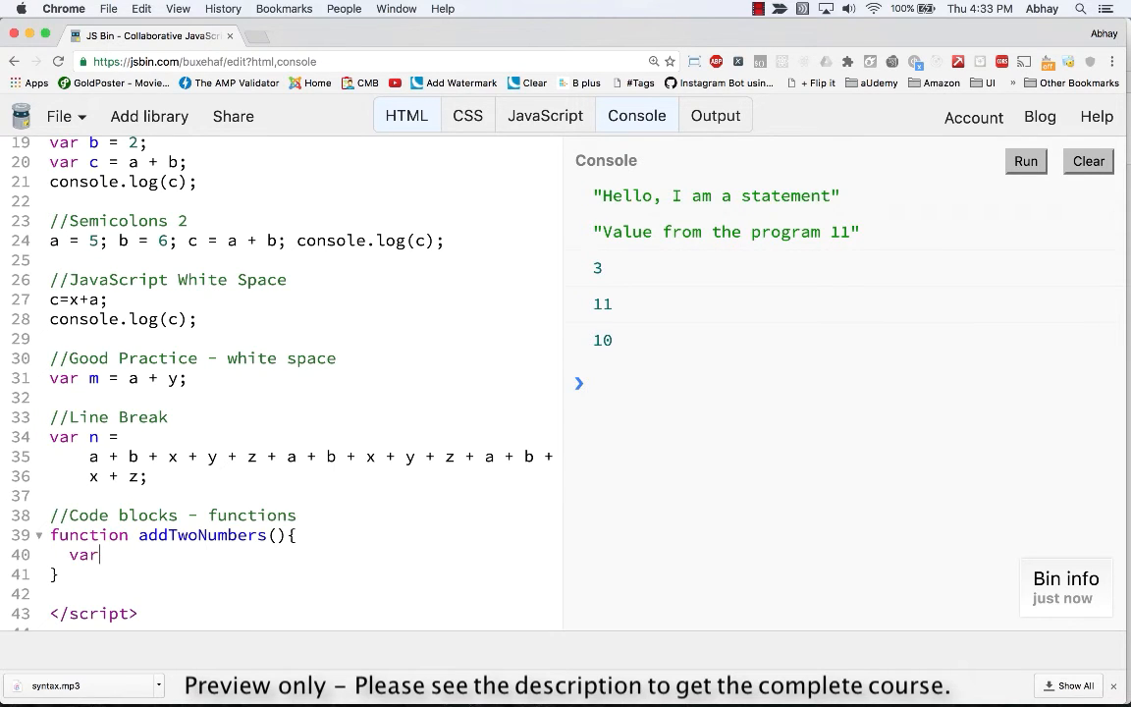
text(x =)
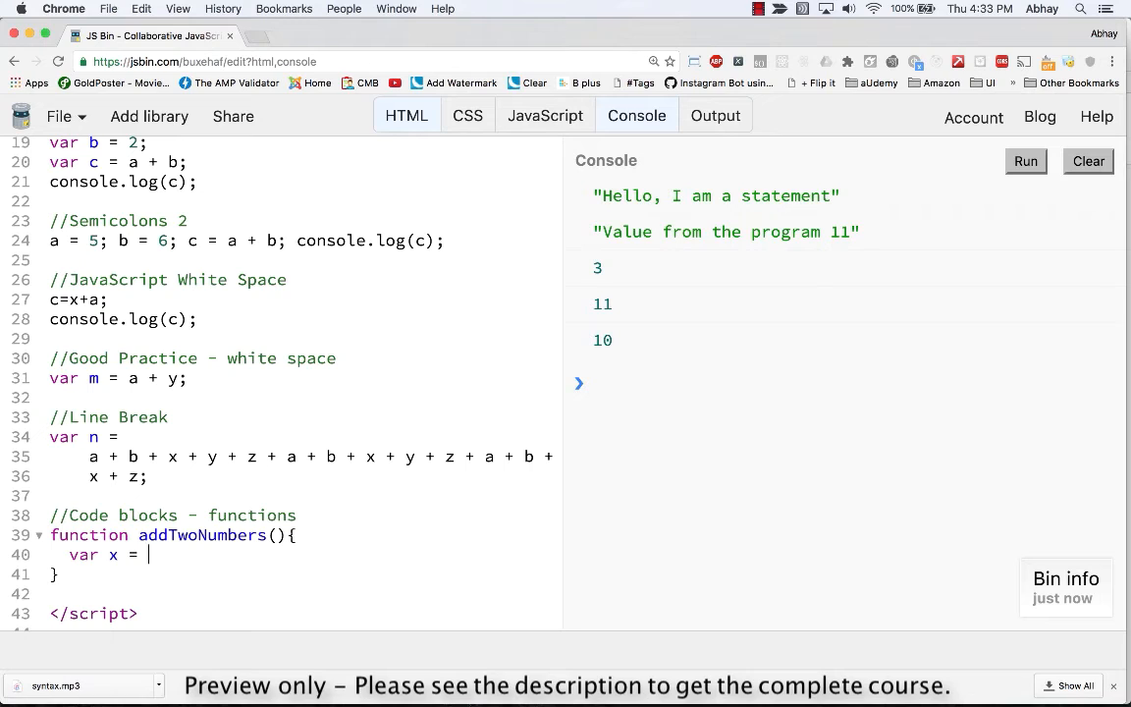
text(10;)
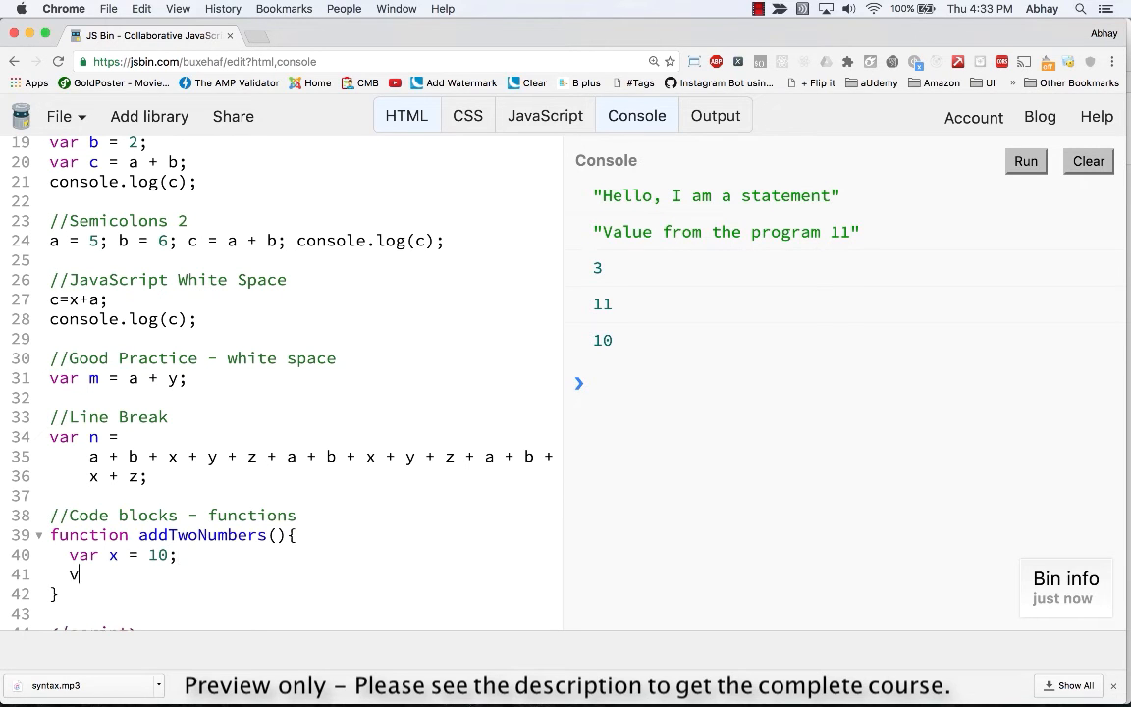
text(ar y = 20;)
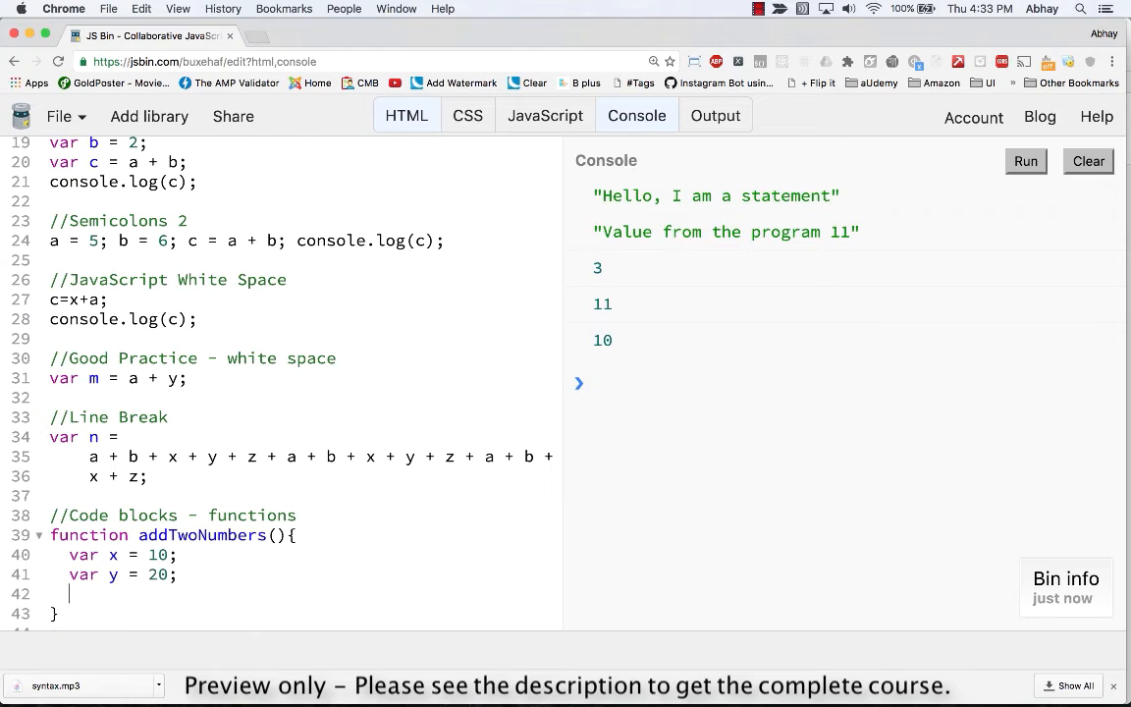
Add var z = x + y; and console.log(z); and close the function brace
text(var z =)
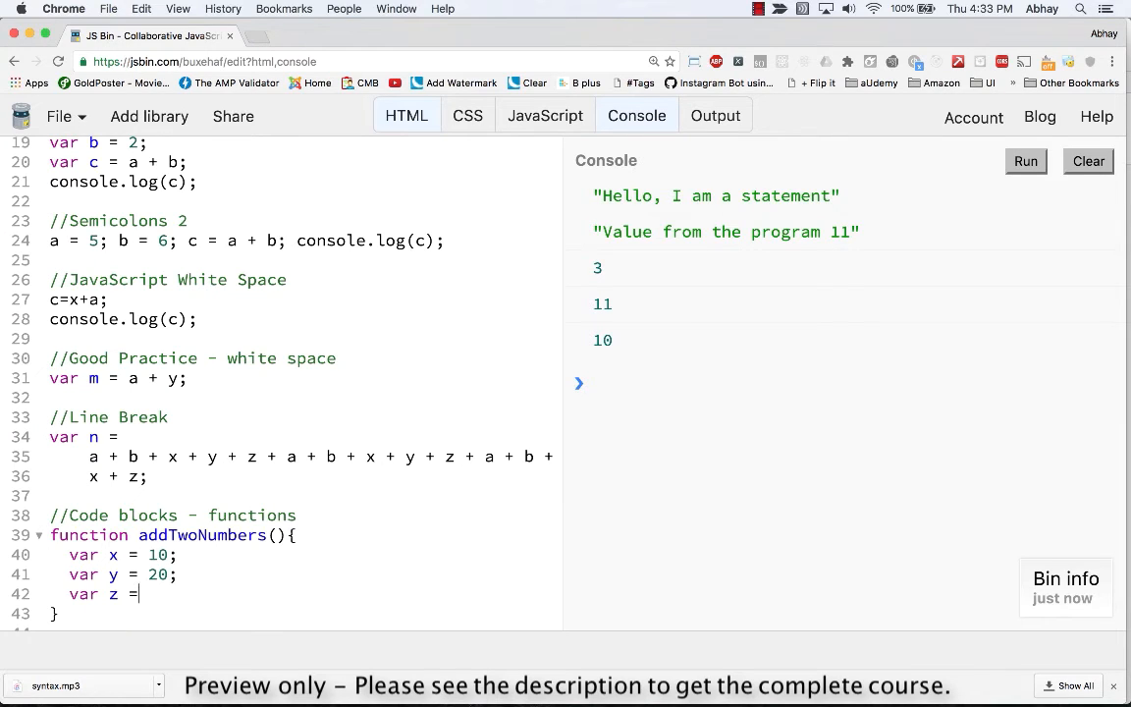
text(30;)
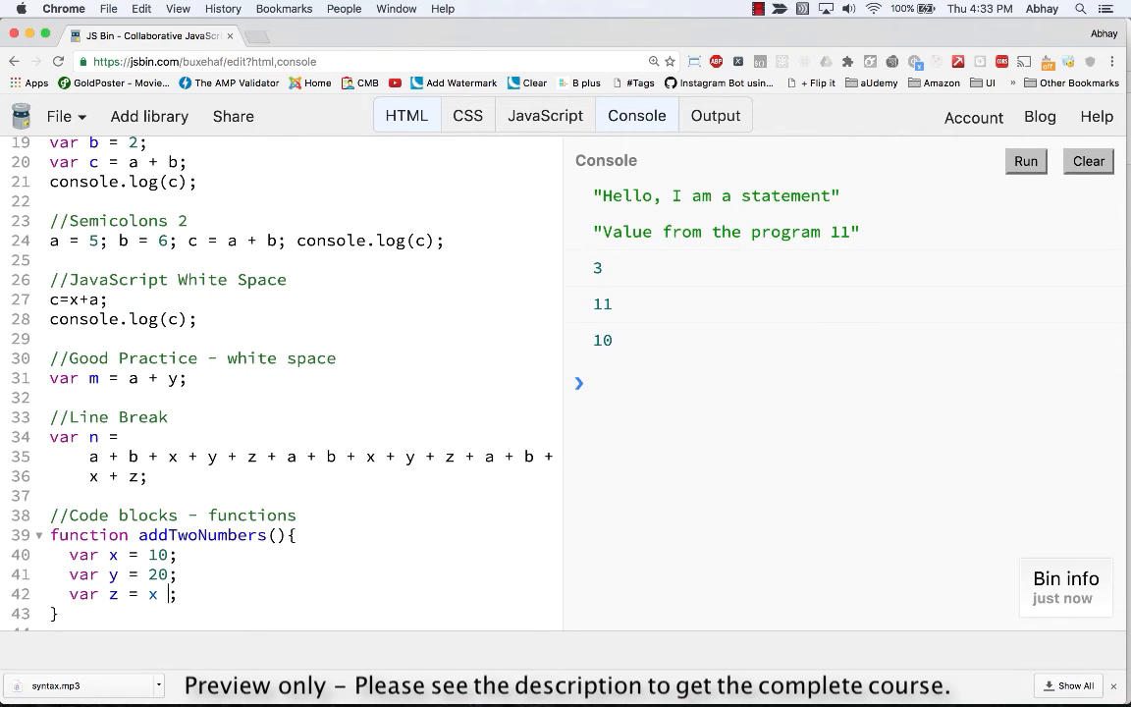
text(+ y)
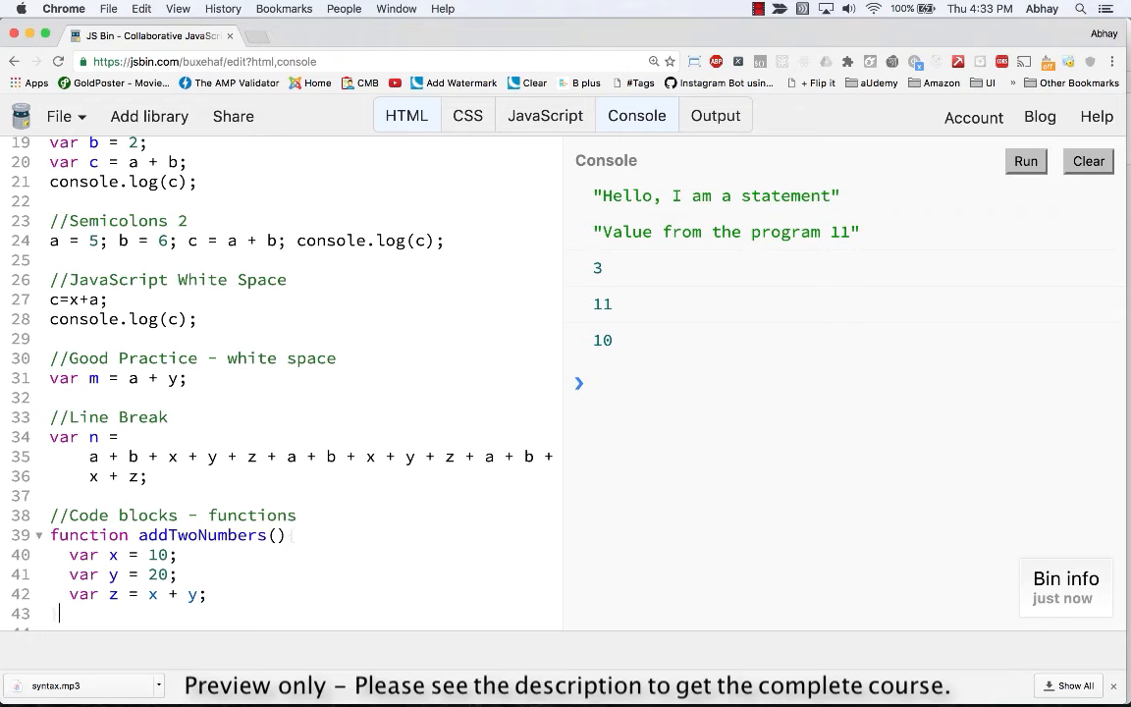
text({)
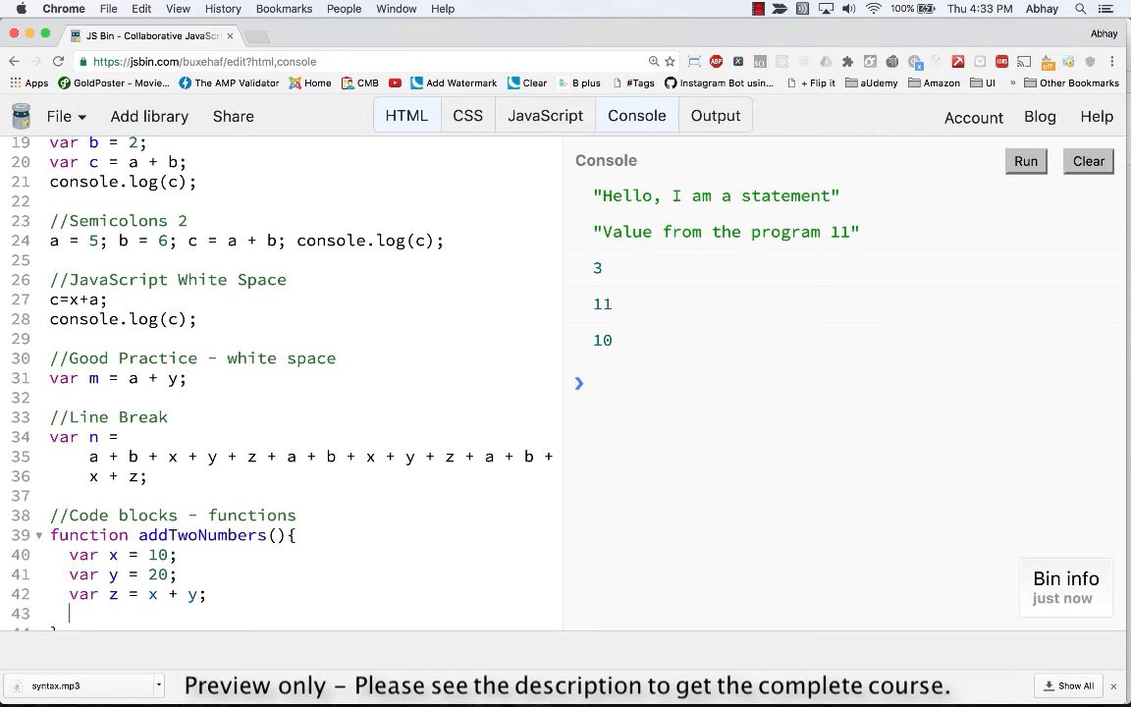
text(console.l)
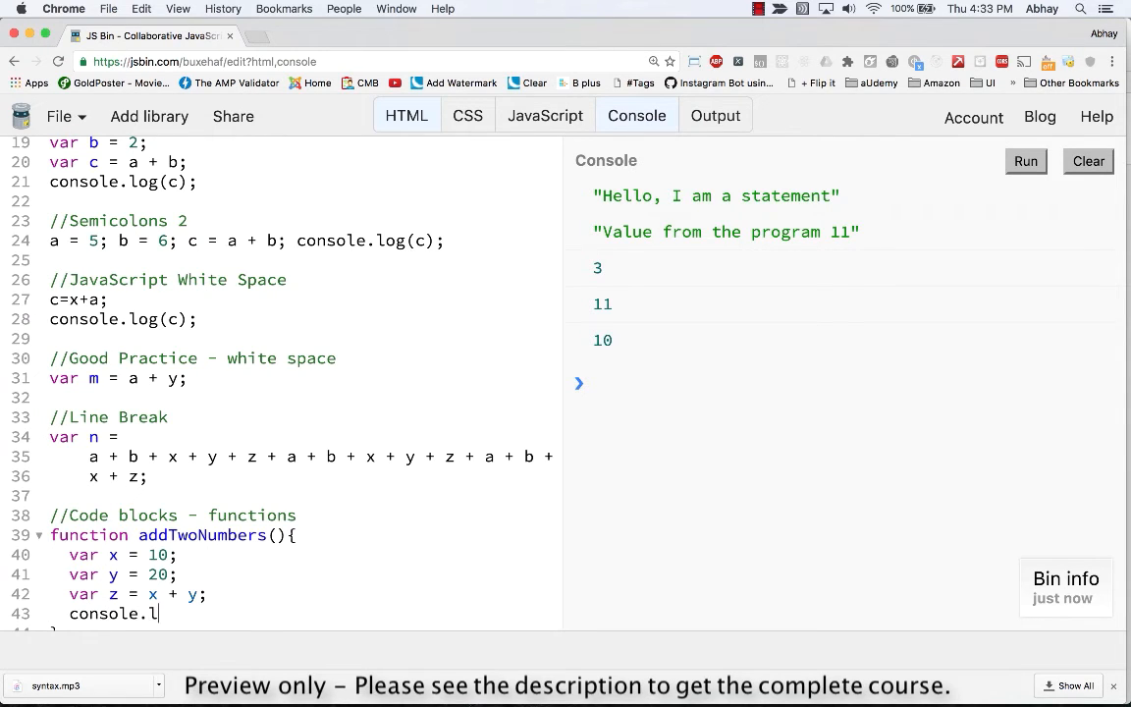
text(og()
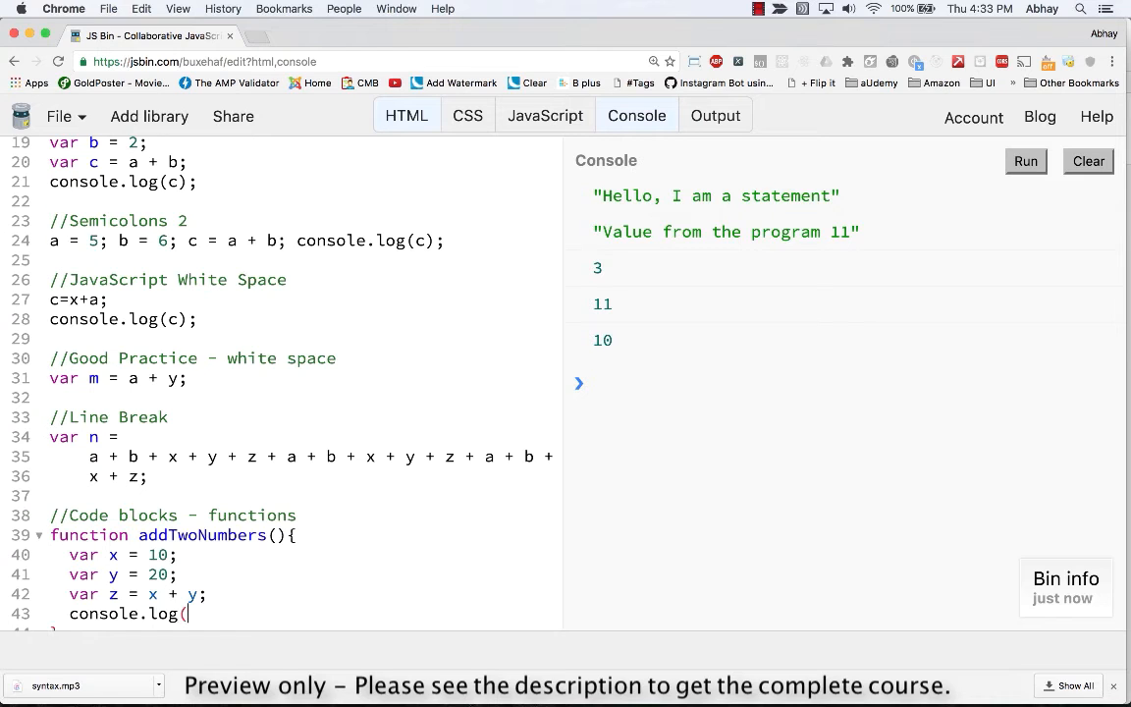
text(z);)
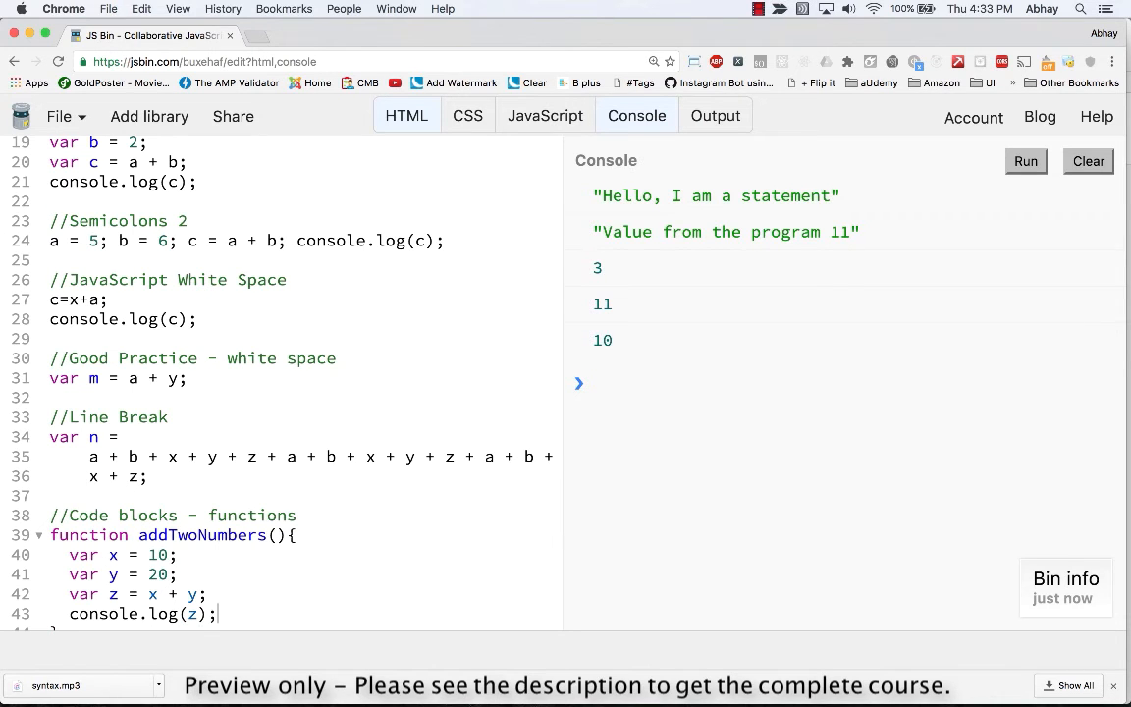
scroll(down, 3)
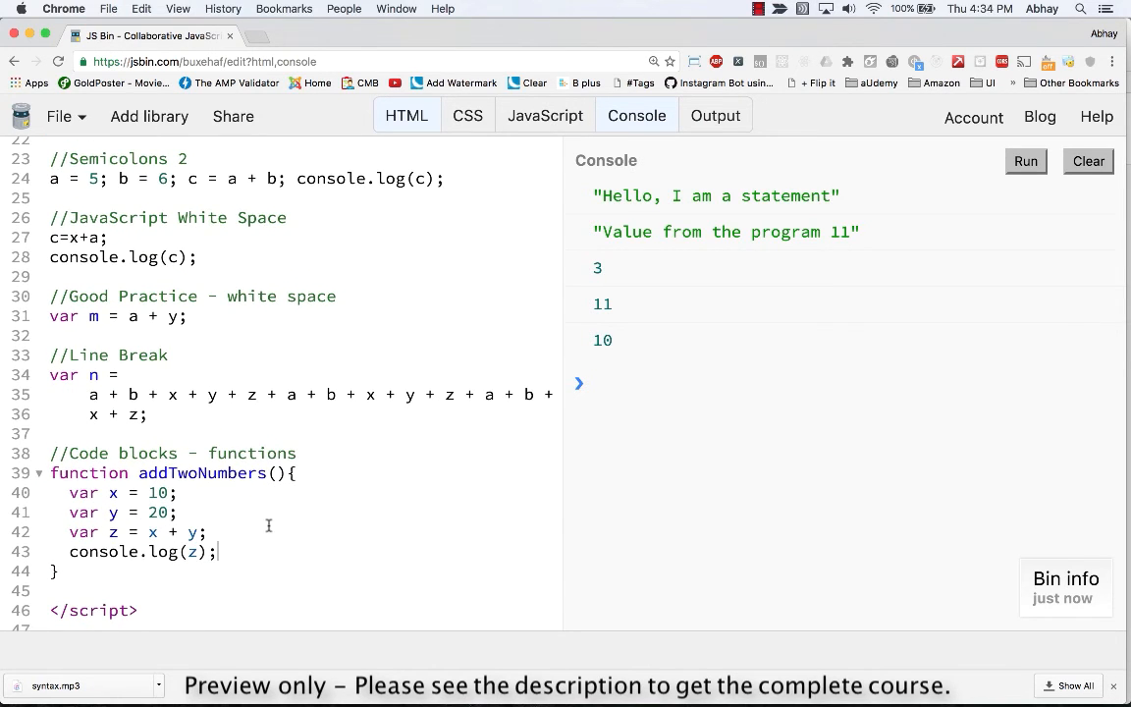
scroll(up, 3)
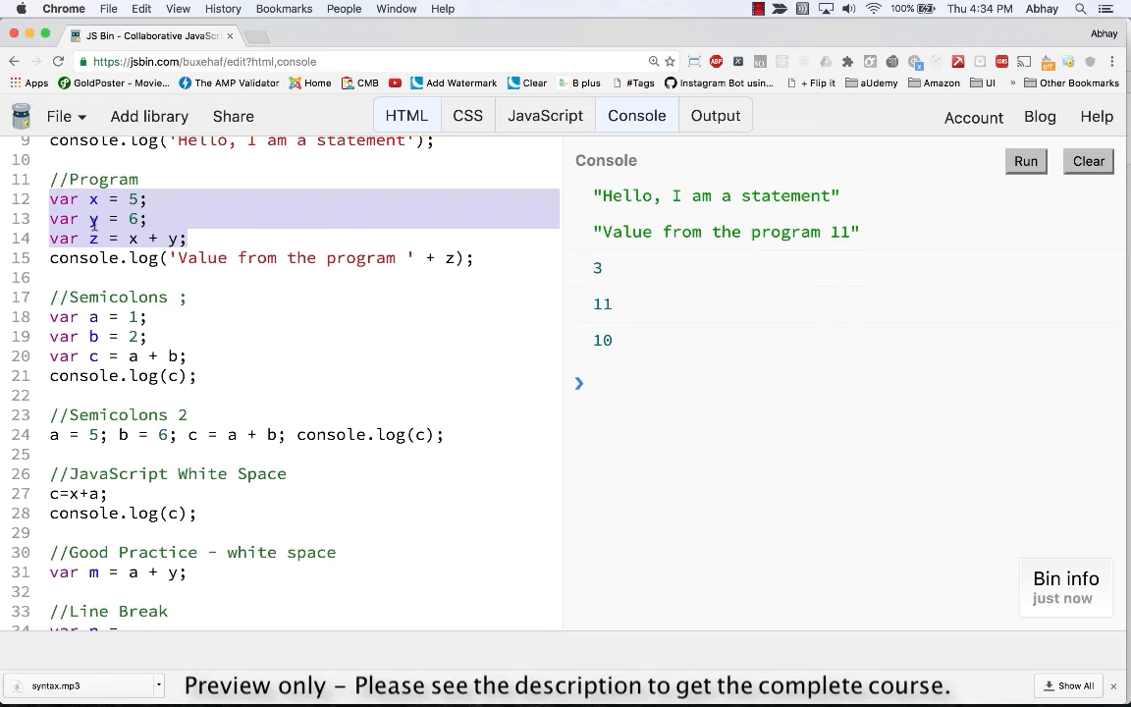
scroll(down, 3)
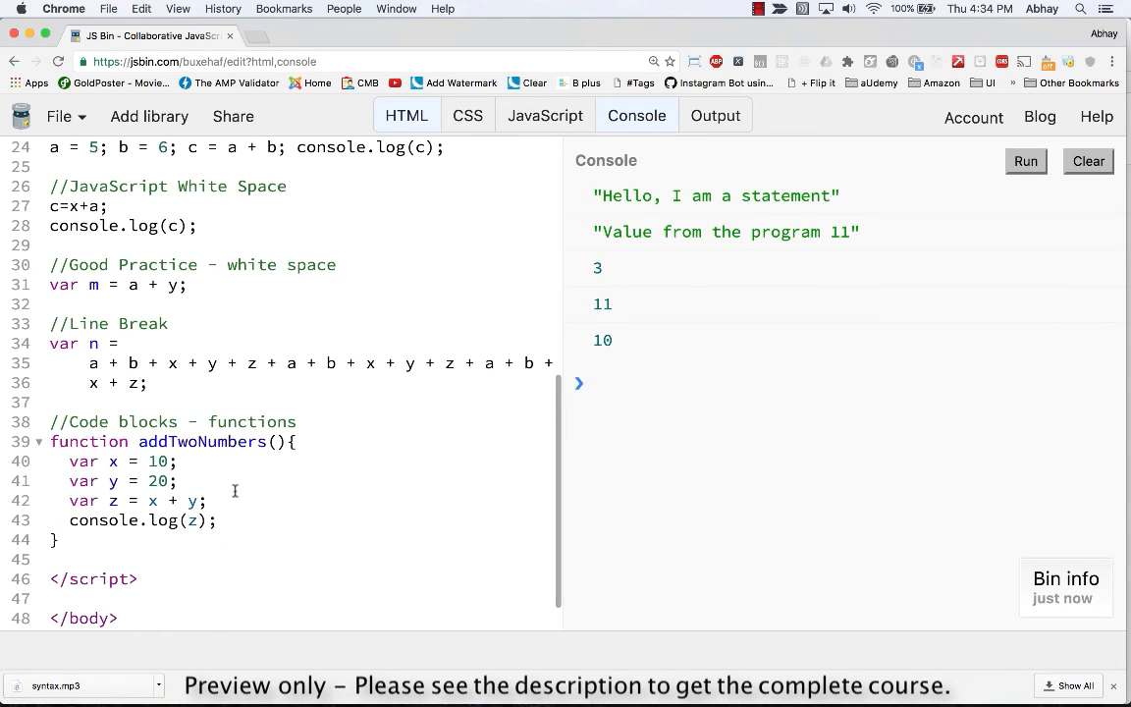
drag(71, 461, 204, 501)
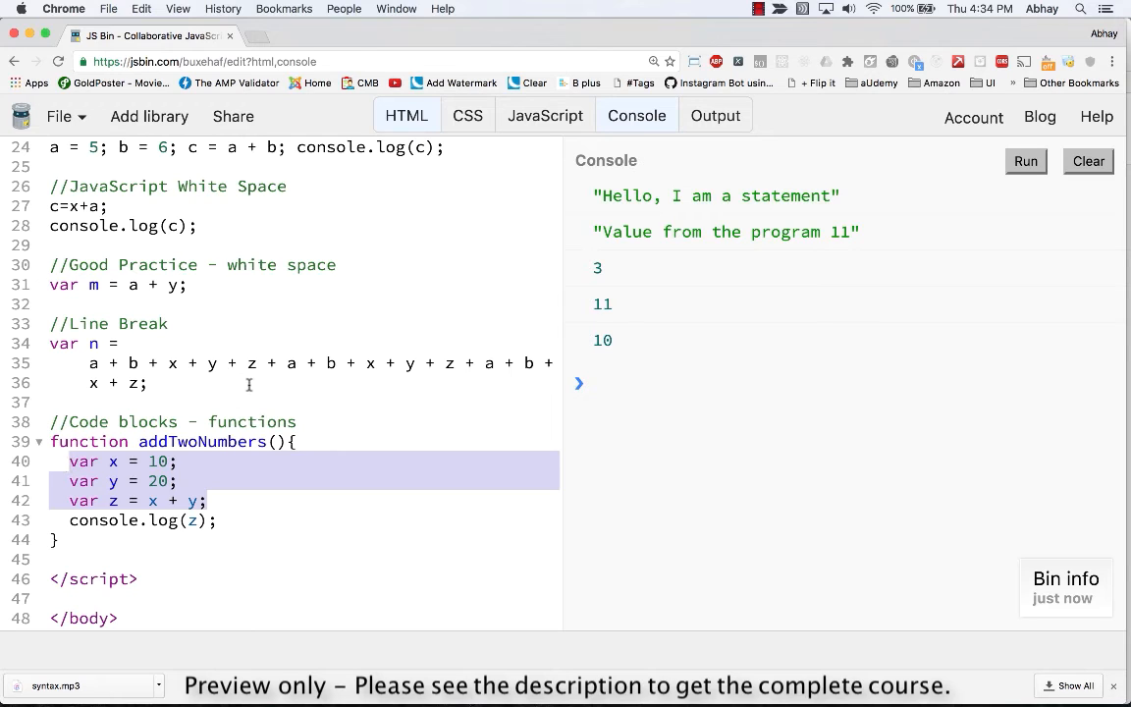
click(295, 439)
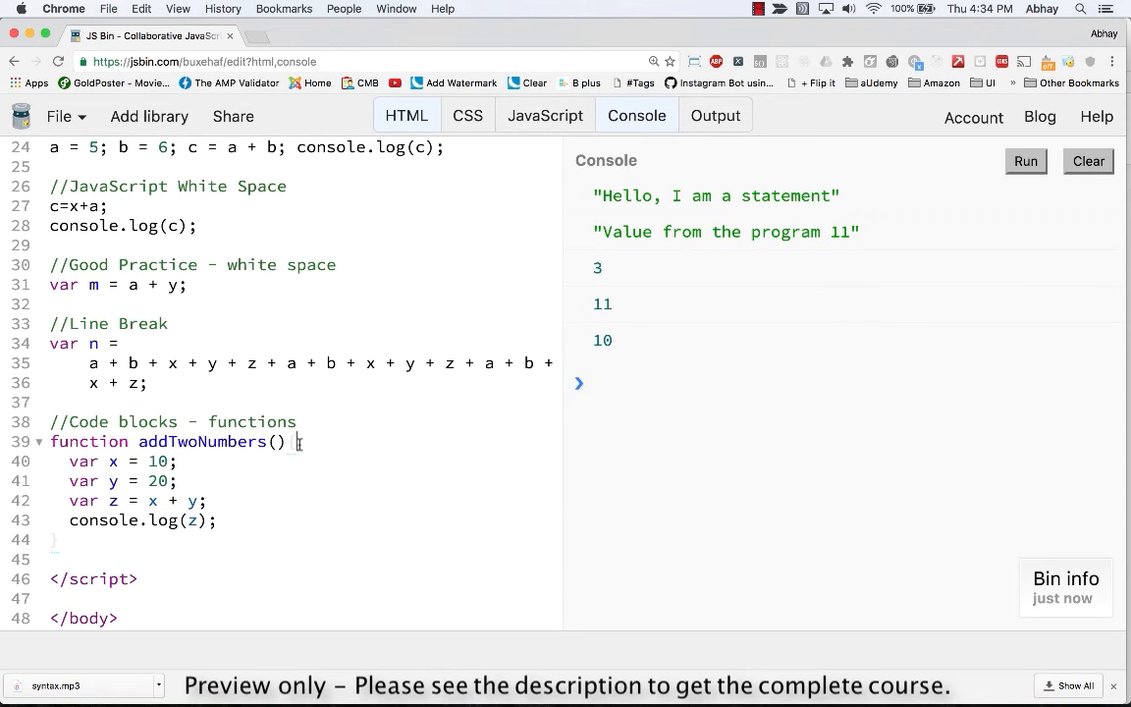
mouse_move(90, 546)
text({)
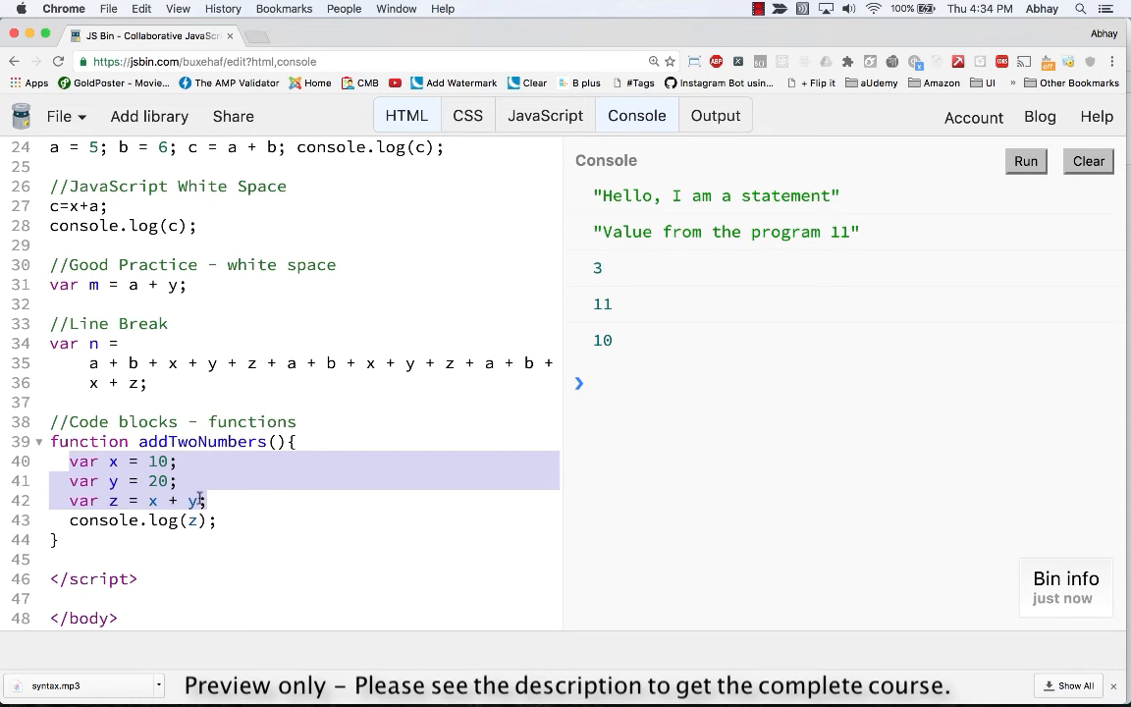
click(206, 502)
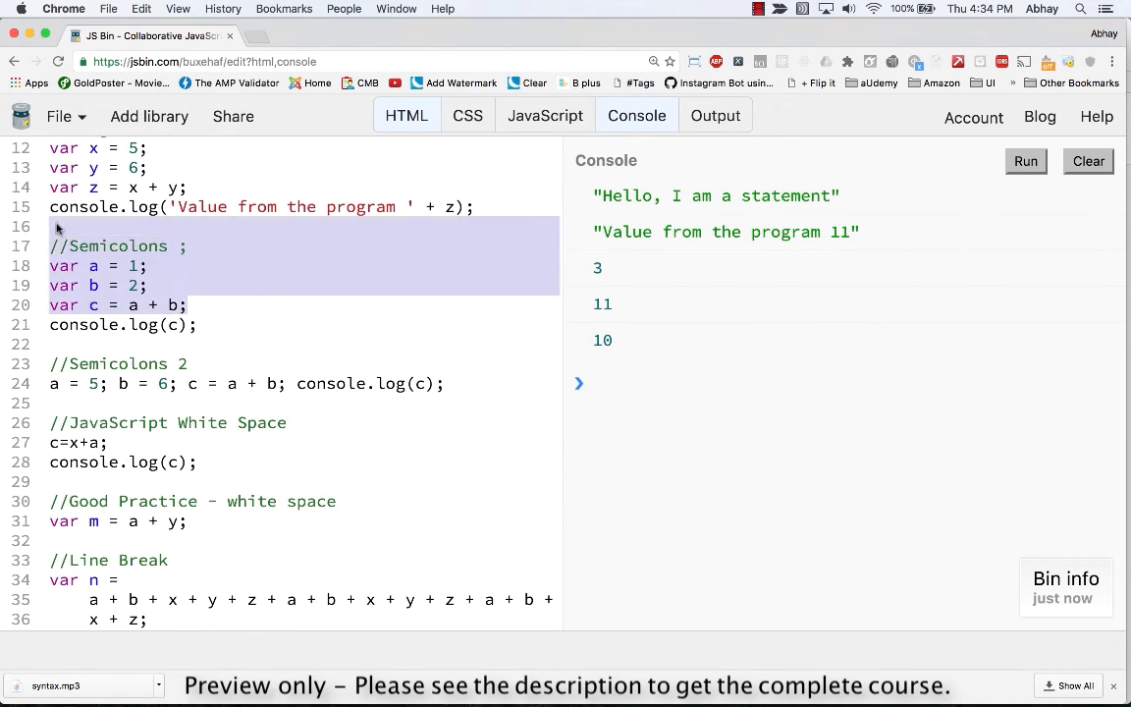
scroll(down, 3)
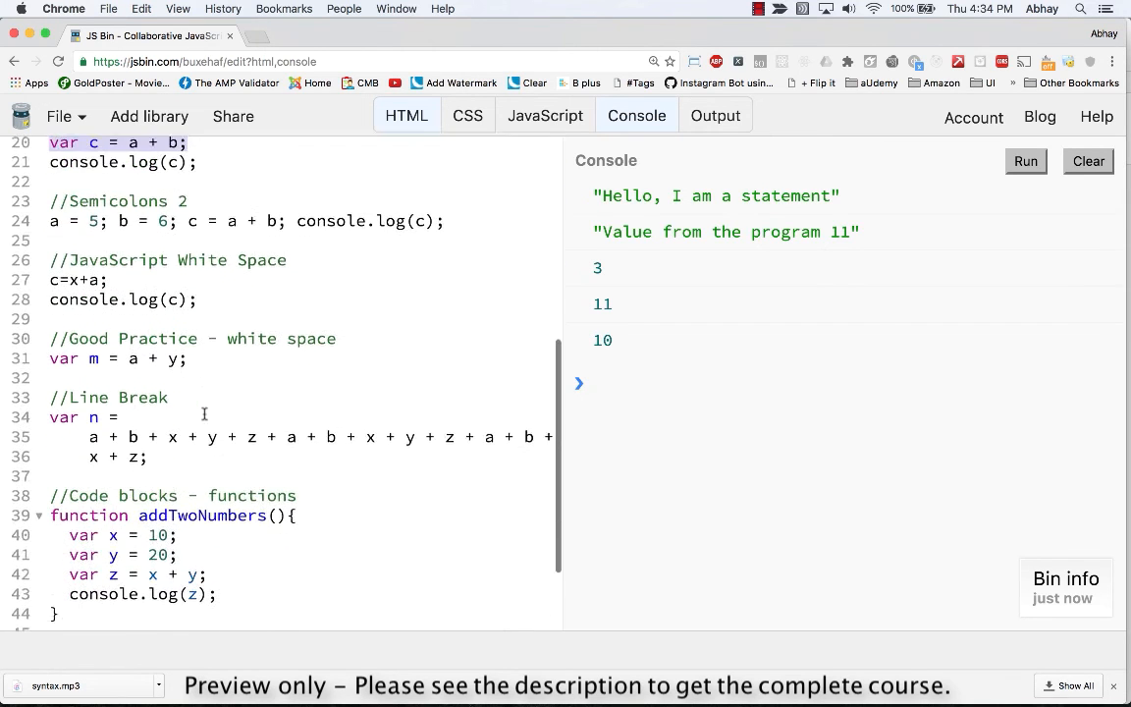
scroll(down, 3)
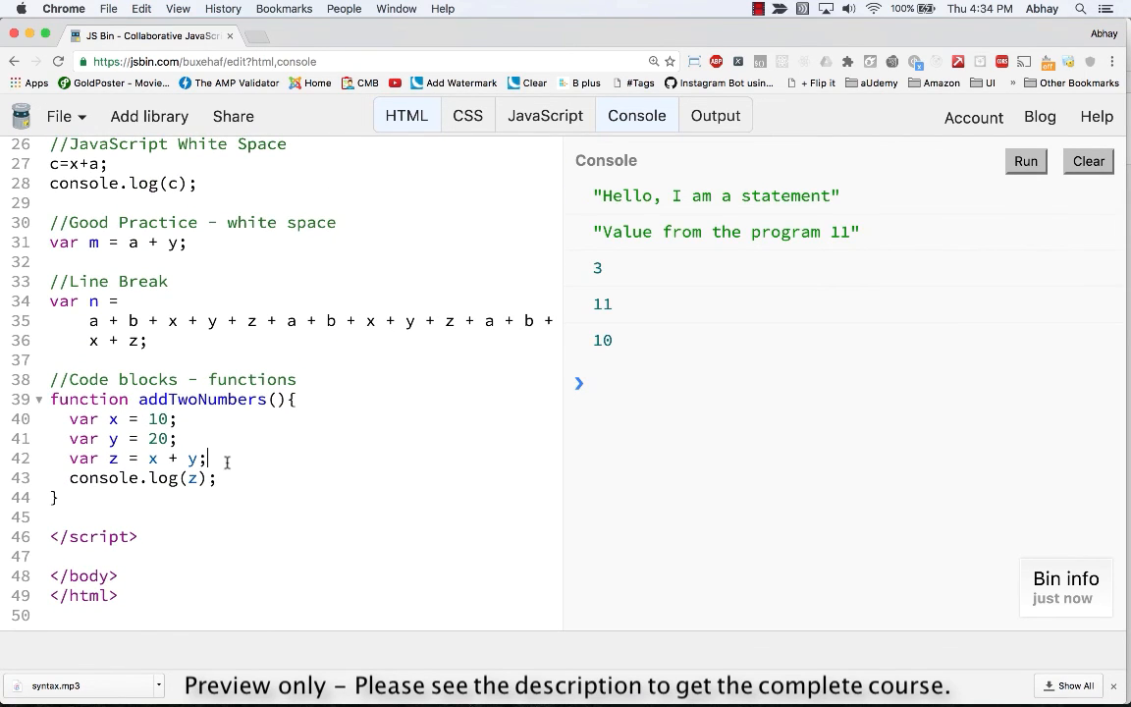
mouse_move(940, 161)
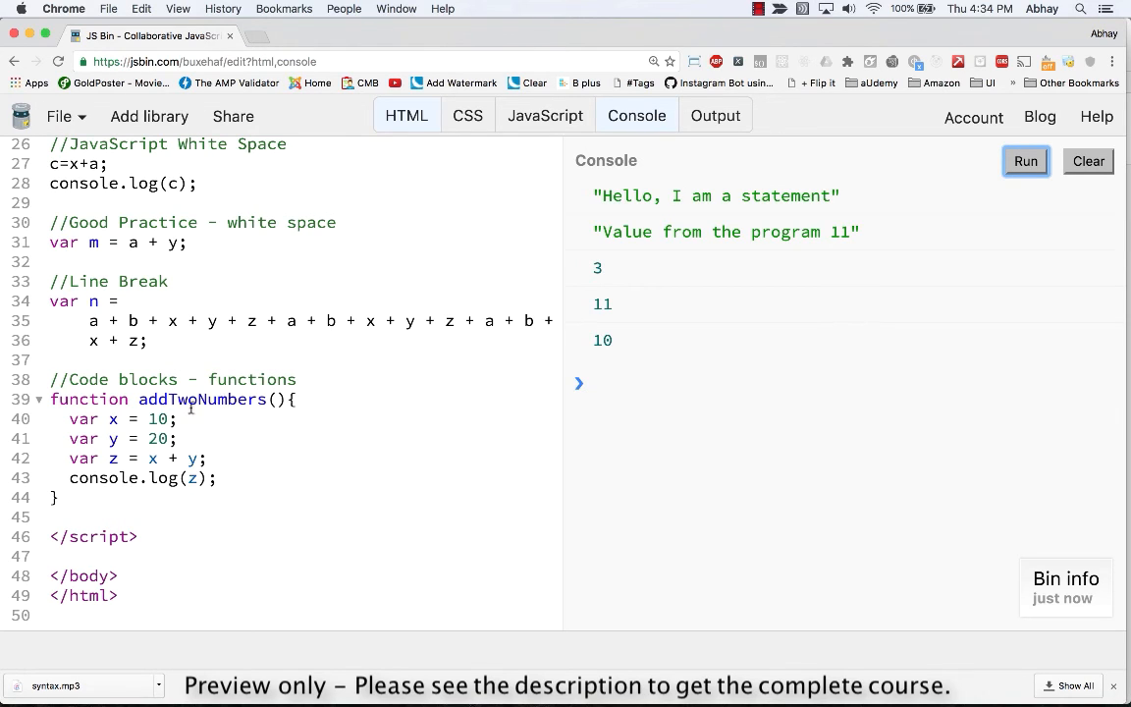
Call addTwoNumbers(); below the function and rerun so the console logs 30
double_click(202, 399)
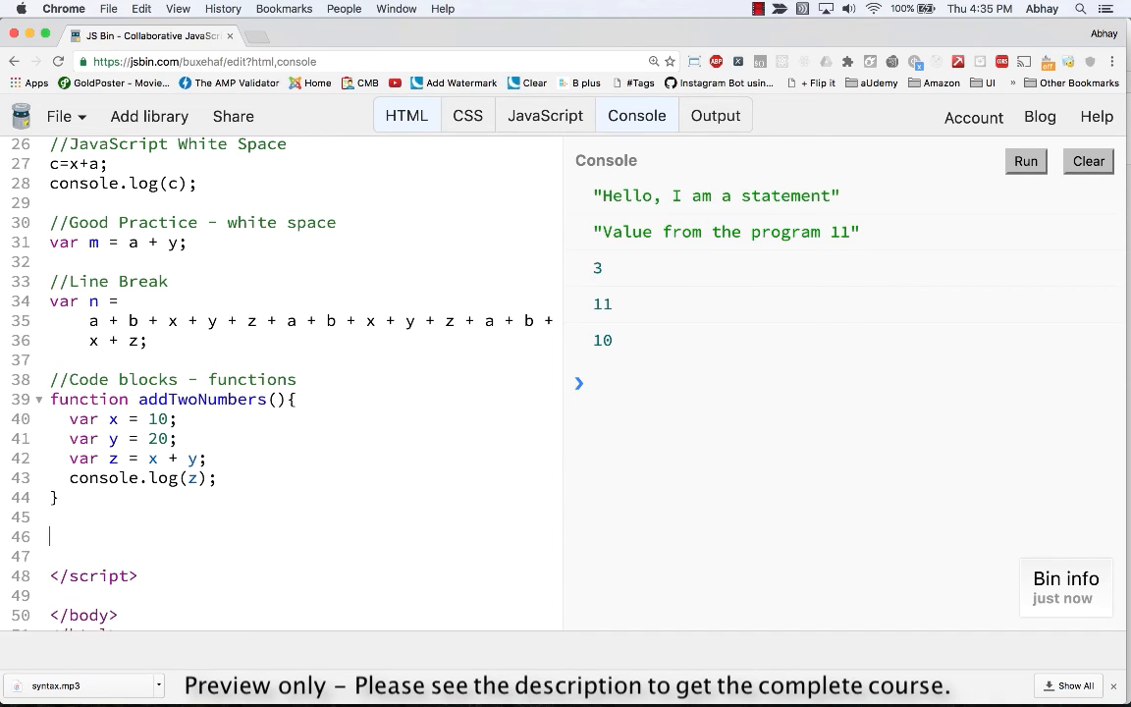
text(addTwoNumbers)
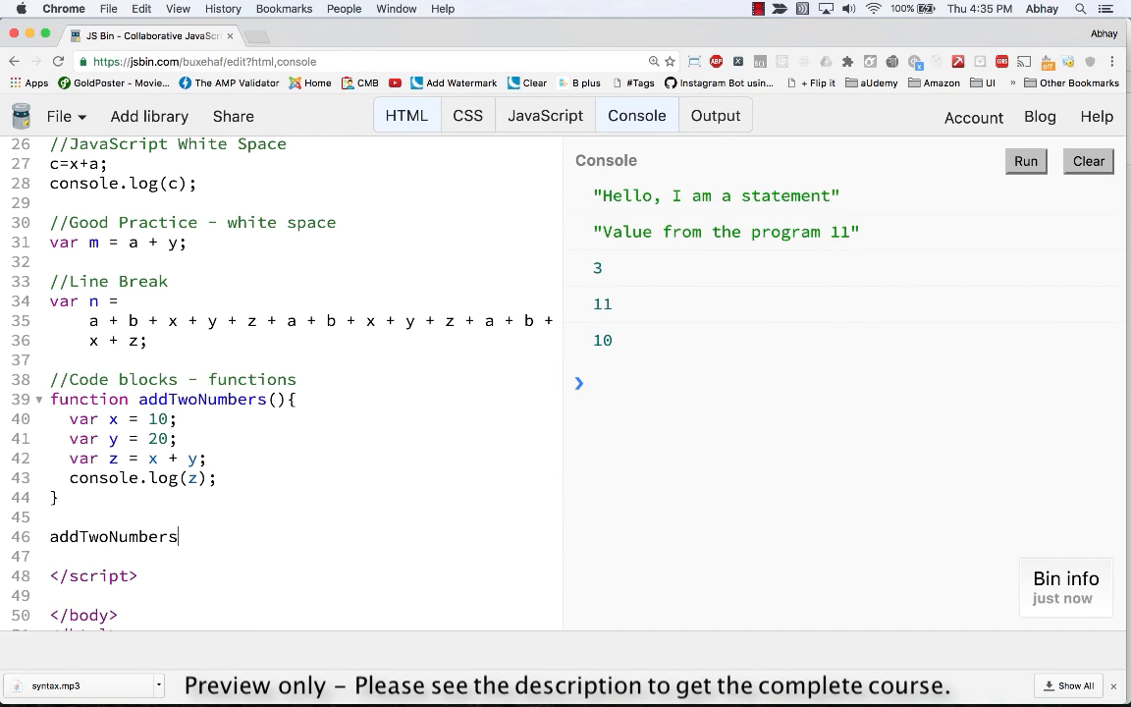
text(();)
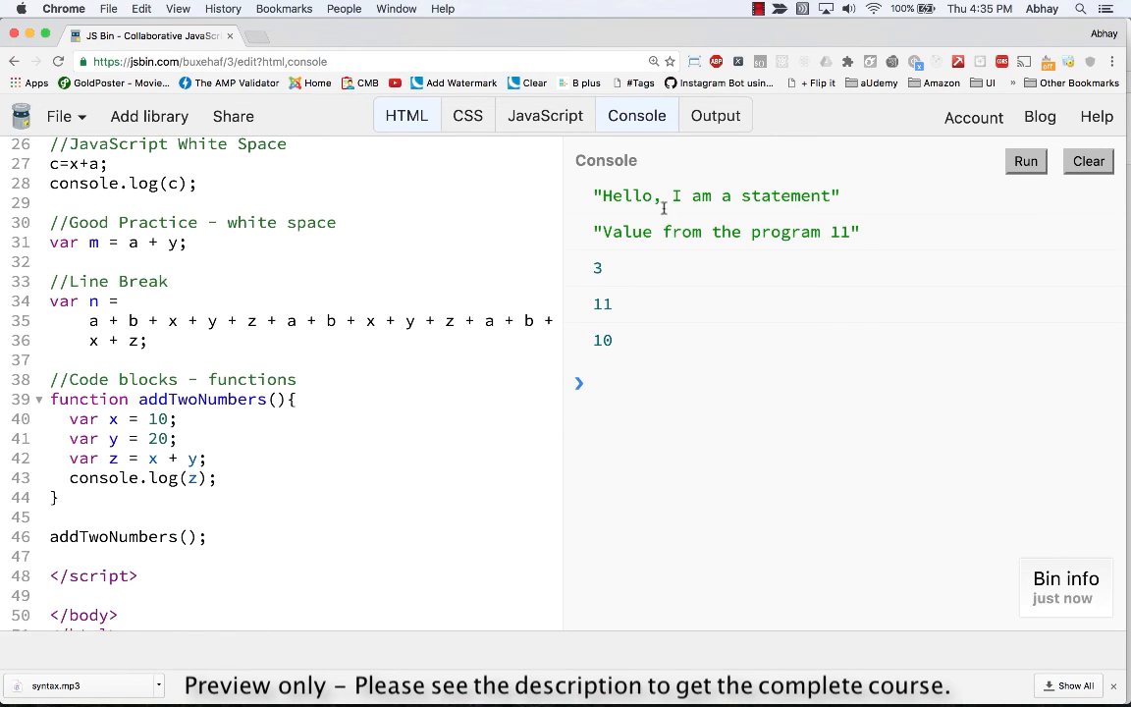
click(1088, 161)
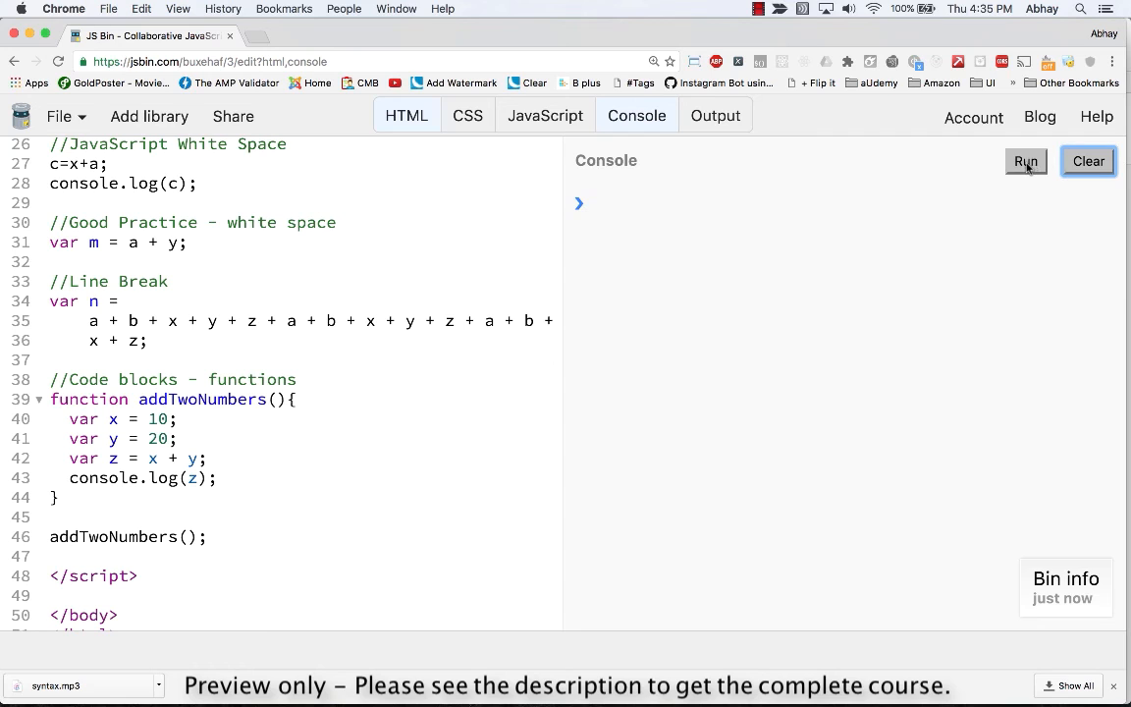
click(1024, 161)
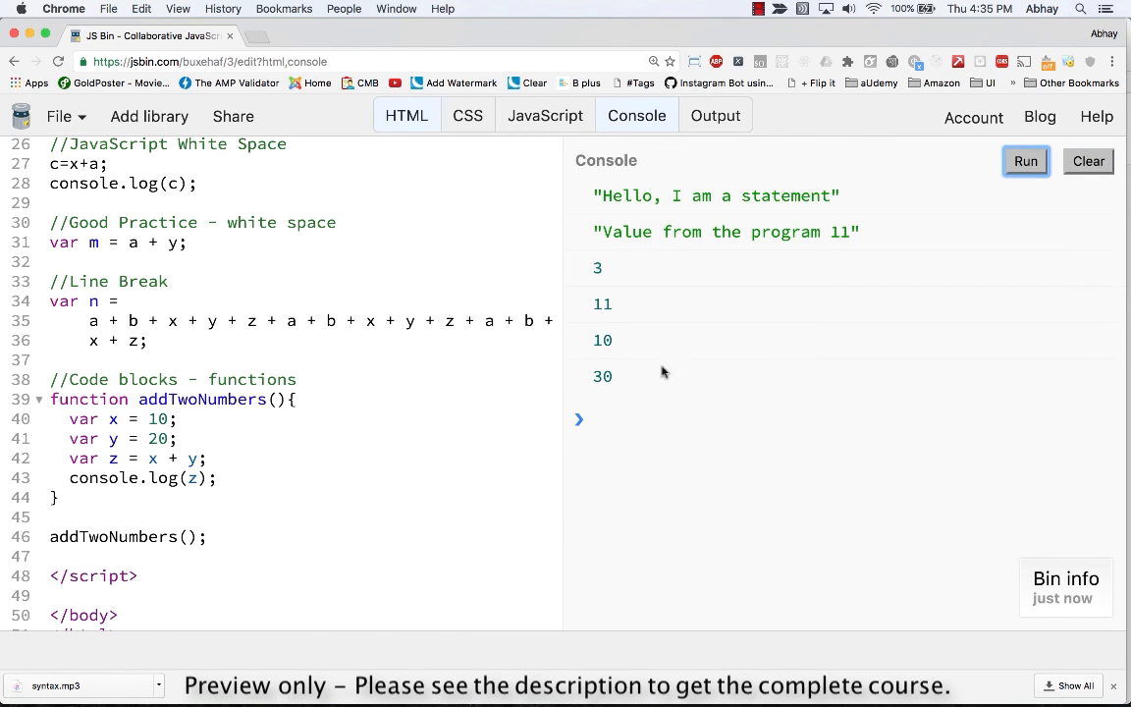
double_click(602, 377)
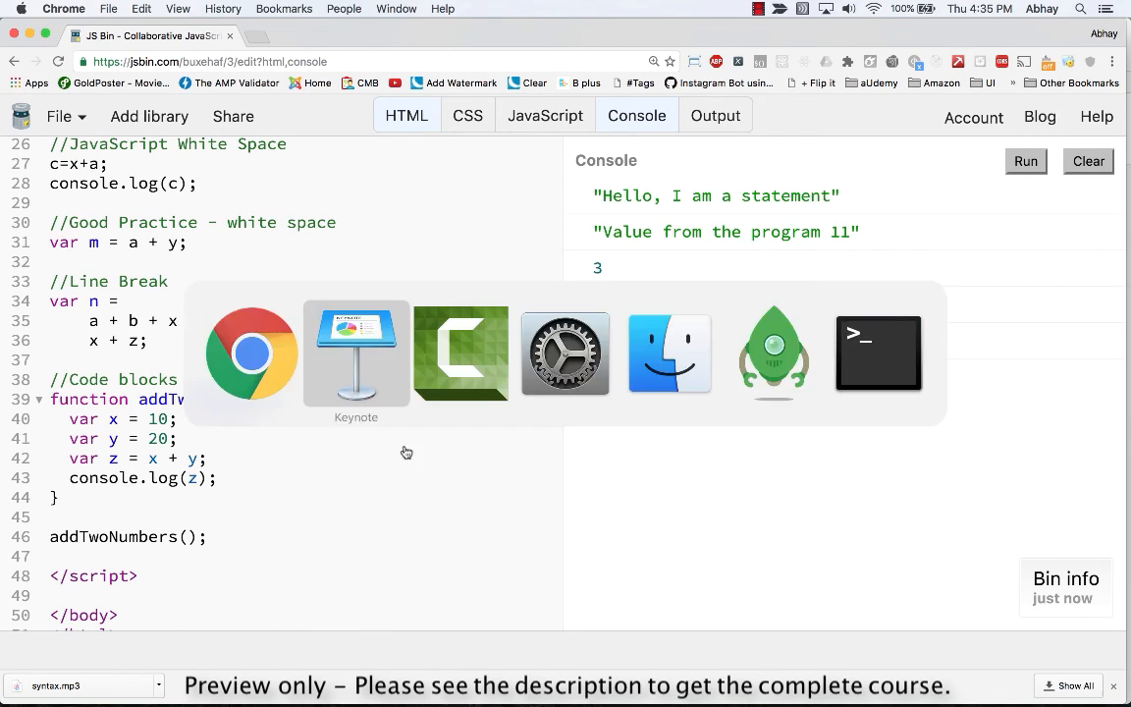
Advance the Keynote presentation to the Keywords slide describing the break keyword
click(355, 353)
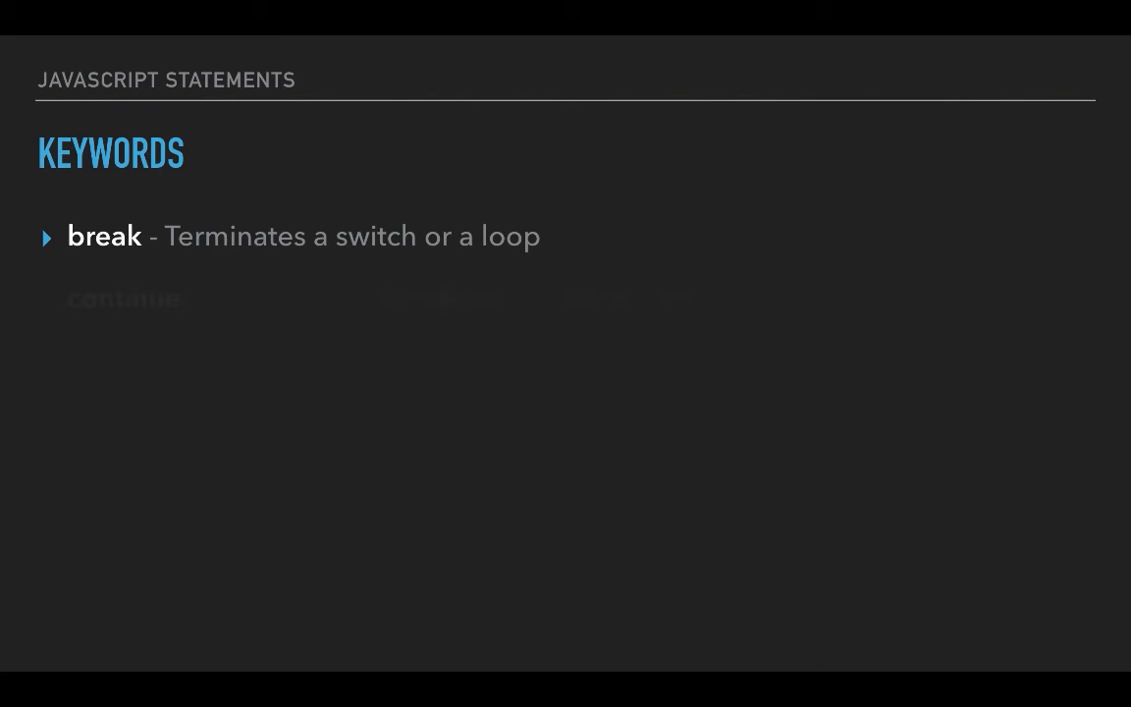